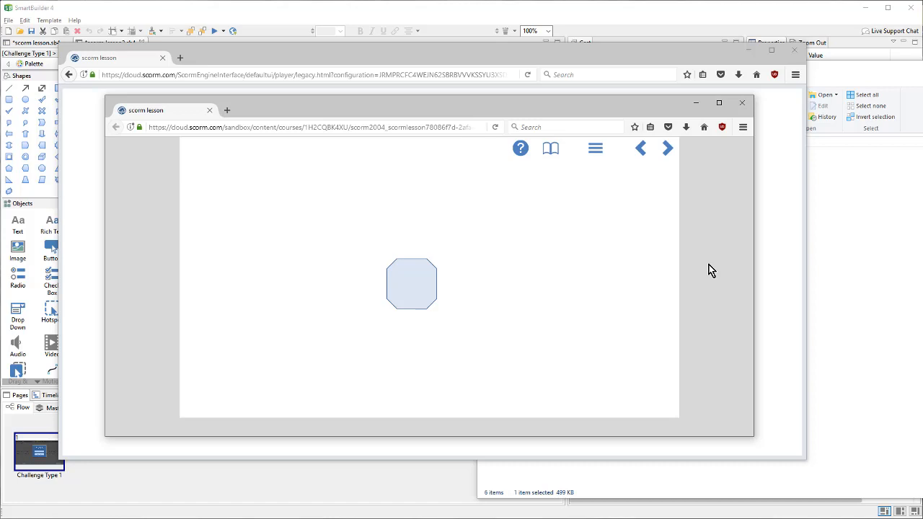
pyautogui.moveTo(436, 156)
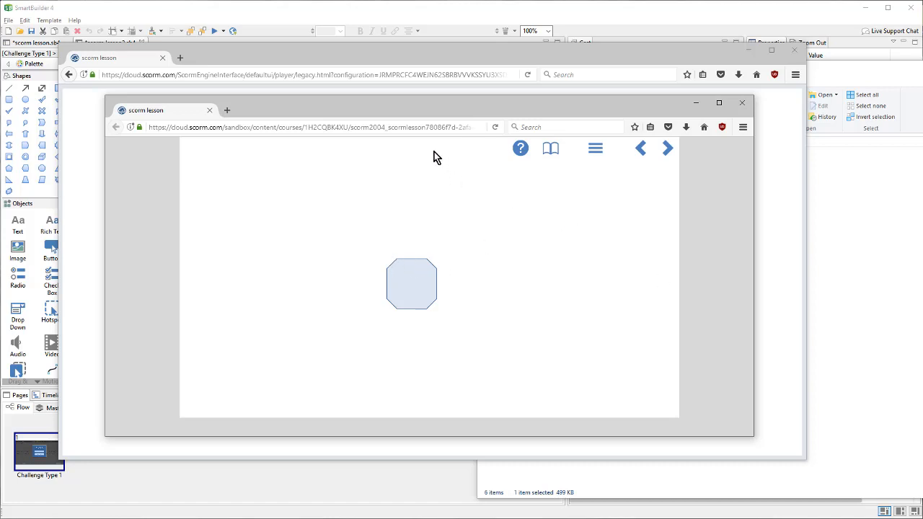
pyautogui.moveTo(713, 157)
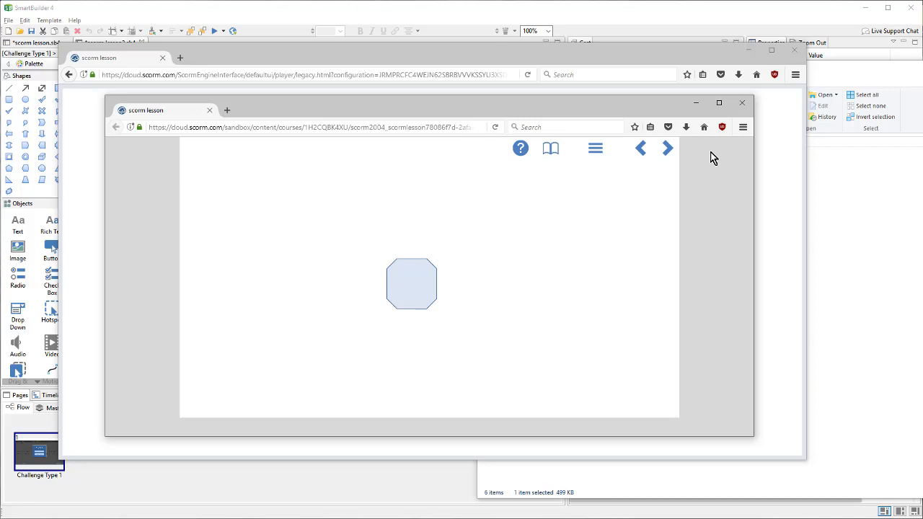
# - Advance past the triangle page to Question 1, then close the lesson player
pyautogui.click(666, 148)
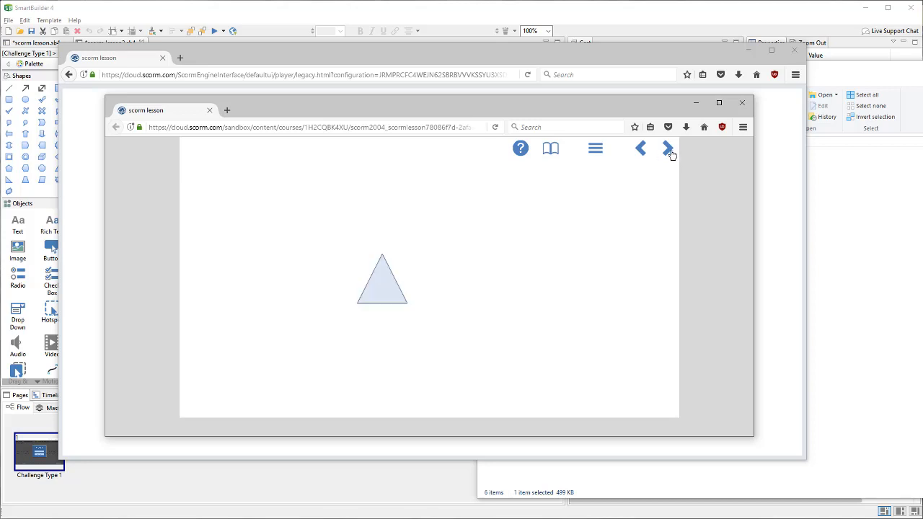
pyautogui.click(595, 148)
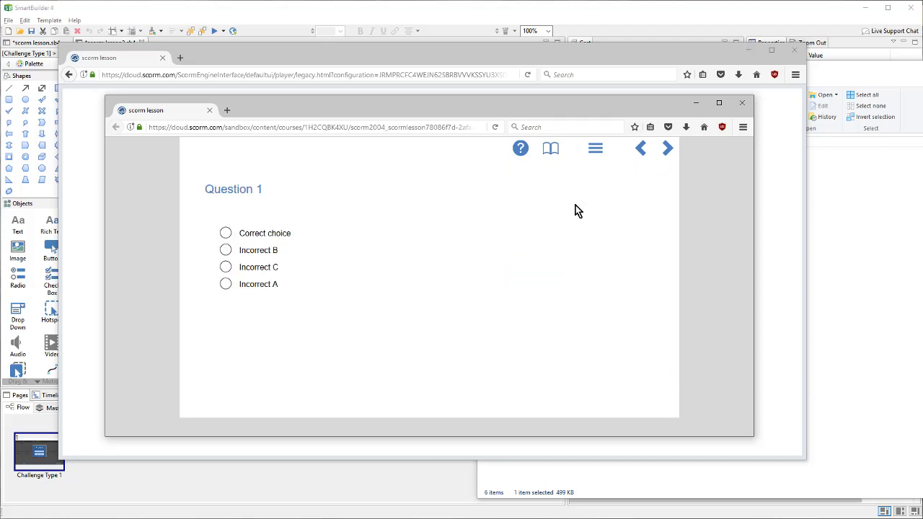
pyautogui.moveTo(742, 102)
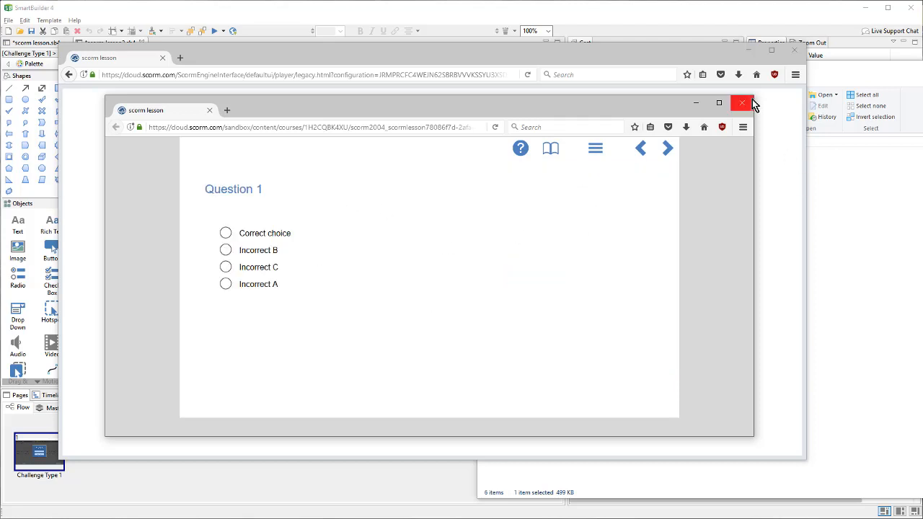
pyautogui.click(741, 102)
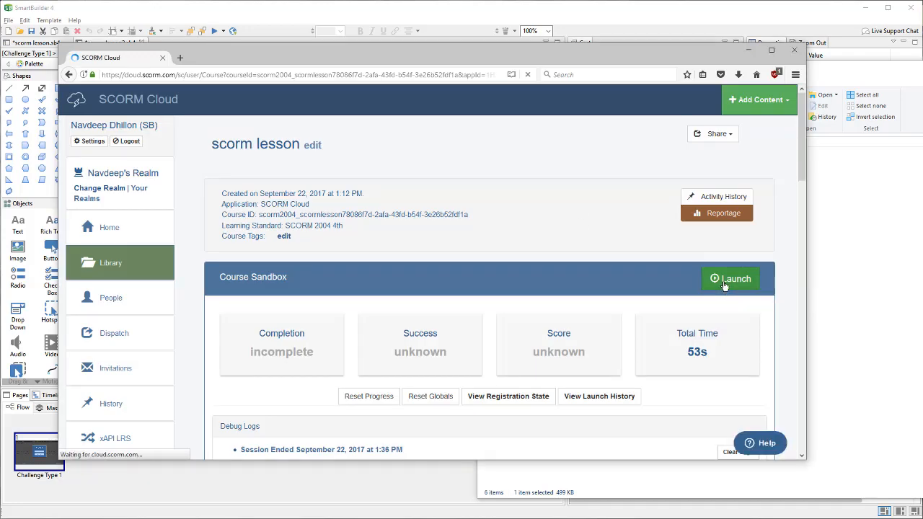
# - Relaunch, resume at the Q1 bookmark, and submit all four answers for a 75% score
pyautogui.click(730, 278)
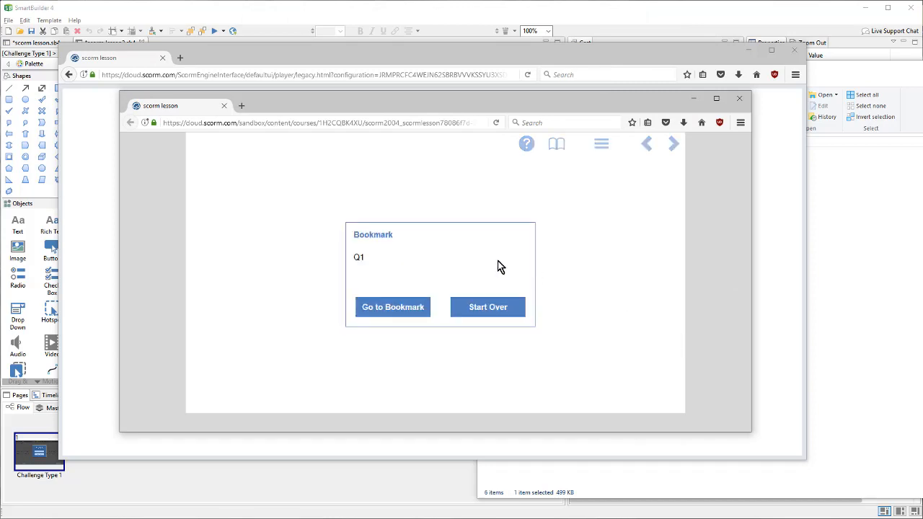
pyautogui.moveTo(393, 306)
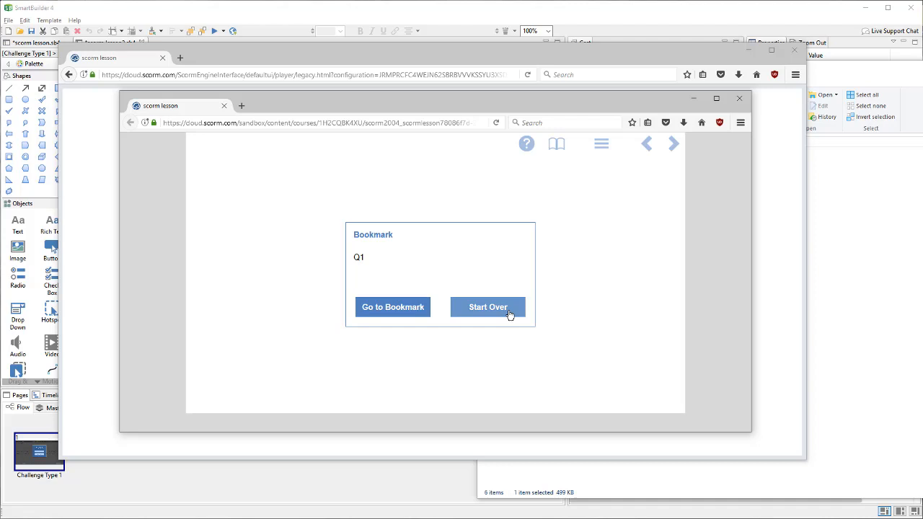
pyautogui.moveTo(378, 315)
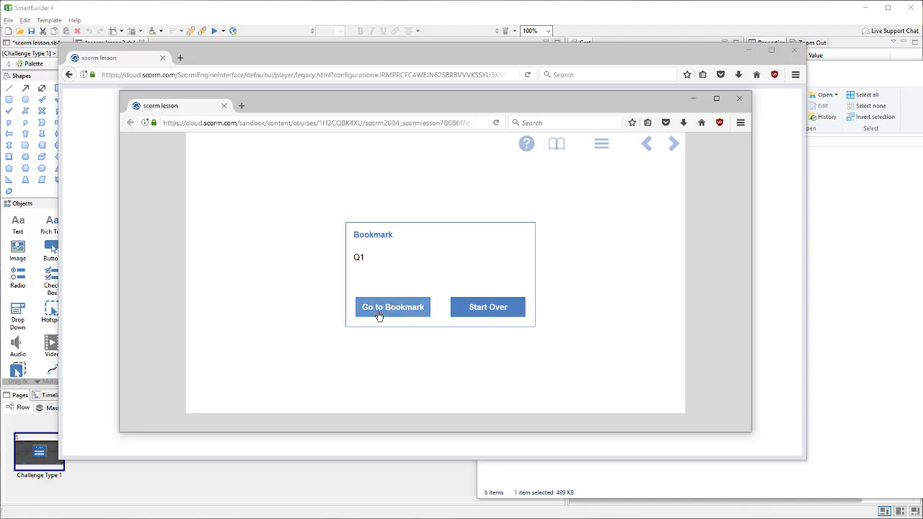
pyautogui.click(392, 306)
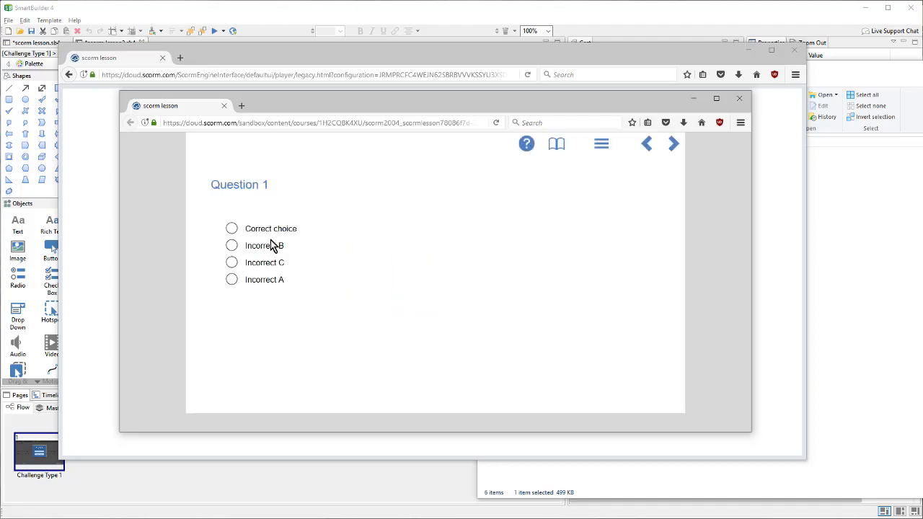
pyautogui.click(231, 227)
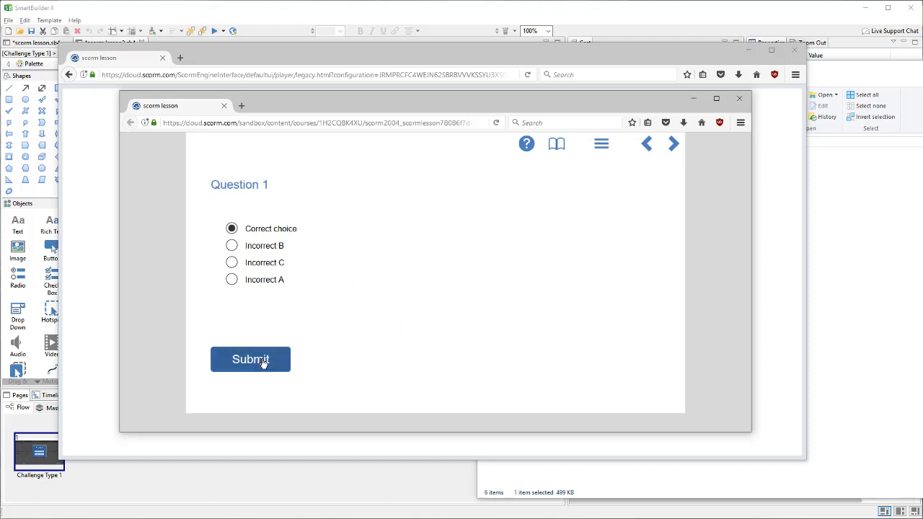
pyautogui.click(250, 359)
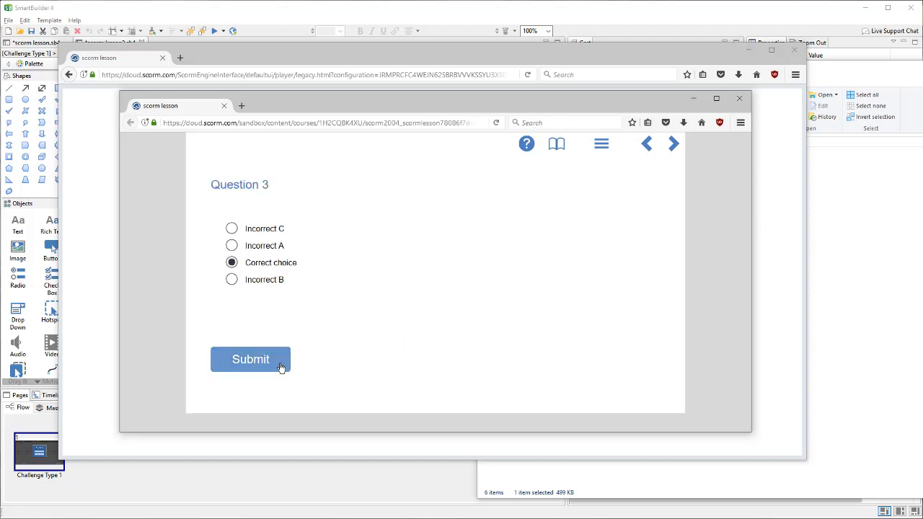
pyautogui.click(250, 359)
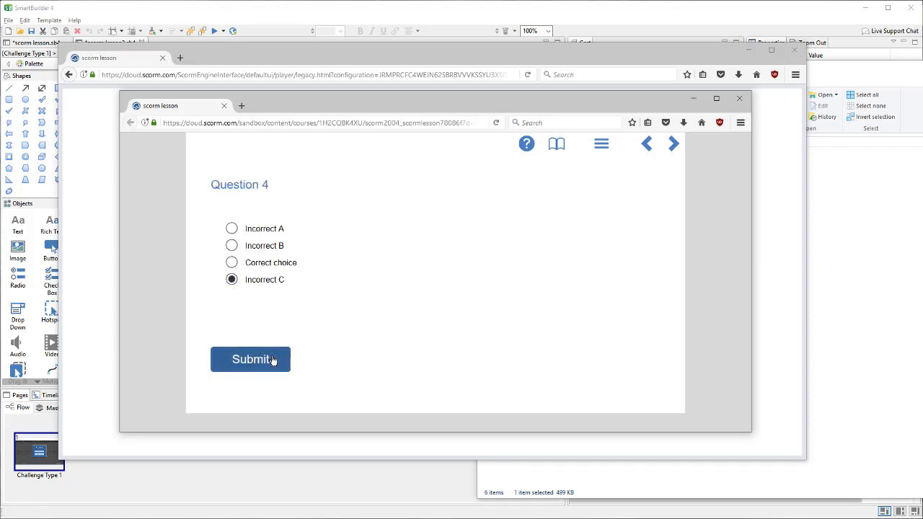
pyautogui.click(250, 359)
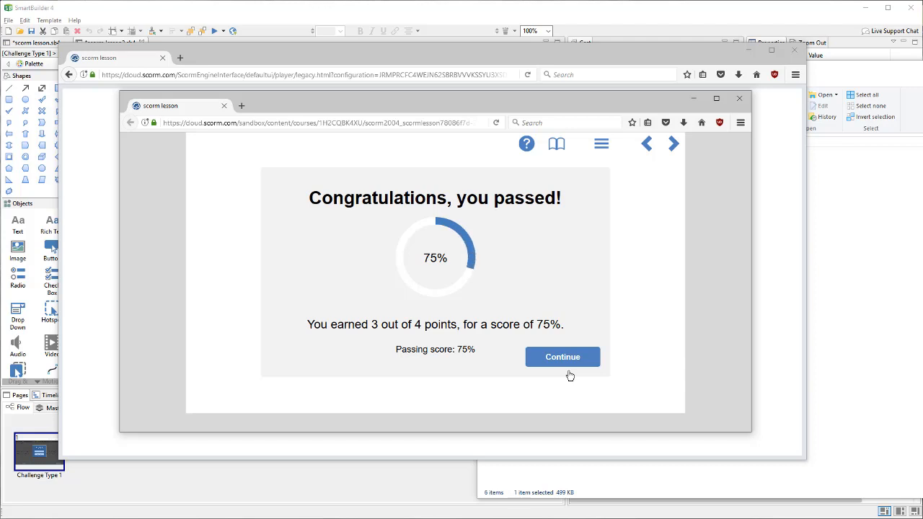
pyautogui.moveTo(512, 370)
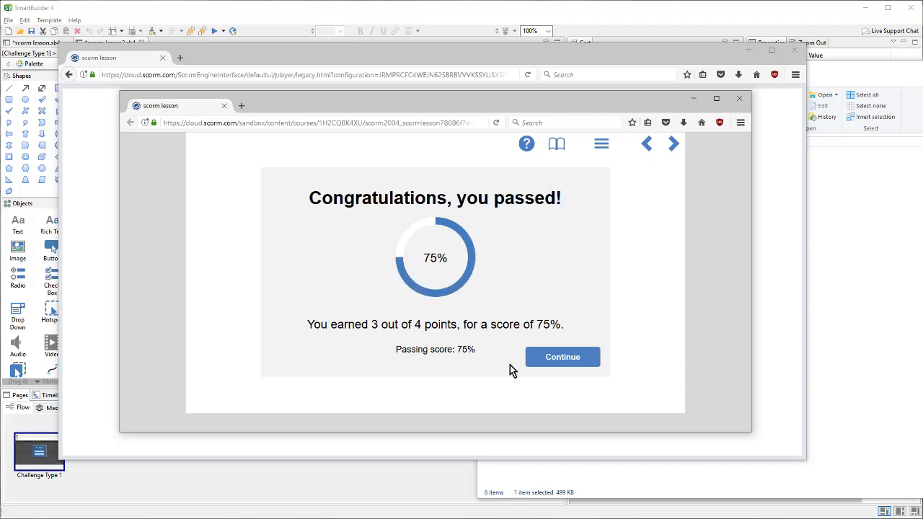
pyautogui.moveTo(425, 279)
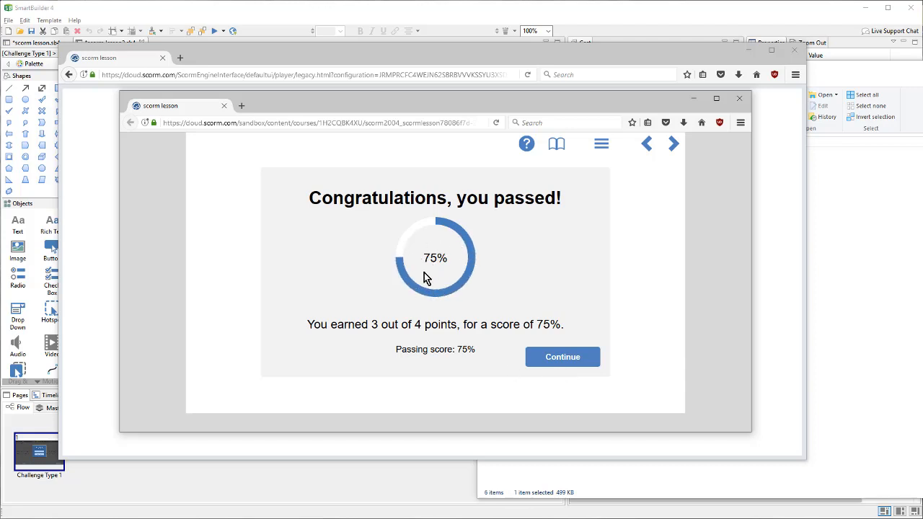
pyautogui.moveTo(523, 222)
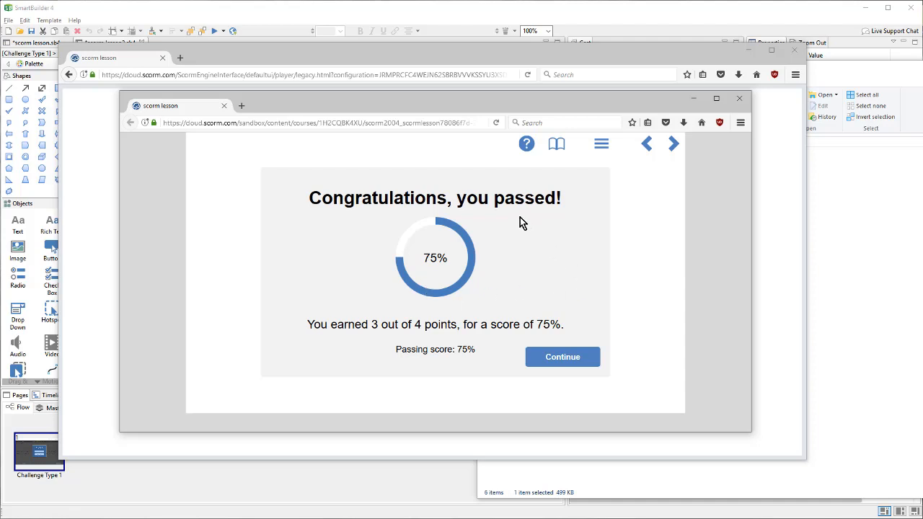
pyautogui.moveTo(517, 220)
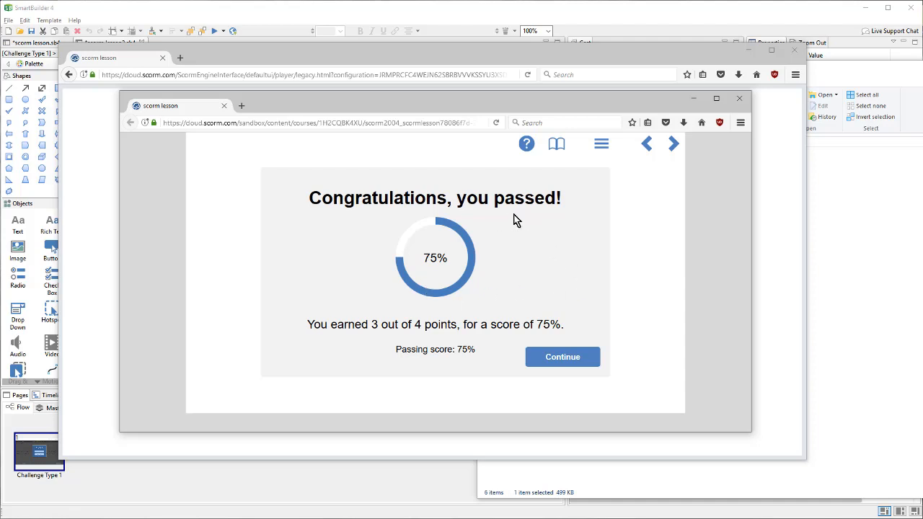
pyautogui.moveTo(739, 99)
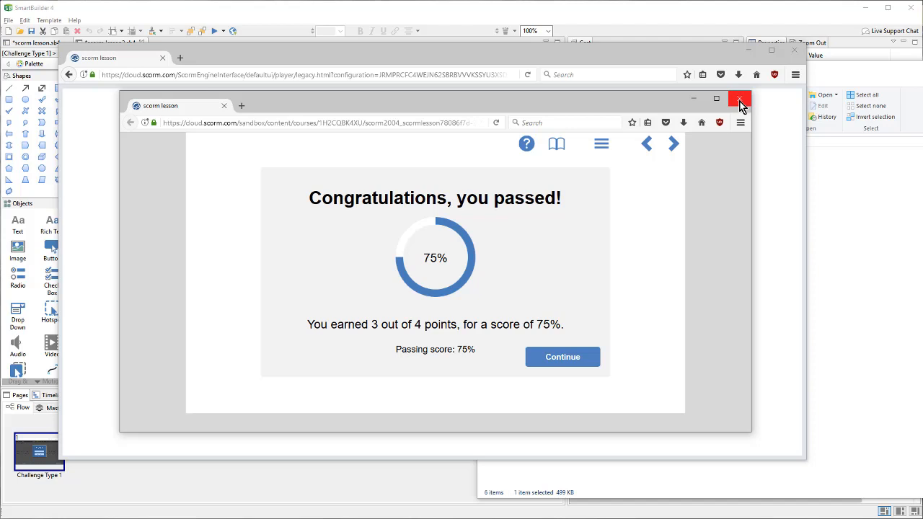
# - Close the player window after the Congratulations results screen
pyautogui.click(739, 99)
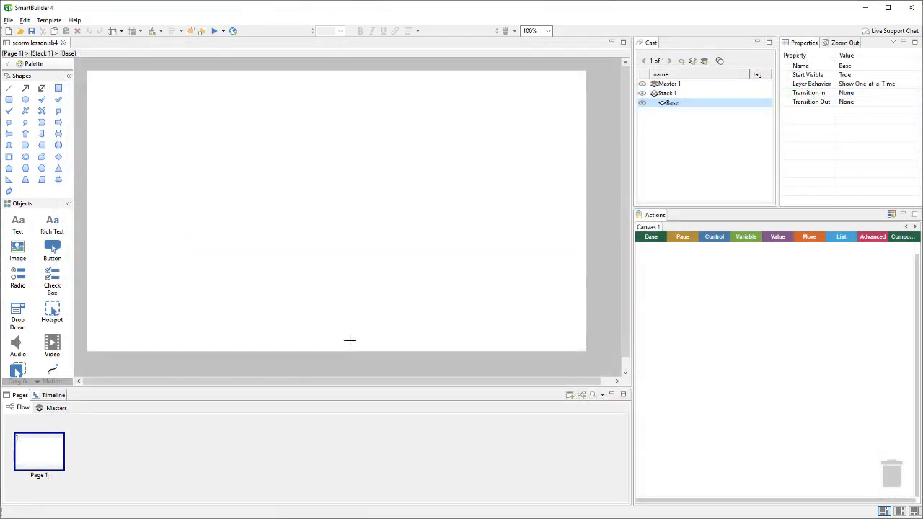
pyautogui.moveTo(353, 344)
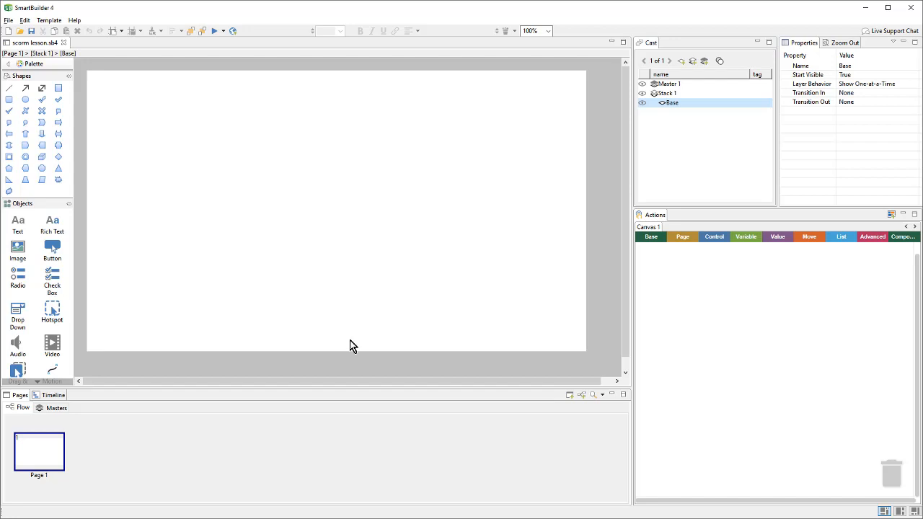
pyautogui.moveTo(370, 233)
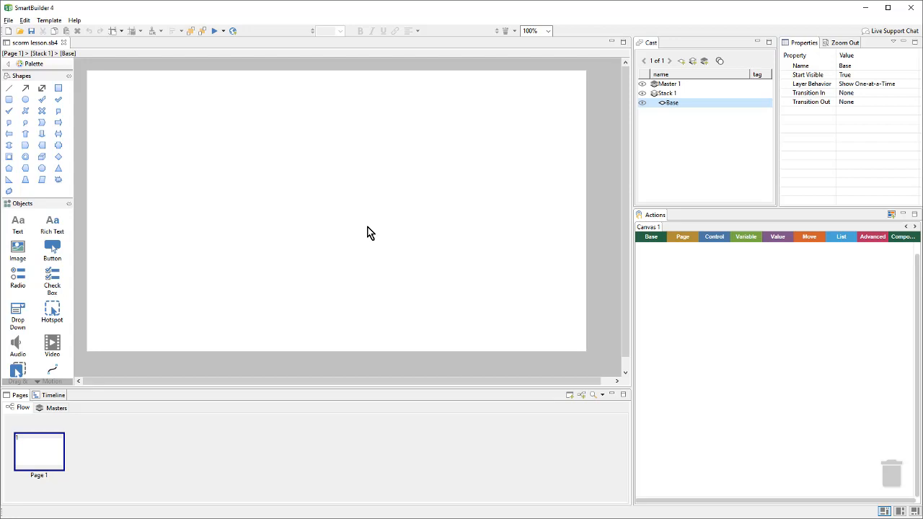
pyautogui.moveTo(108, 191)
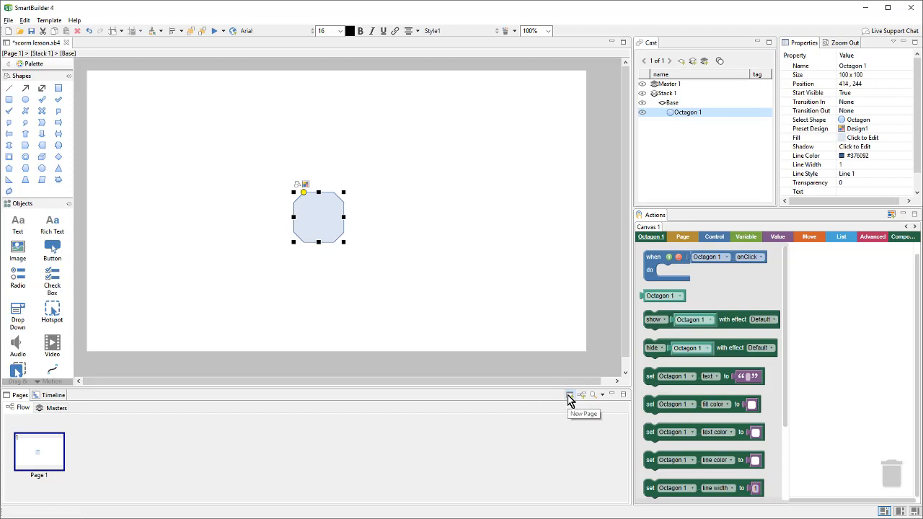
# - Add a new page to the lesson and deselect the diamond on Page 3
pyautogui.click(569, 394)
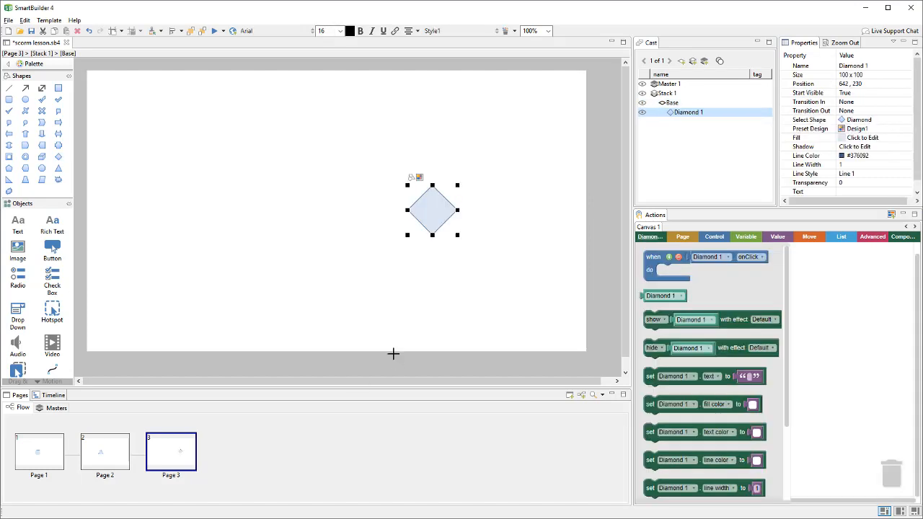
pyautogui.click(671, 102)
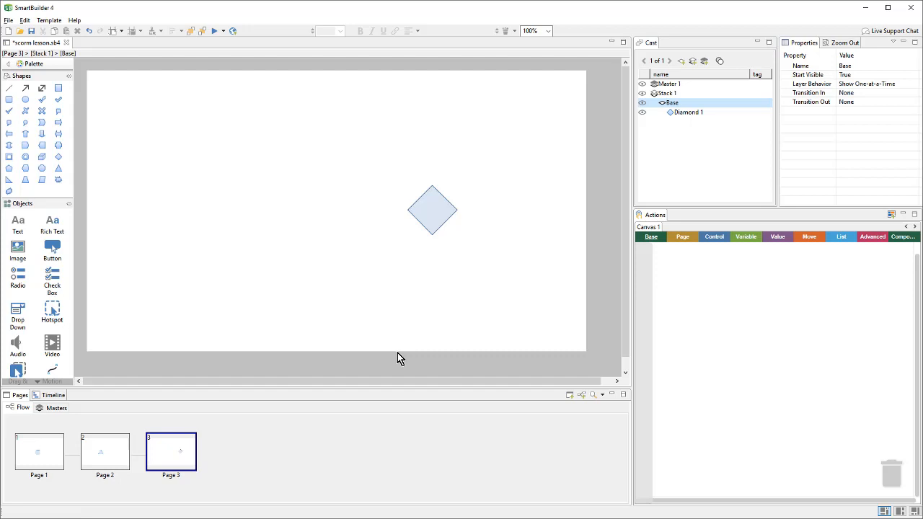
# - Apply the Navigation > Large Icons master to all pages, placed on top
pyautogui.click(49, 20)
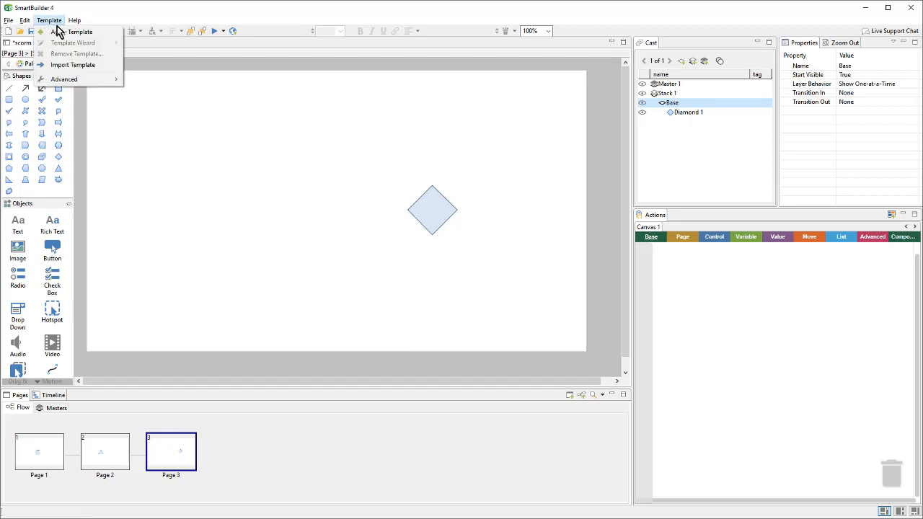
pyautogui.click(80, 31)
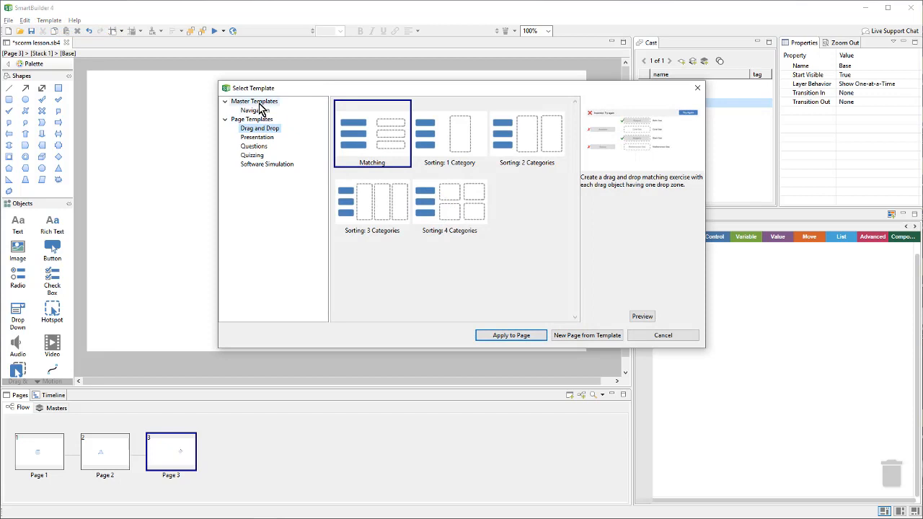
pyautogui.click(255, 109)
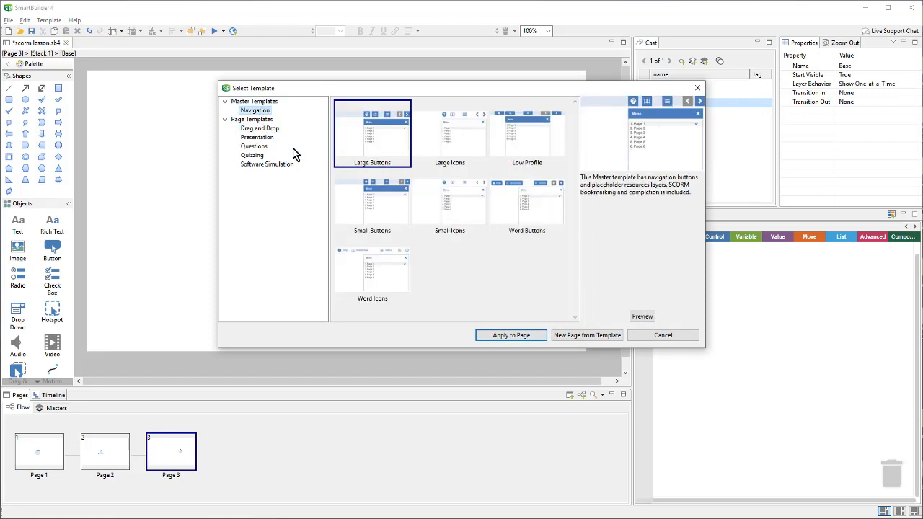
pyautogui.moveTo(359, 173)
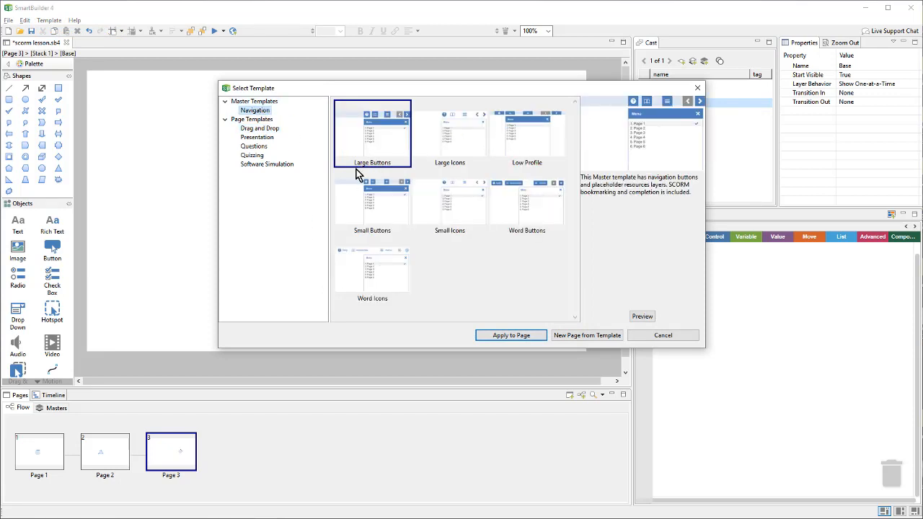
pyautogui.click(449, 202)
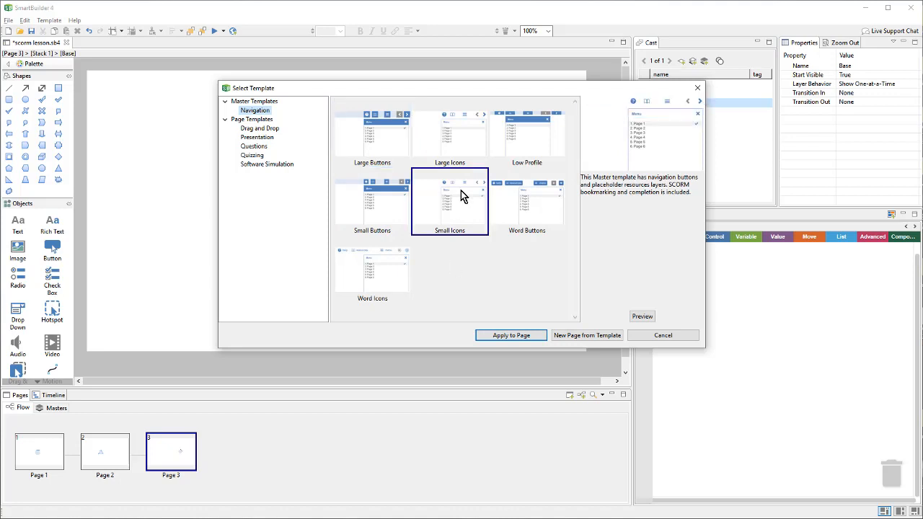
pyautogui.click(449, 133)
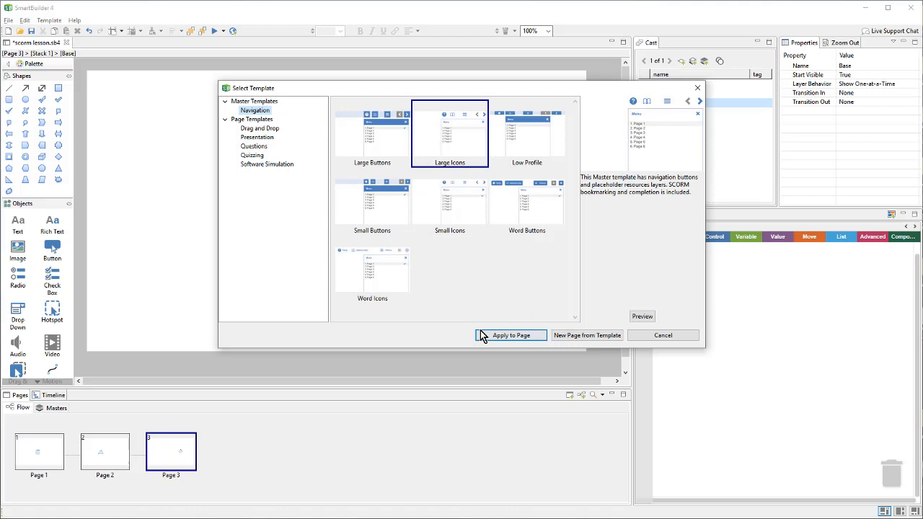
pyautogui.click(509, 335)
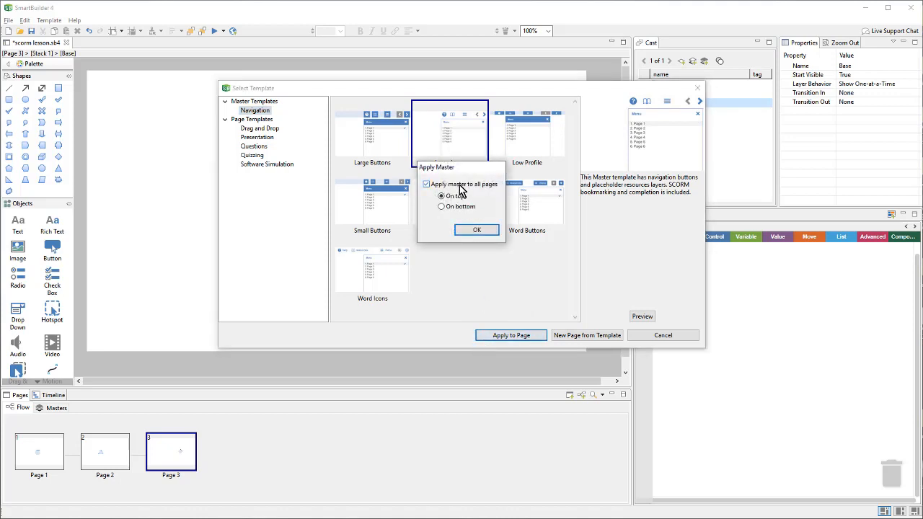
pyautogui.moveTo(491, 191)
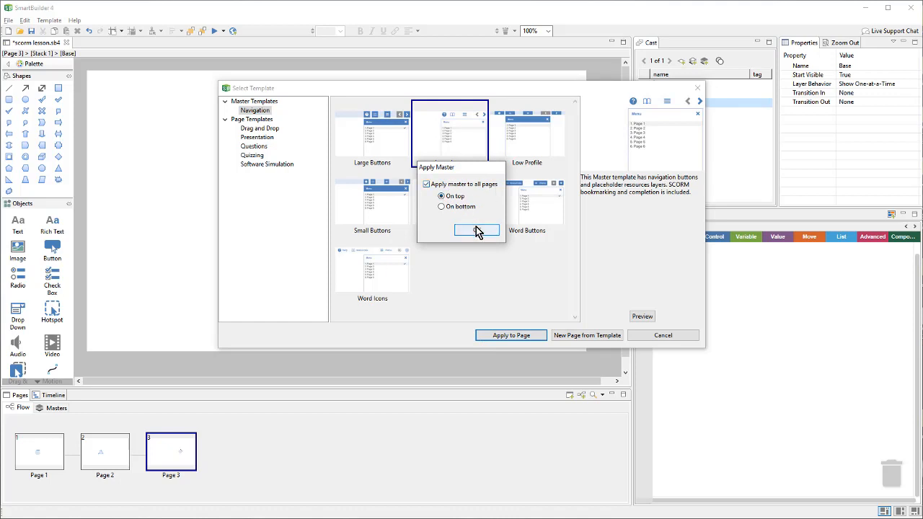
pyautogui.click(476, 229)
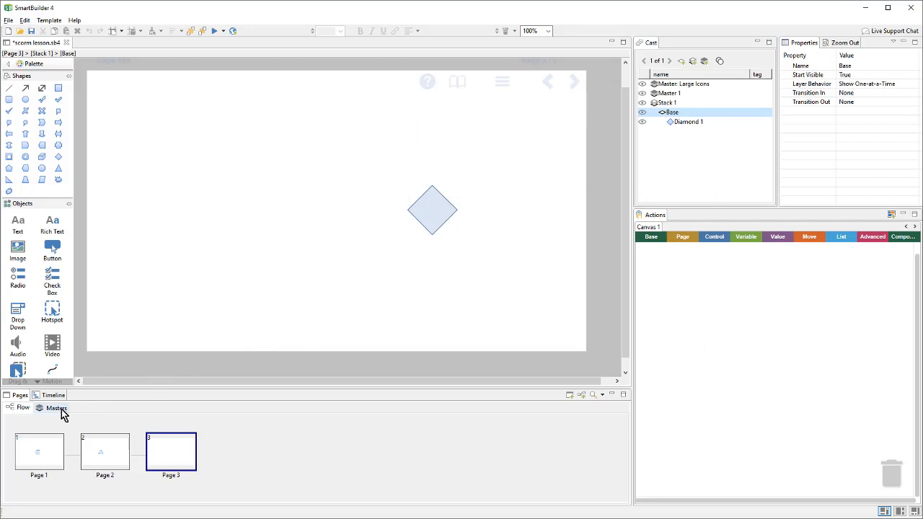
pyautogui.moveTo(67, 420)
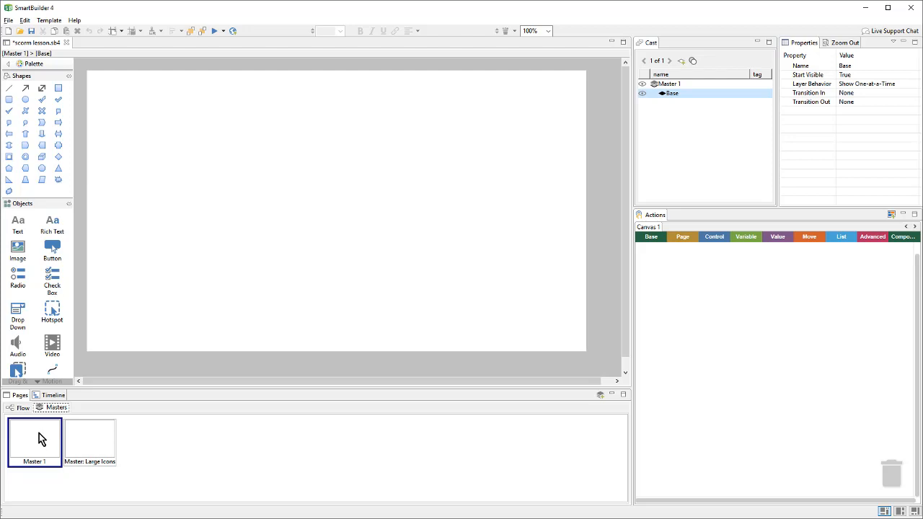
# - Delete Master 1 from the Masters tab and confirm the deletion
pyautogui.rightClick(34, 439)
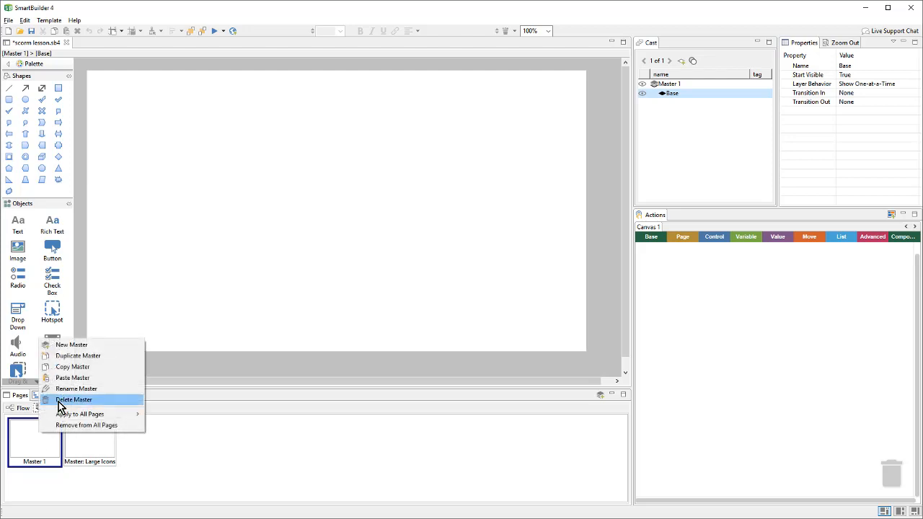
pyautogui.click(75, 399)
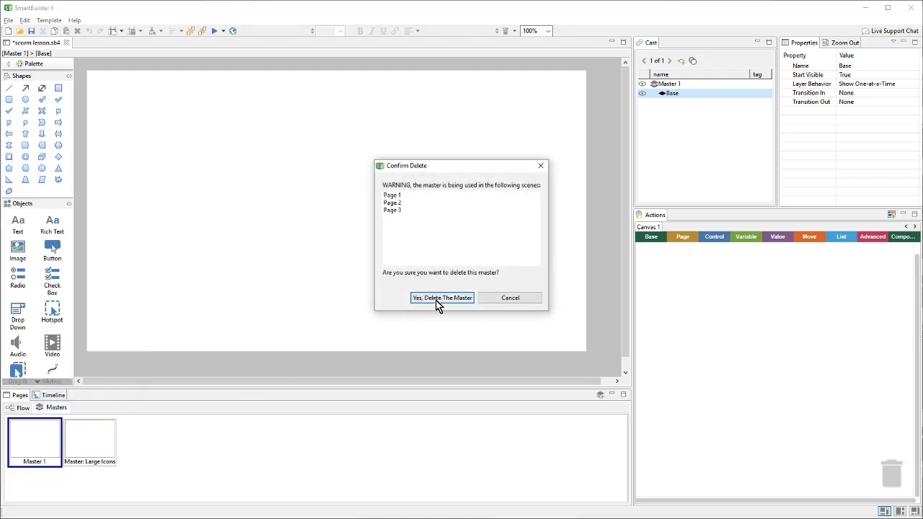
pyautogui.click(441, 298)
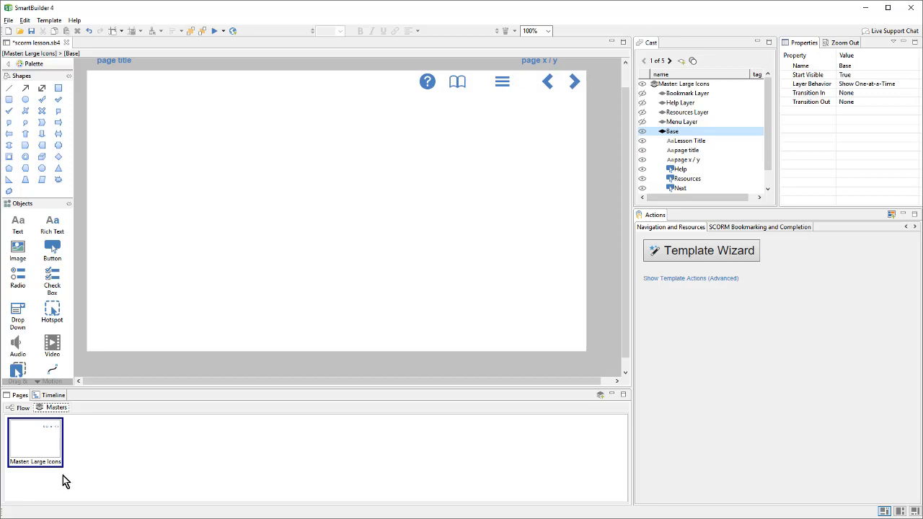
pyautogui.moveTo(106, 454)
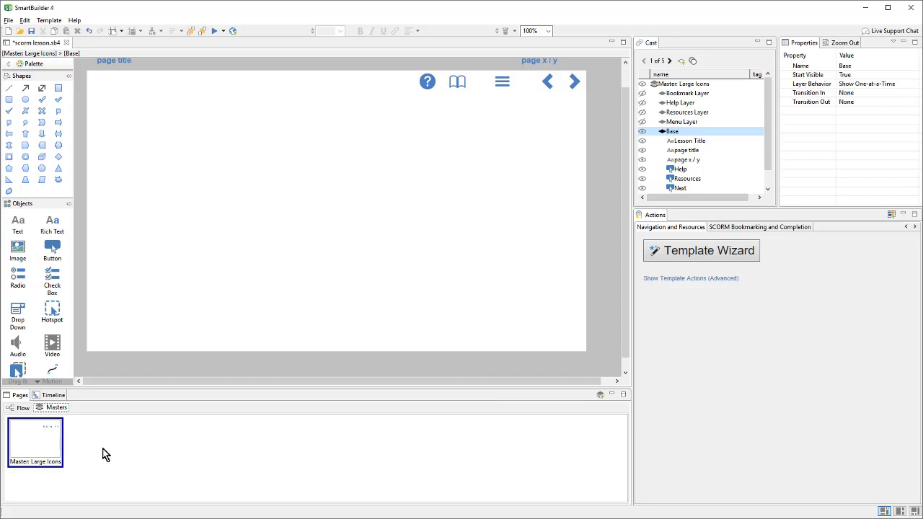
pyautogui.moveTo(643, 344)
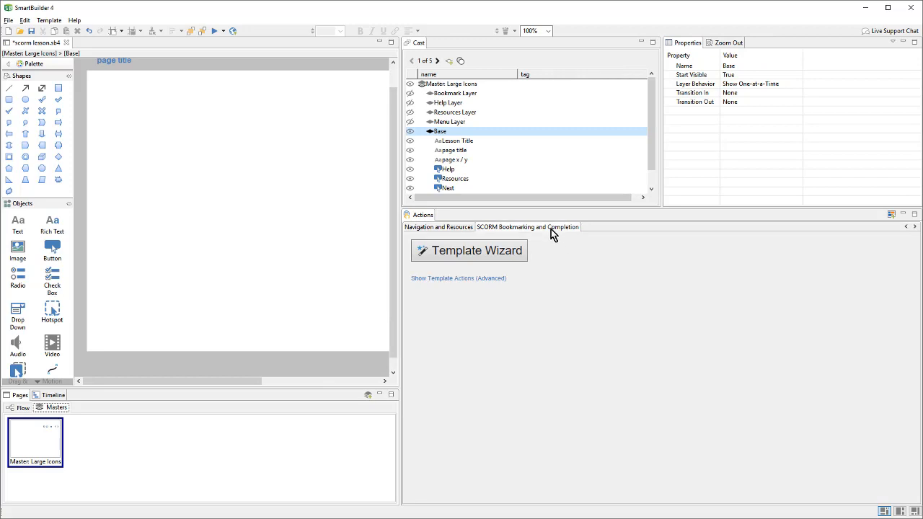
pyautogui.moveTo(464, 288)
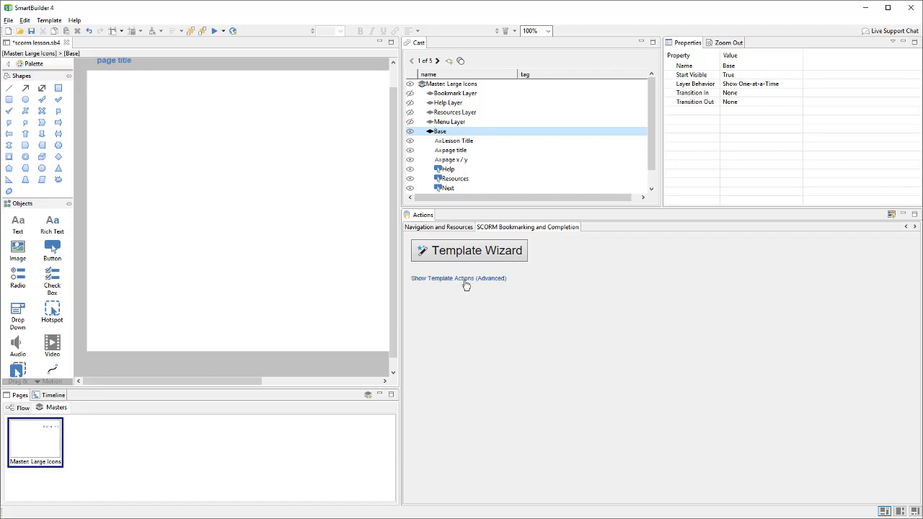
# - Show the SCORM bookmarking and completion template actions and scroll through the blocks
pyautogui.click(458, 278)
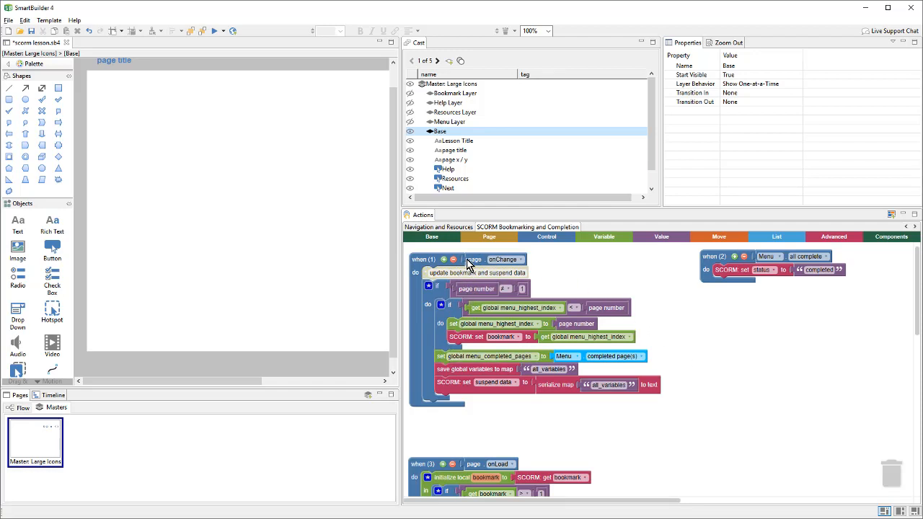
pyautogui.moveTo(530, 265)
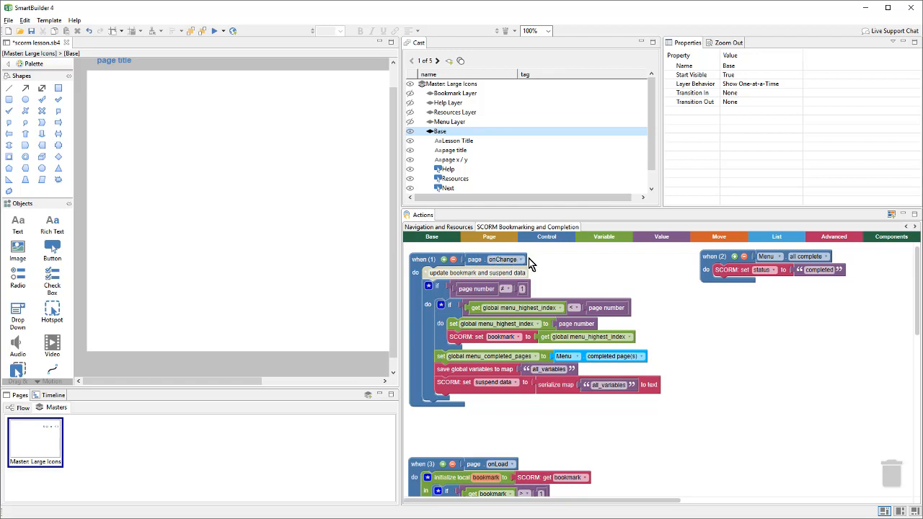
pyautogui.moveTo(530, 263)
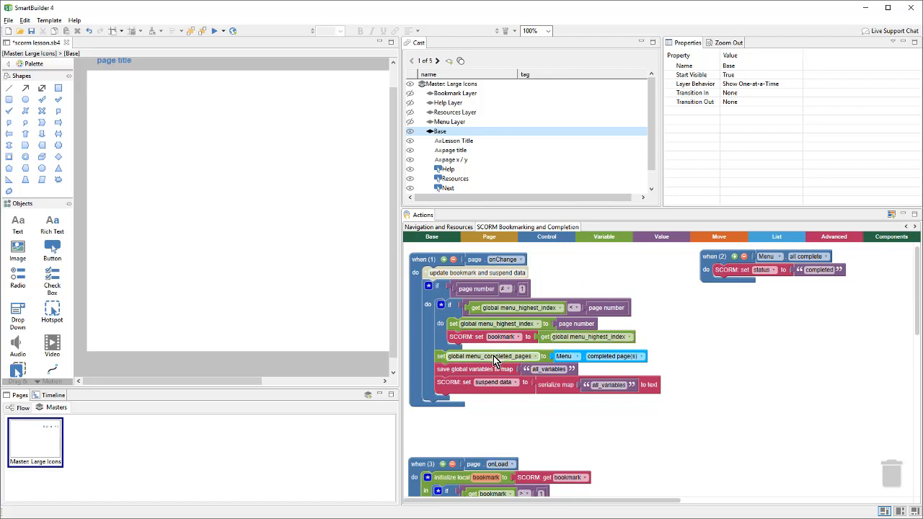
pyautogui.moveTo(479, 389)
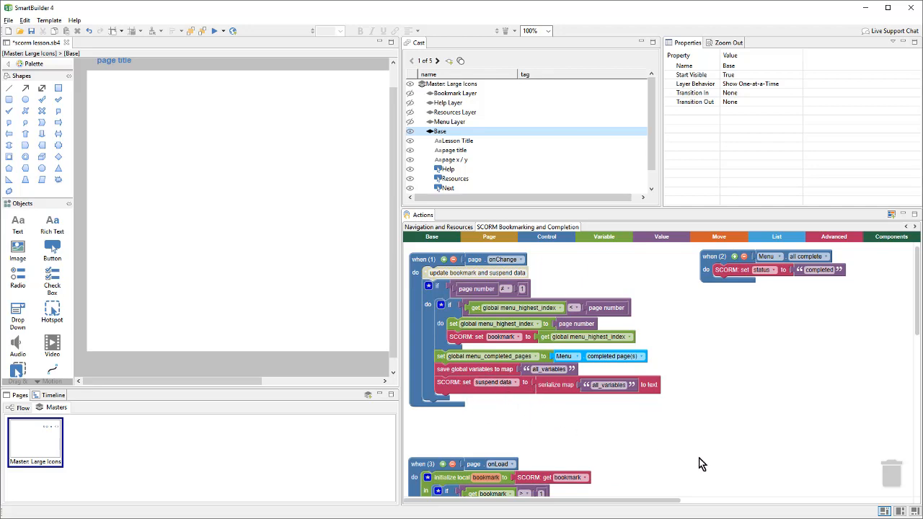
pyautogui.scroll(-3)
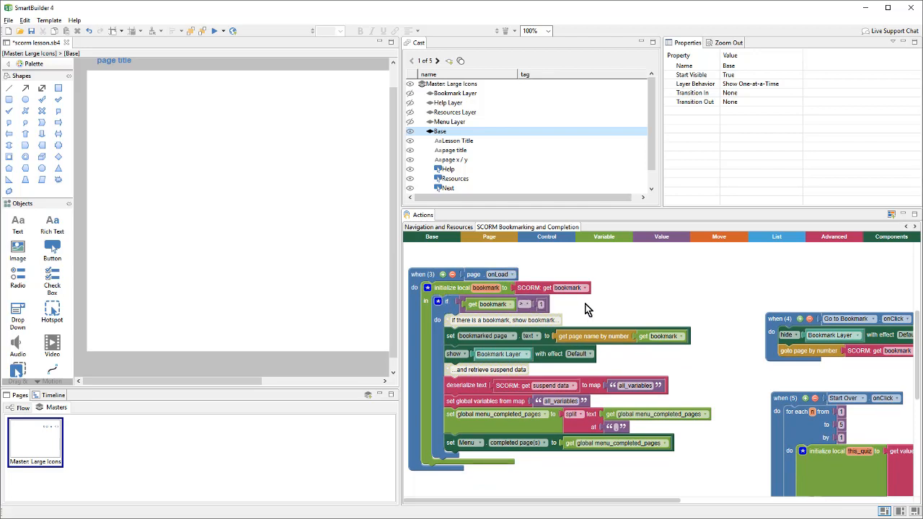
pyautogui.moveTo(529, 341)
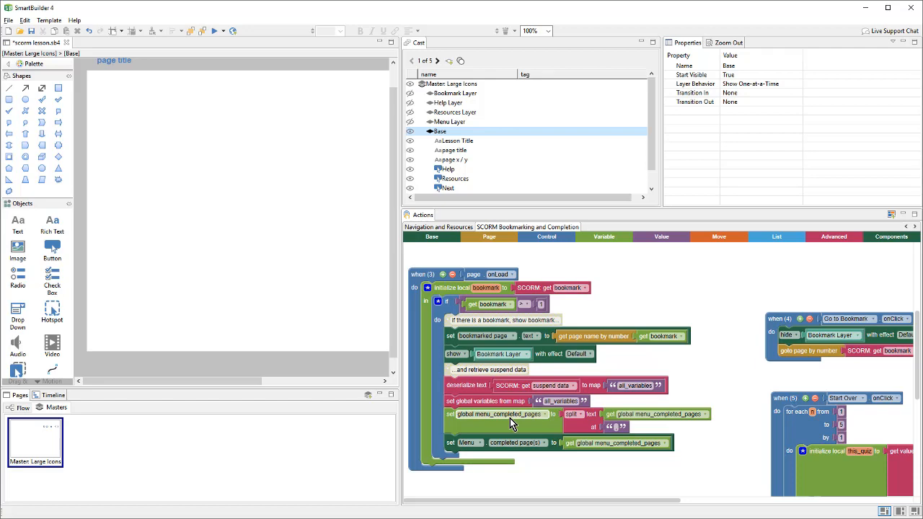
# - Select Bookmark Layer, preview its Go to Bookmark/Start Over dialog, then collapse and hide it
pyautogui.click(455, 93)
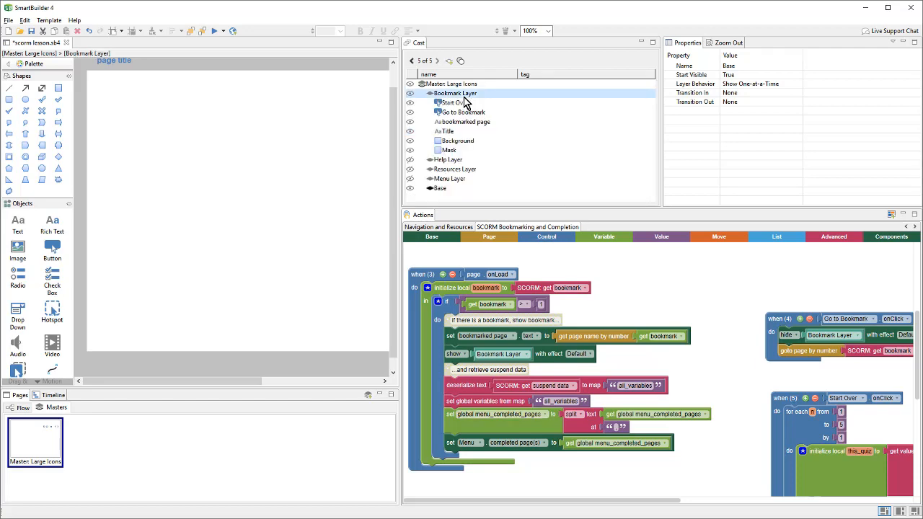
pyautogui.click(455, 93)
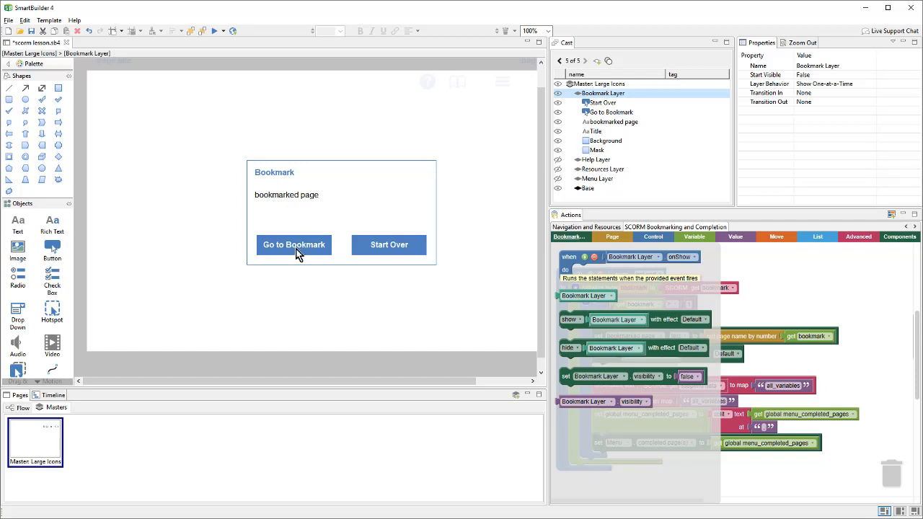
pyautogui.moveTo(380, 255)
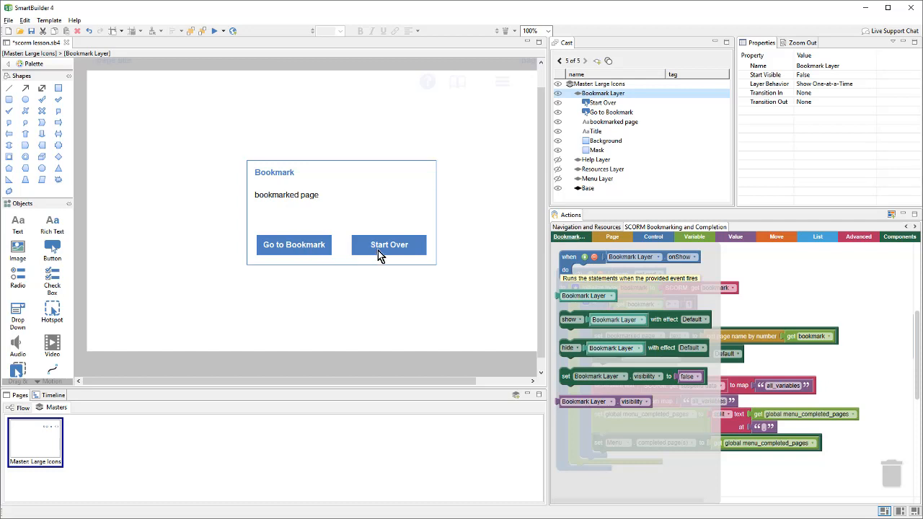
pyautogui.moveTo(556, 177)
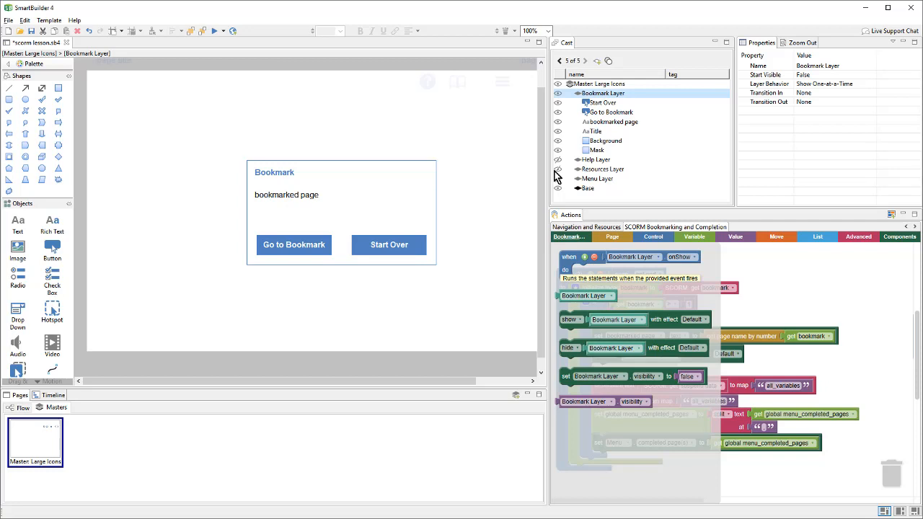
pyautogui.click(558, 93)
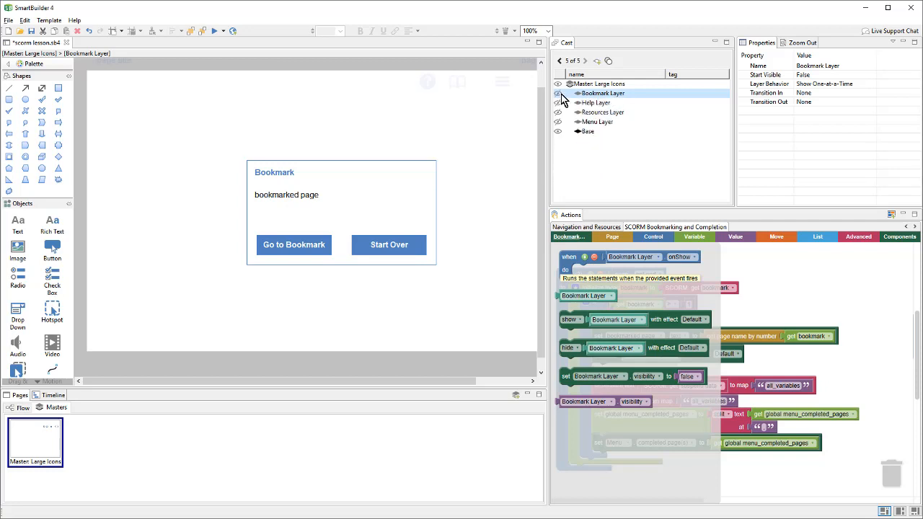
pyautogui.click(558, 93)
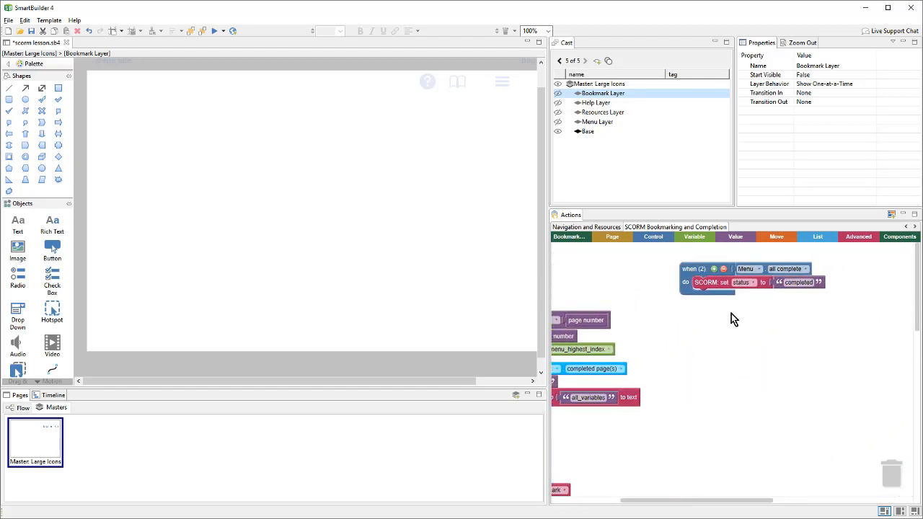
pyautogui.moveTo(815, 272)
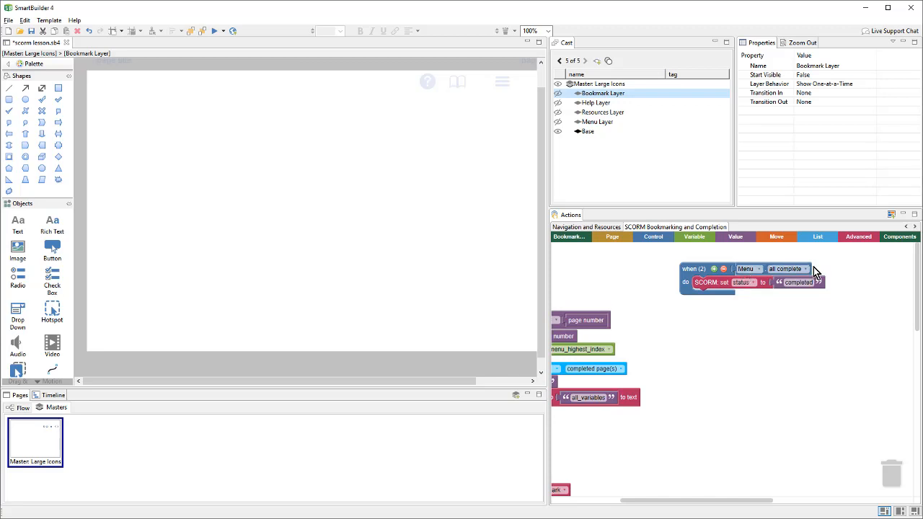
pyautogui.moveTo(831, 273)
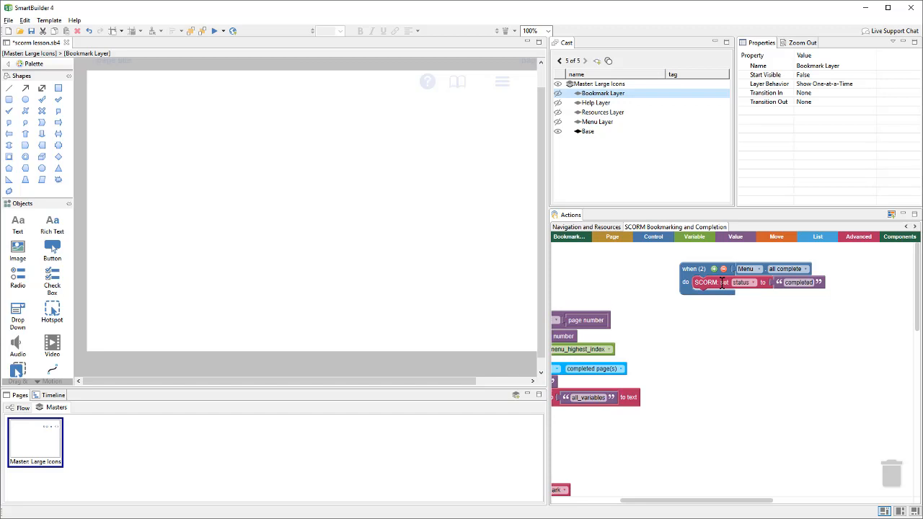
pyautogui.moveTo(792, 295)
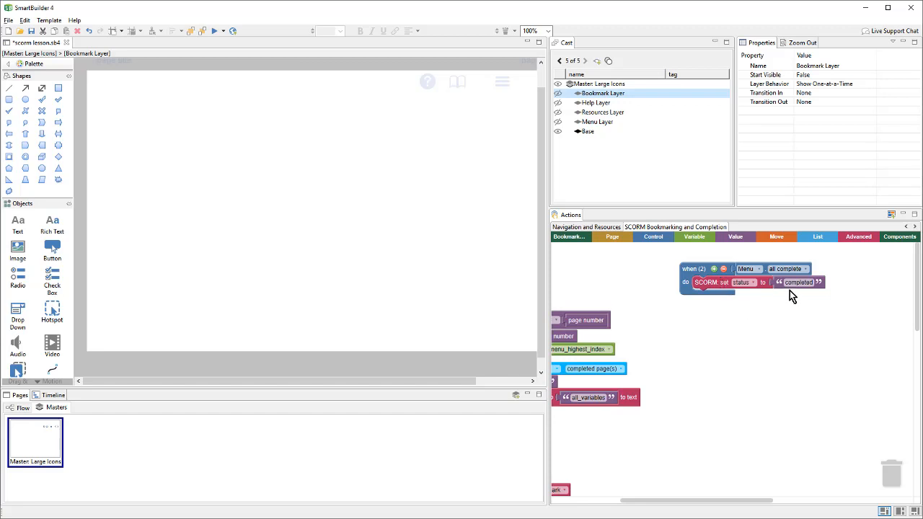
pyautogui.moveTo(791, 358)
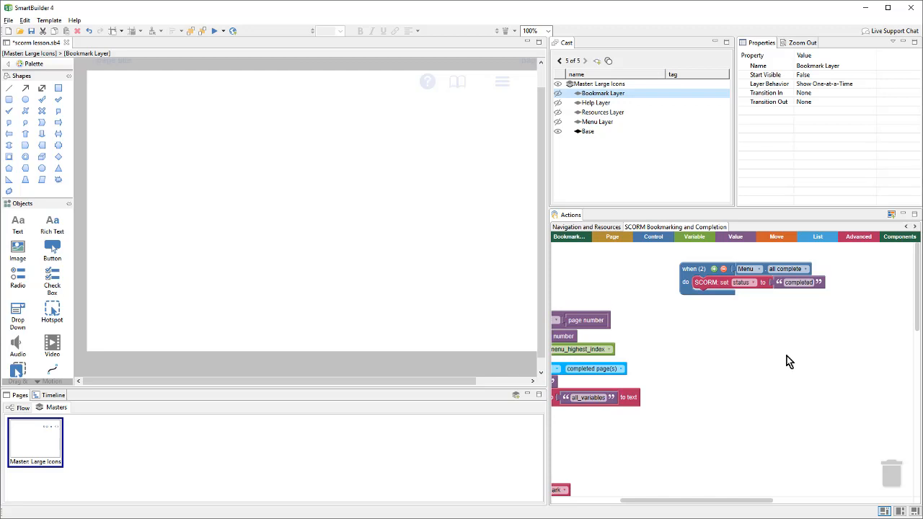
pyautogui.moveTo(381, 426)
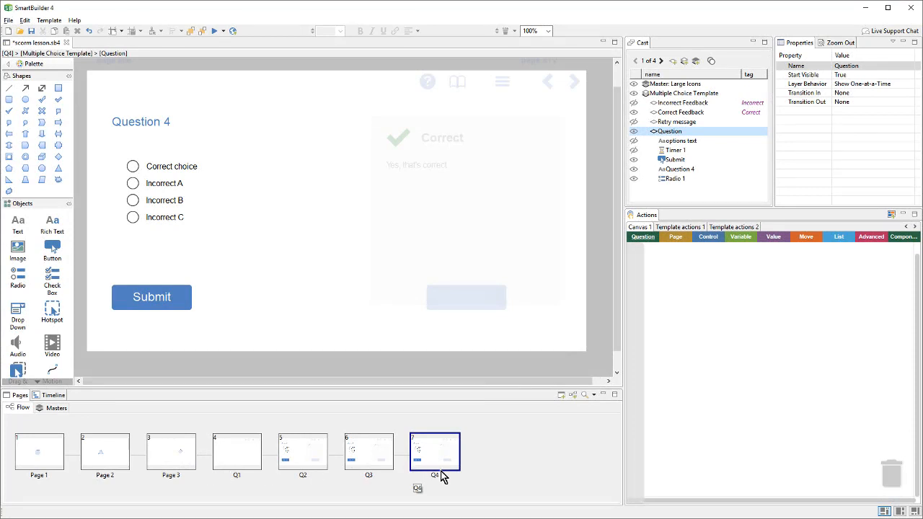
pyautogui.moveTo(560, 438)
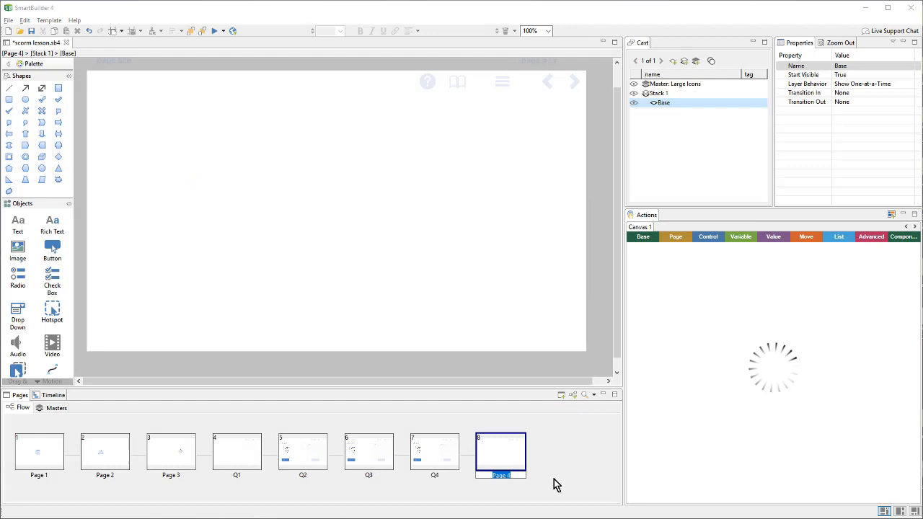
# - Name the new page after Q4 'Results'
pyautogui.write('REsults')
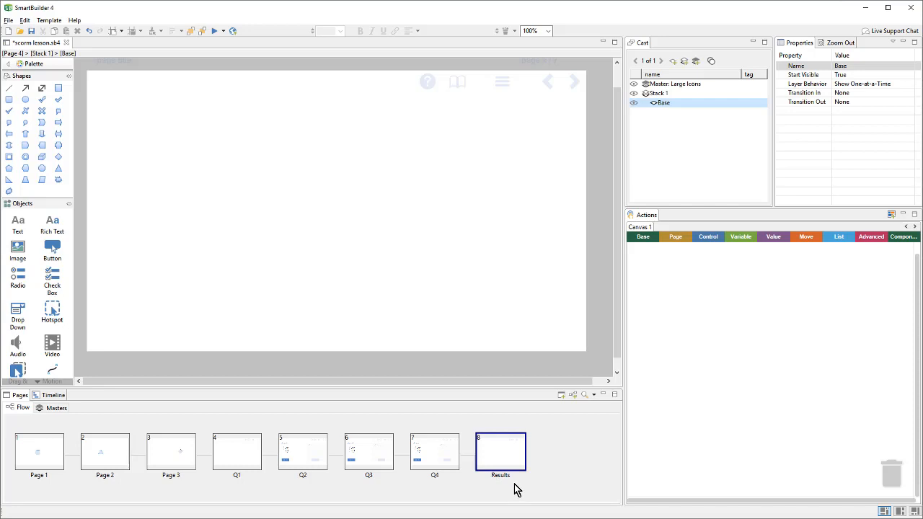
pyautogui.moveTo(209, 230)
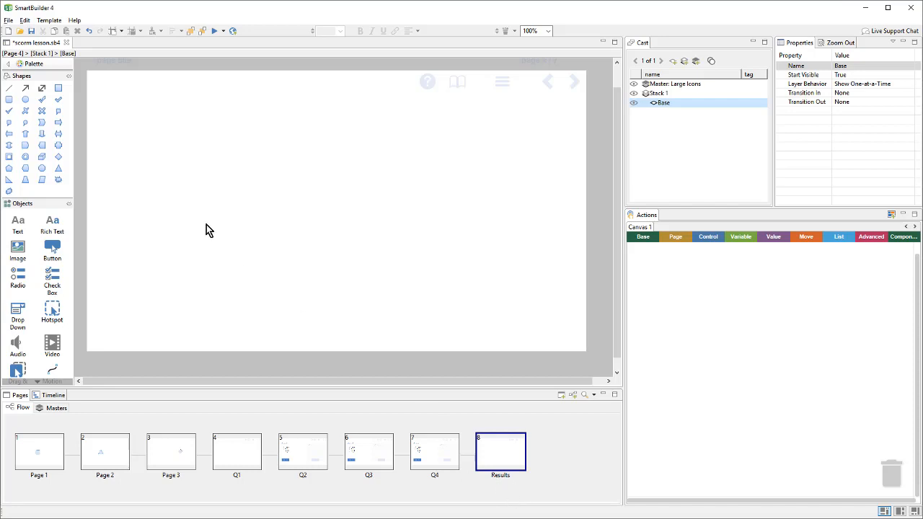
# - Apply the Quizzing > Linear Quiz Results template, keeping the LMS reporting options checked
pyautogui.click(48, 20)
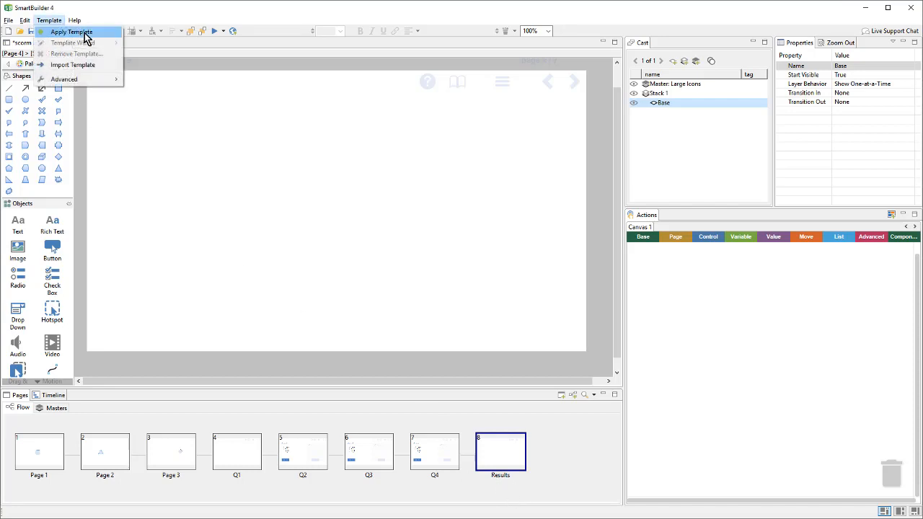
pyautogui.click(72, 31)
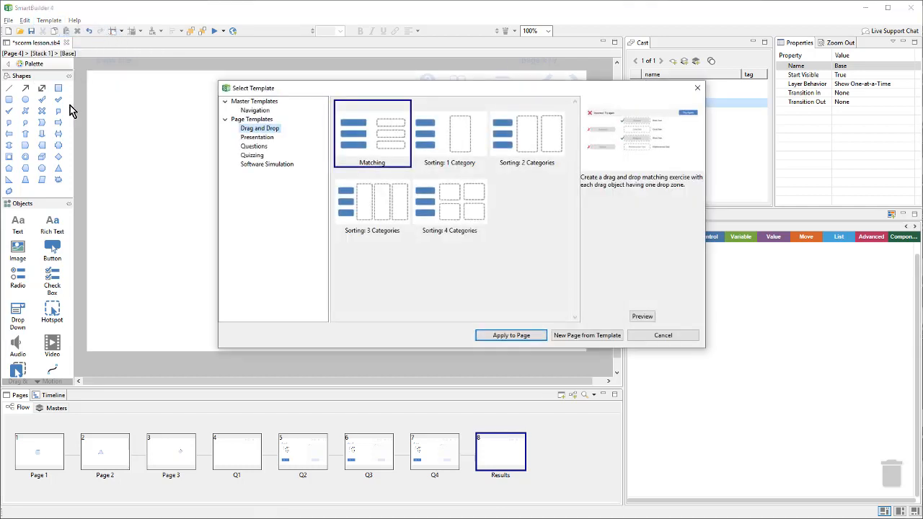
pyautogui.click(252, 155)
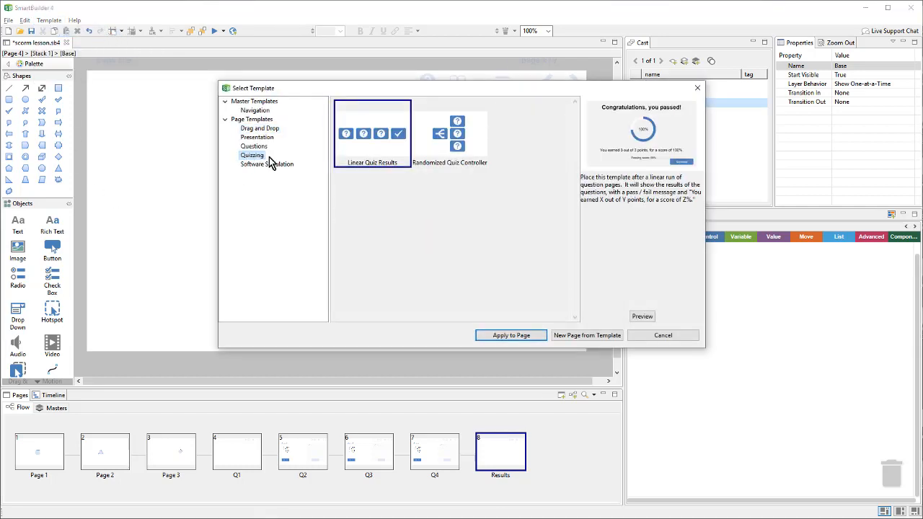
pyautogui.moveTo(400, 129)
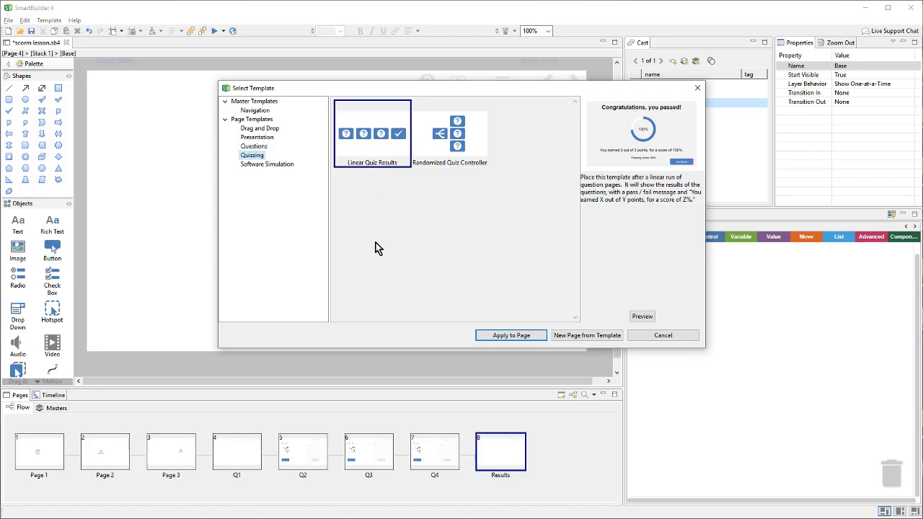
pyautogui.moveTo(510, 335)
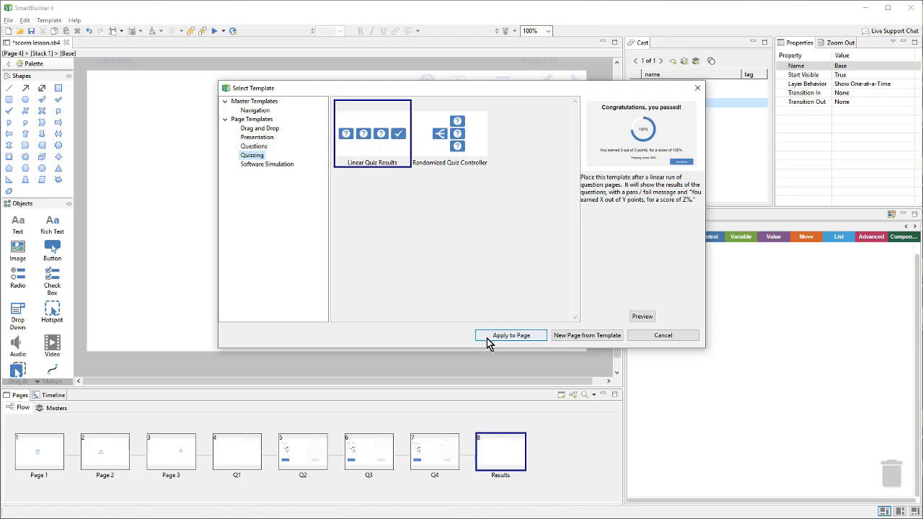
pyautogui.click(510, 335)
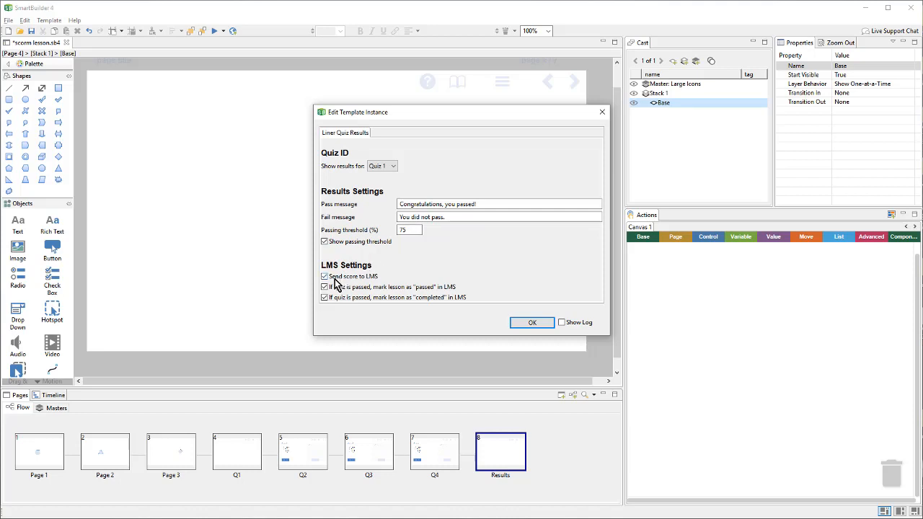
pyautogui.moveTo(383, 281)
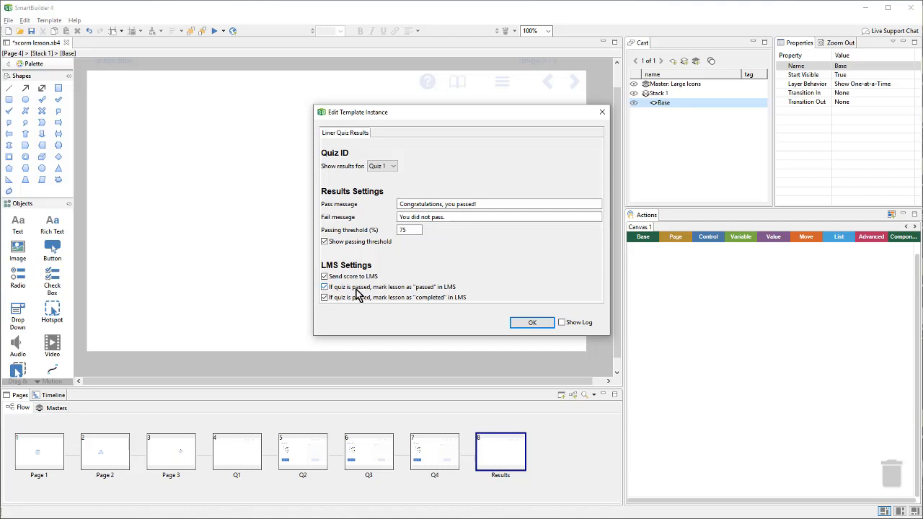
pyautogui.moveTo(454, 290)
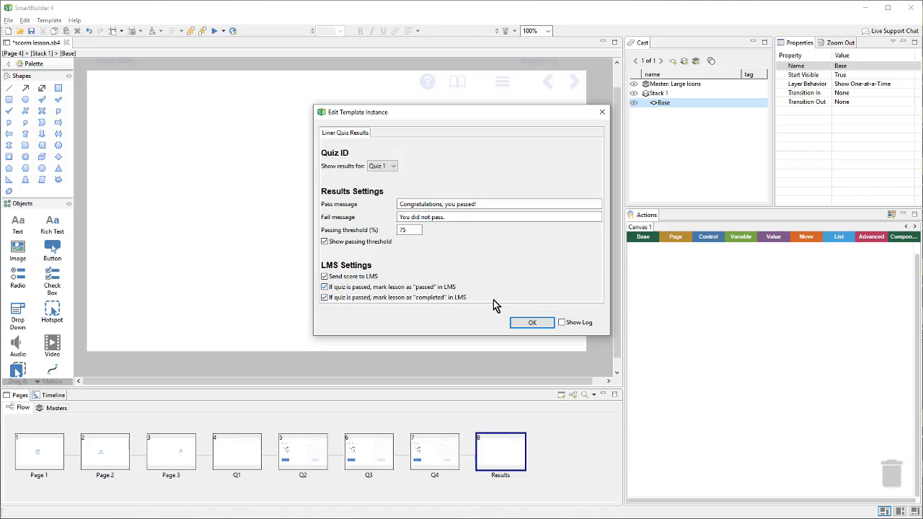
pyautogui.moveTo(353, 319)
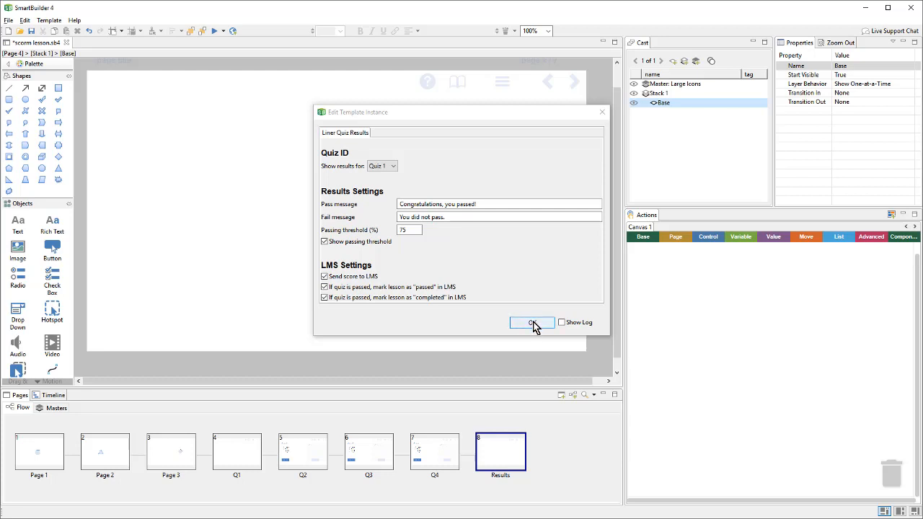
pyautogui.click(532, 323)
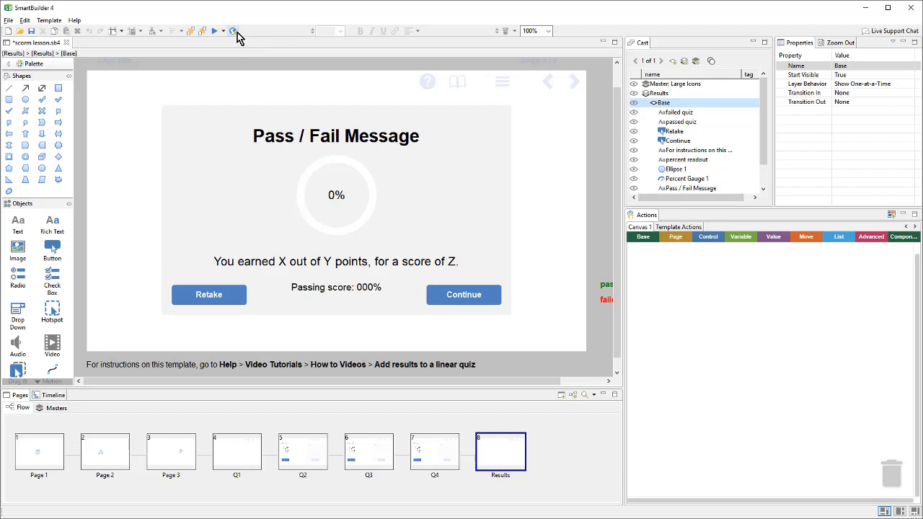
# - Publish the lesson as a SCORM 2004 package with a zip file
pyautogui.click(232, 31)
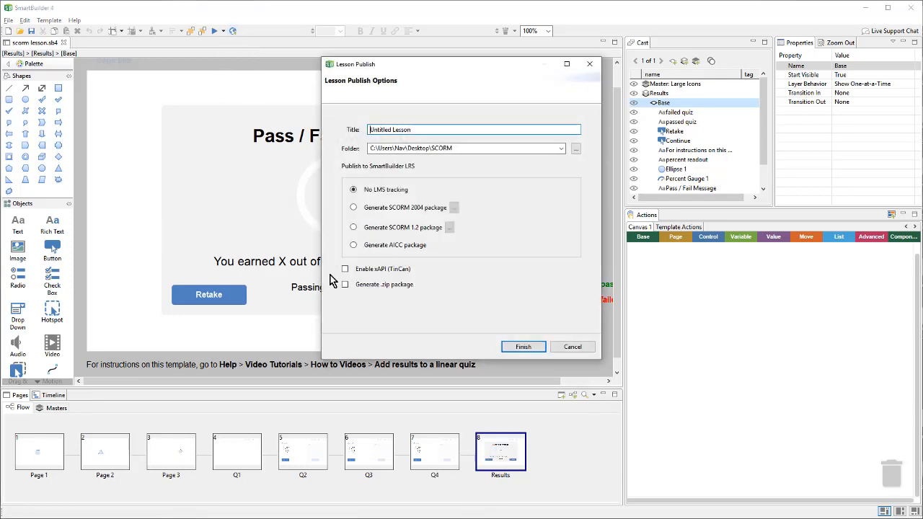
pyautogui.click(353, 207)
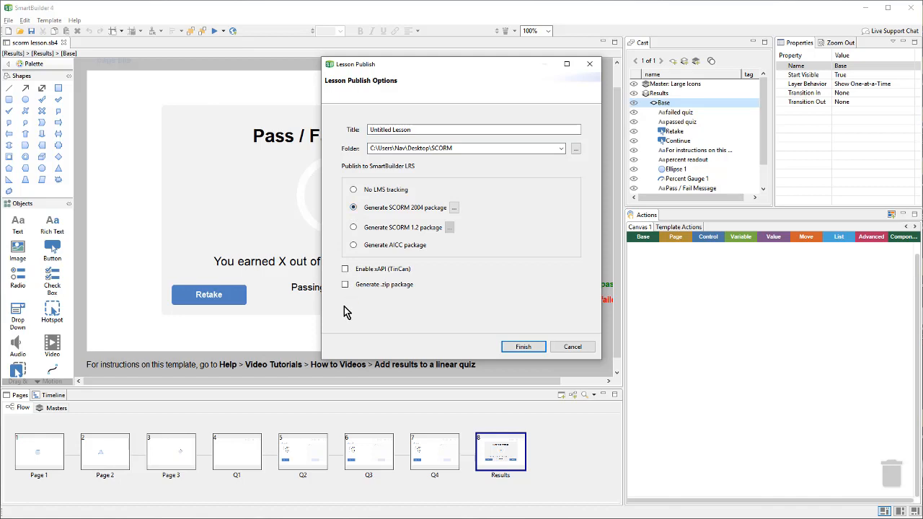
pyautogui.click(345, 284)
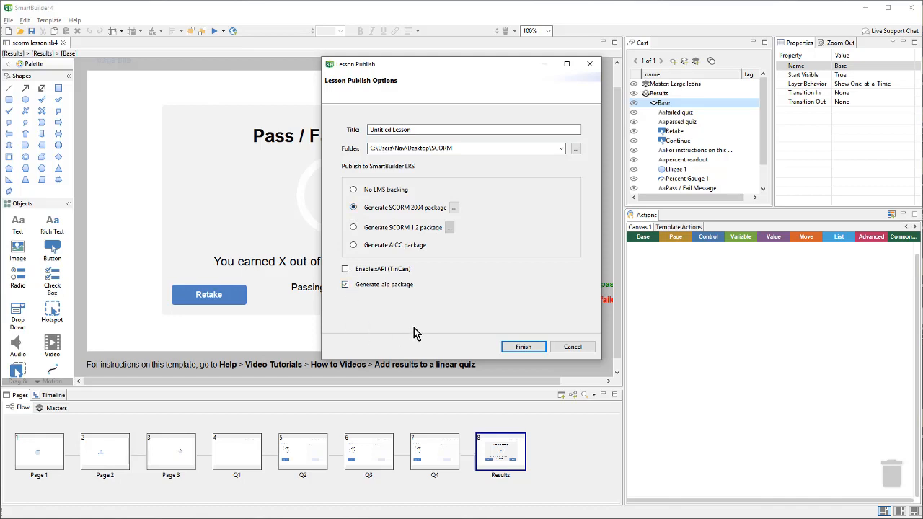
pyautogui.moveTo(408, 294)
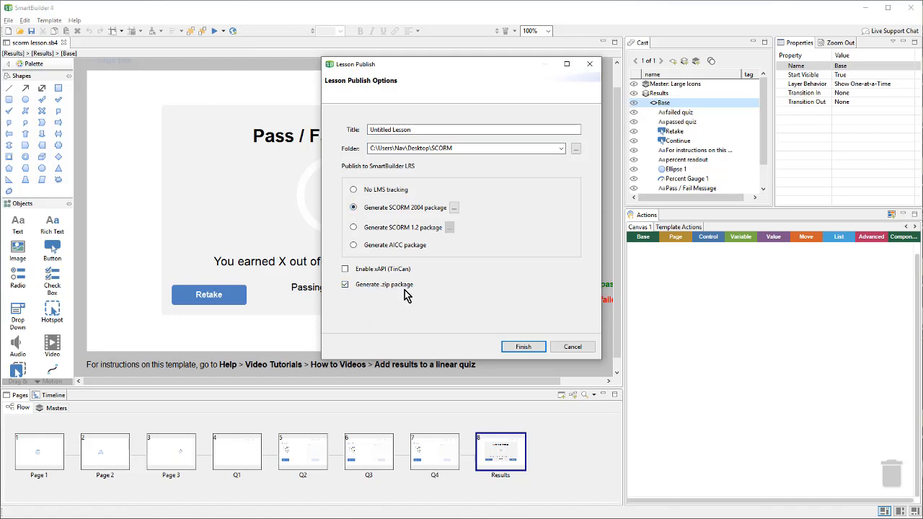
pyautogui.moveTo(523, 346)
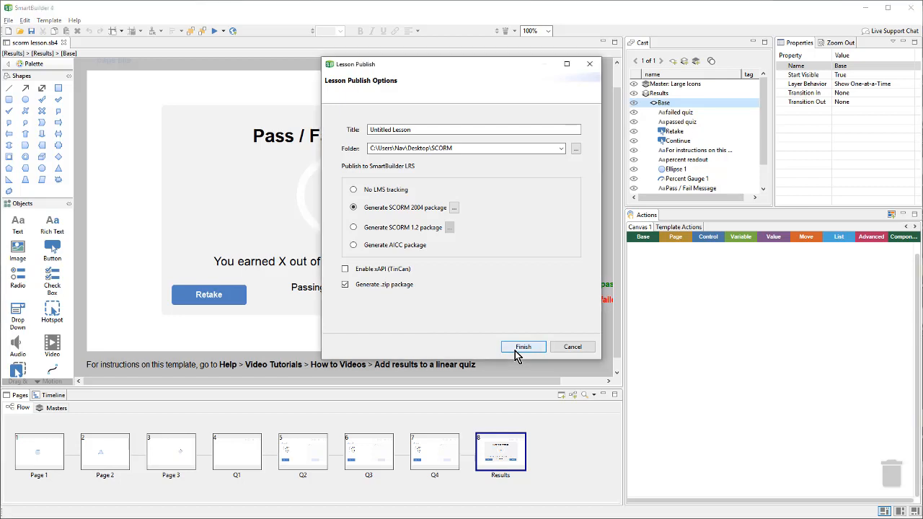
pyautogui.click(523, 347)
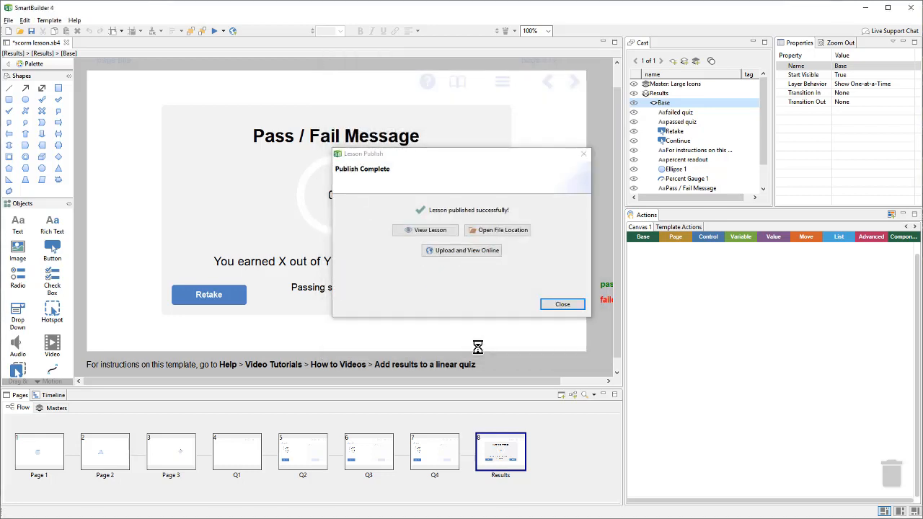
pyautogui.moveTo(503, 230)
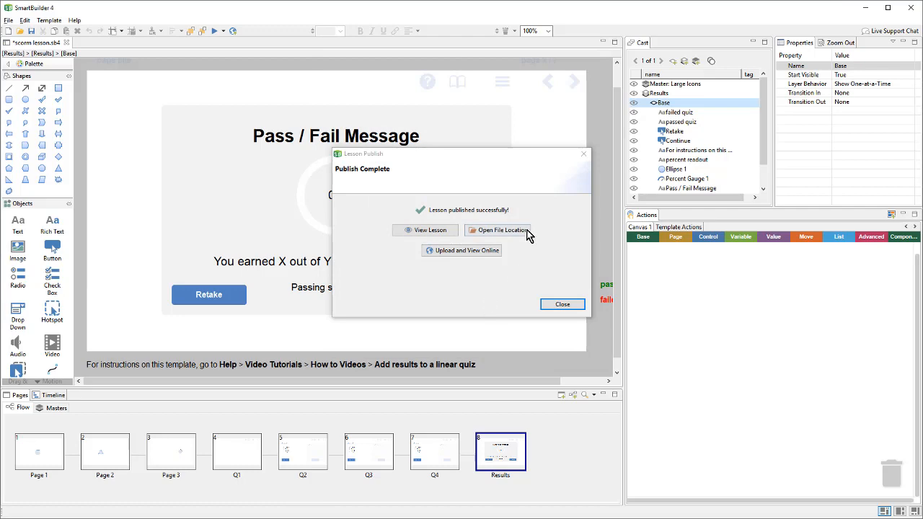
# - Open the Desktop SCORM folder and locate the scorm2004_scorm lesson.zip package
pyautogui.click(500, 229)
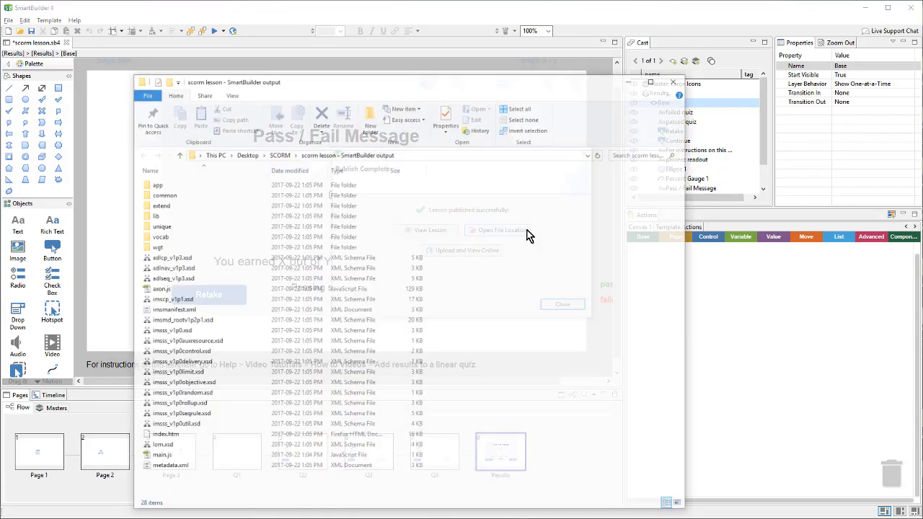
pyautogui.click(562, 303)
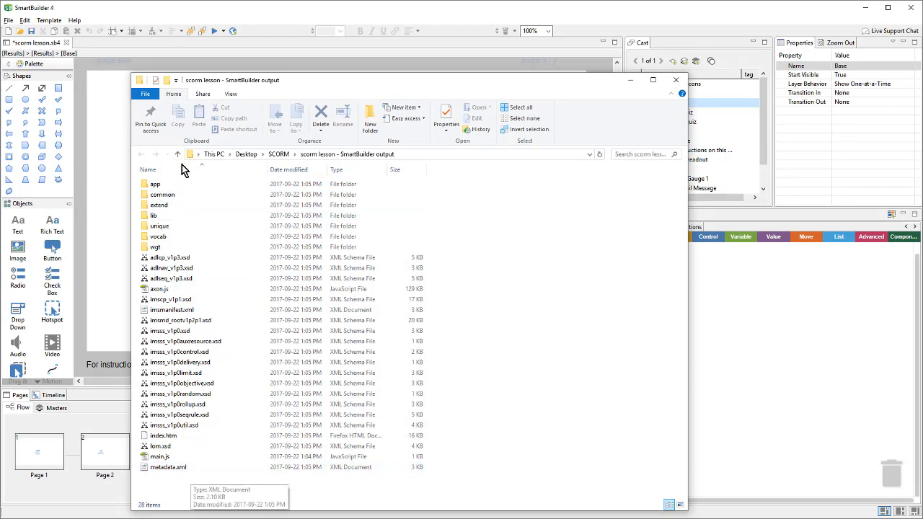
pyautogui.click(179, 153)
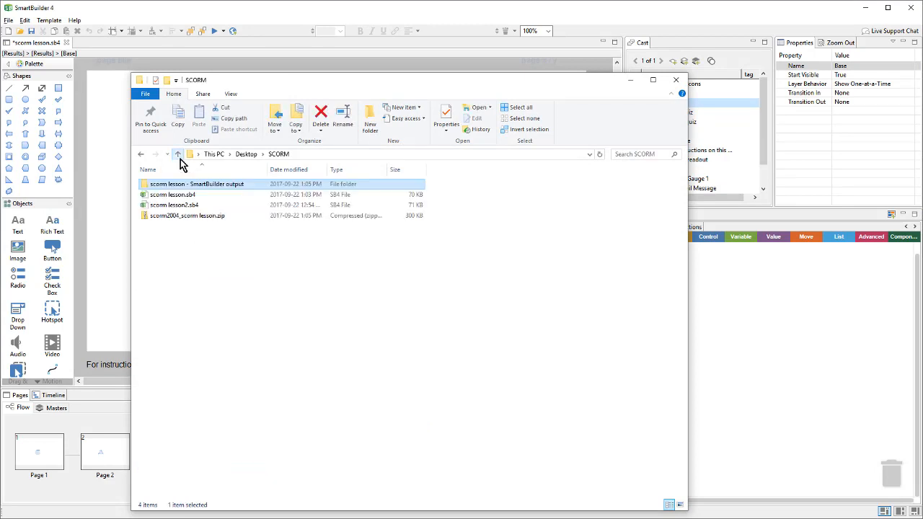
pyautogui.click(187, 215)
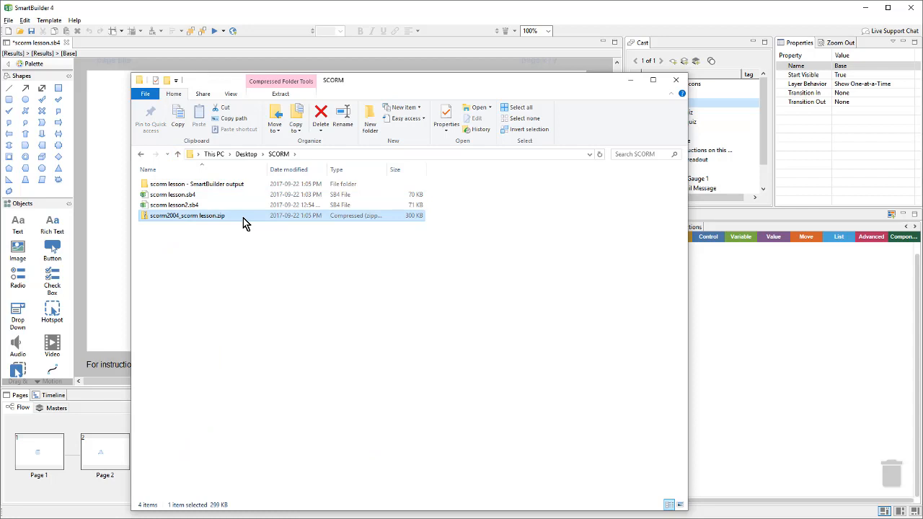
pyautogui.moveTo(229, 222)
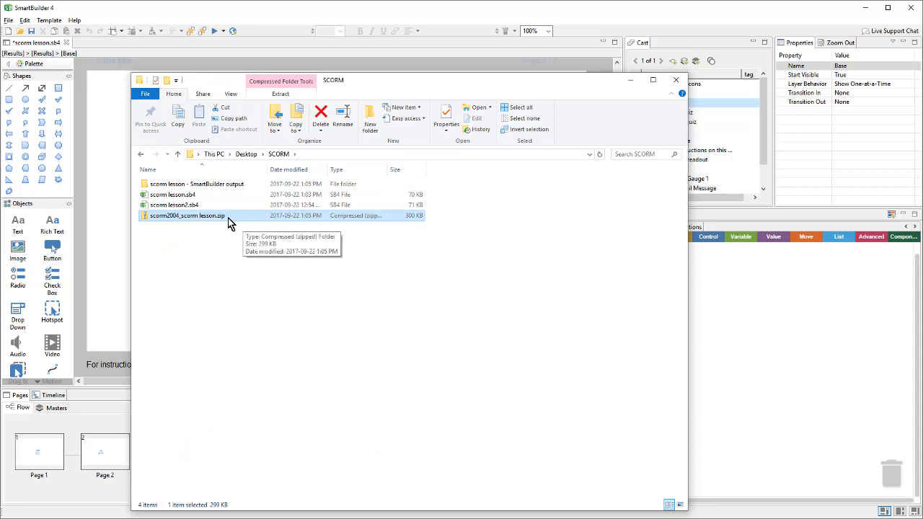
pyautogui.moveTo(177, 229)
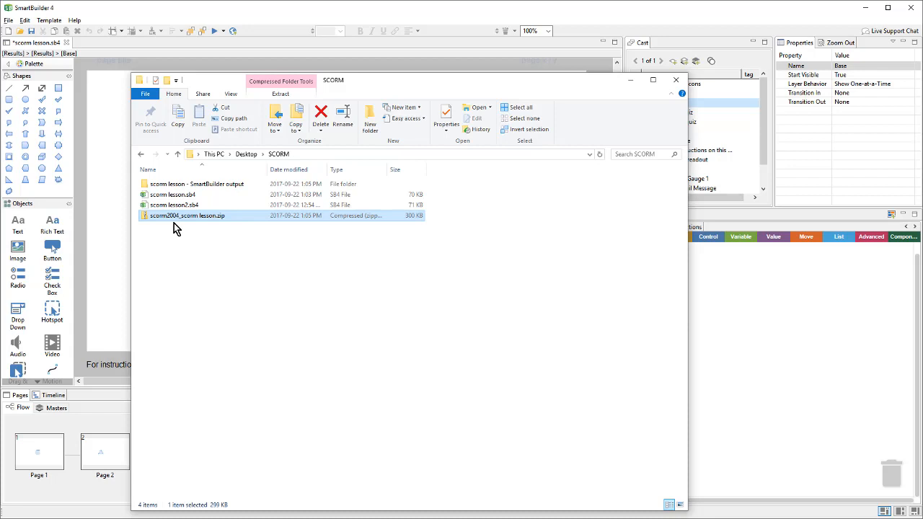
pyautogui.moveTo(220, 229)
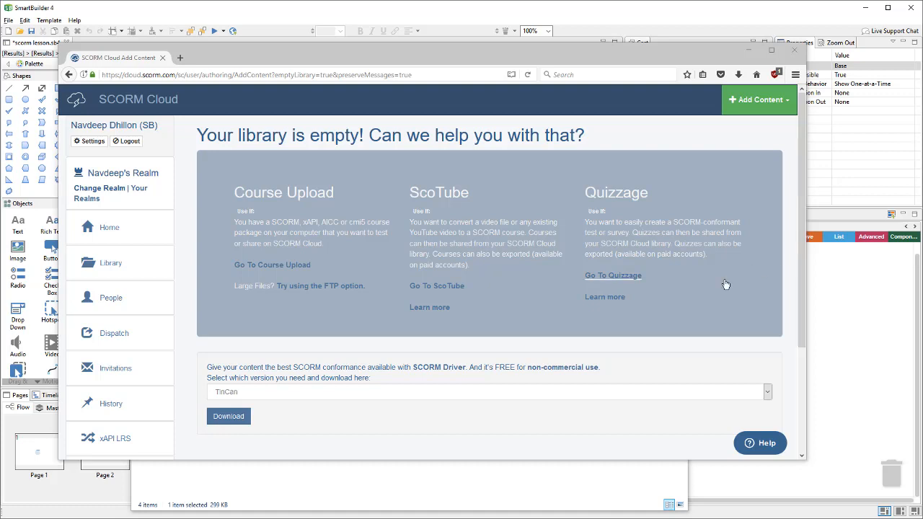
# - Upload scorm2004_scorm lesson.zip to SCORM Cloud and import it as a course
pyautogui.click(757, 100)
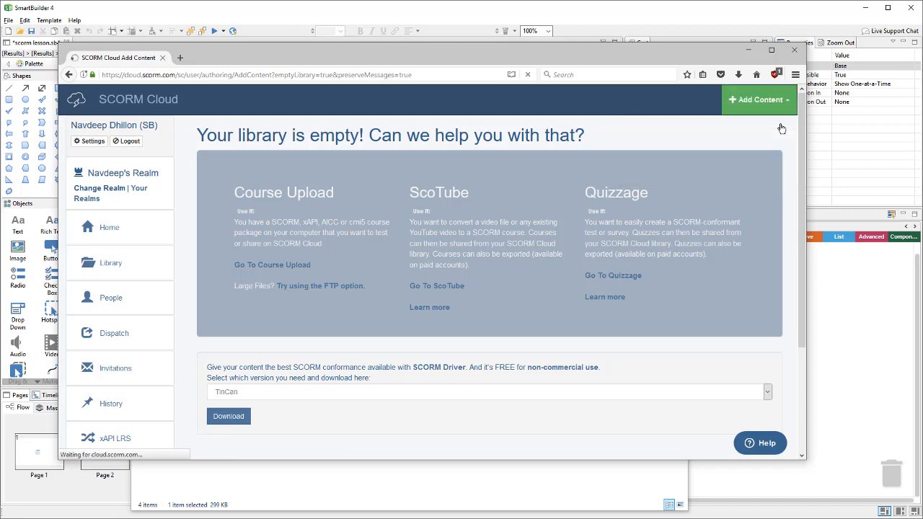
pyautogui.click(272, 265)
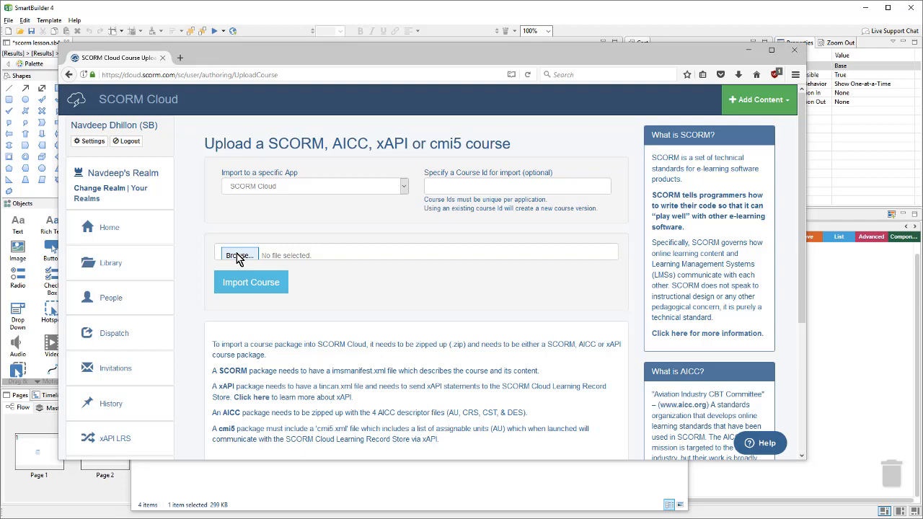
pyautogui.click(238, 254)
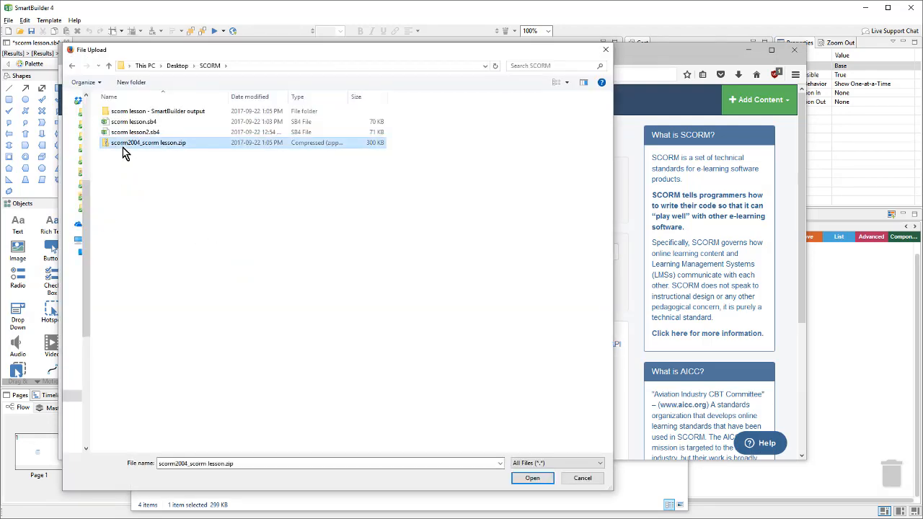
pyautogui.click(532, 478)
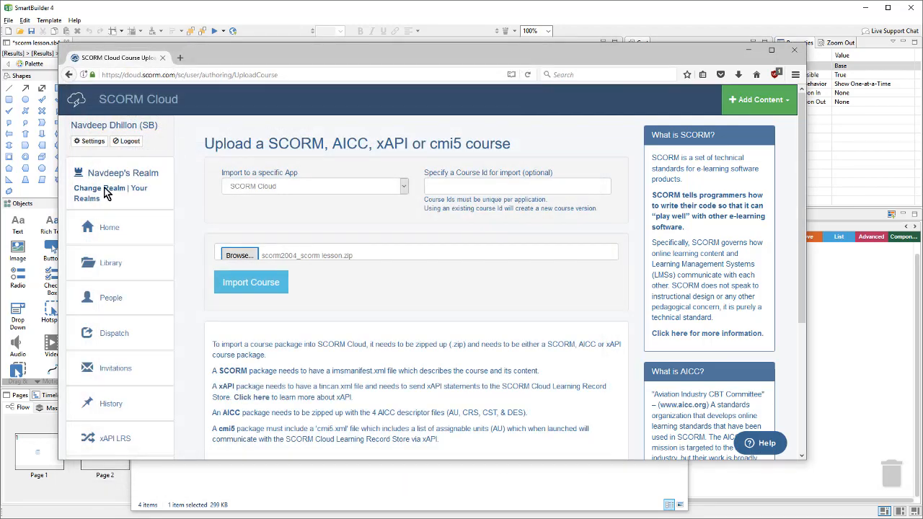
pyautogui.moveTo(259, 292)
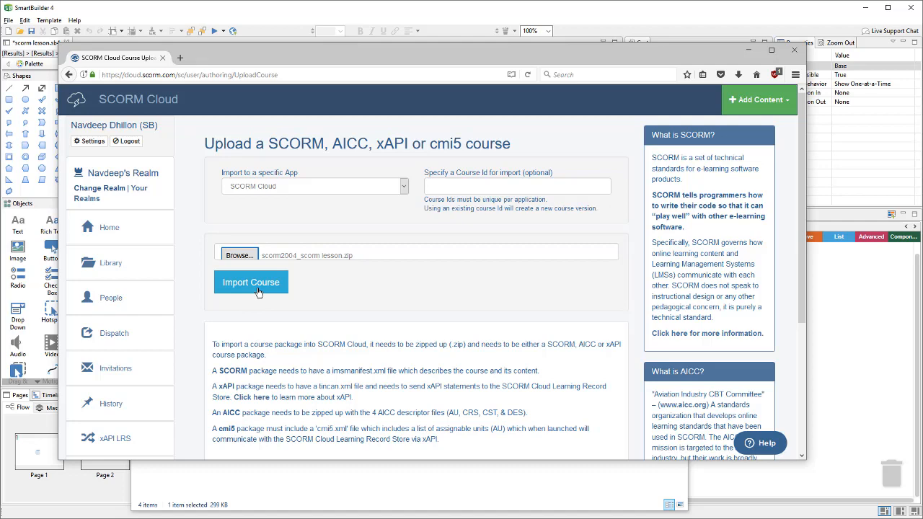
pyautogui.click(251, 282)
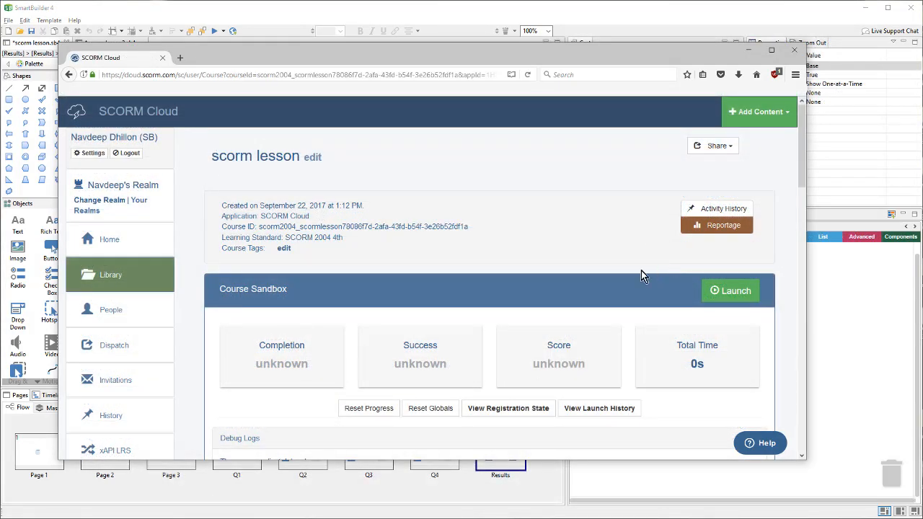
pyautogui.moveTo(730, 290)
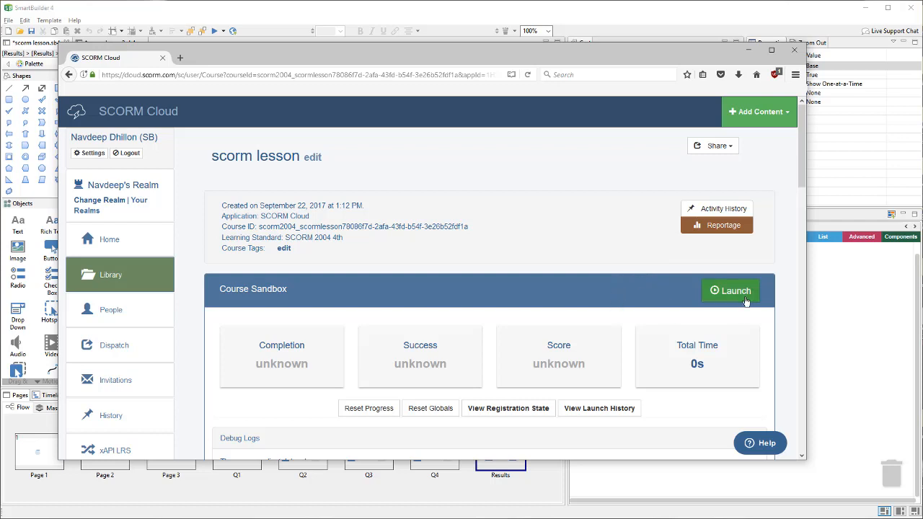
# - Launch the scorm lesson course, advance to Question 1, then exit the player
pyautogui.click(730, 290)
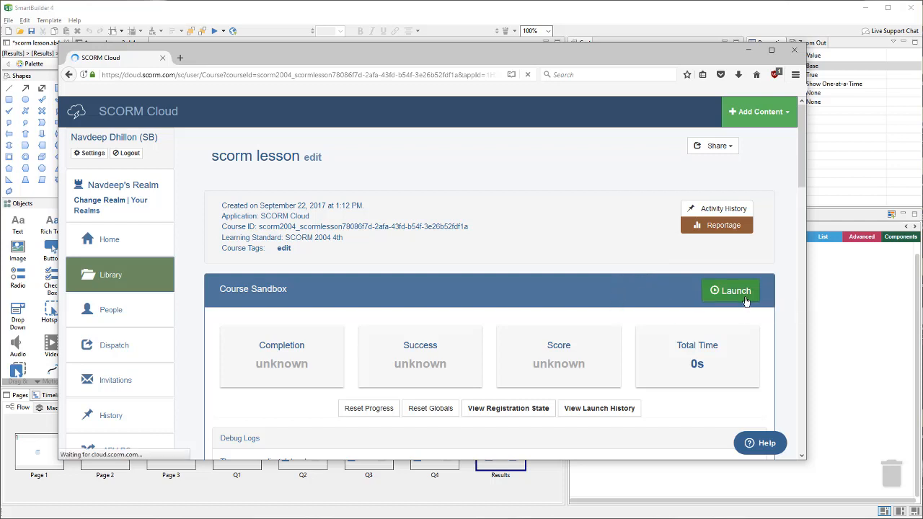
pyautogui.click(730, 291)
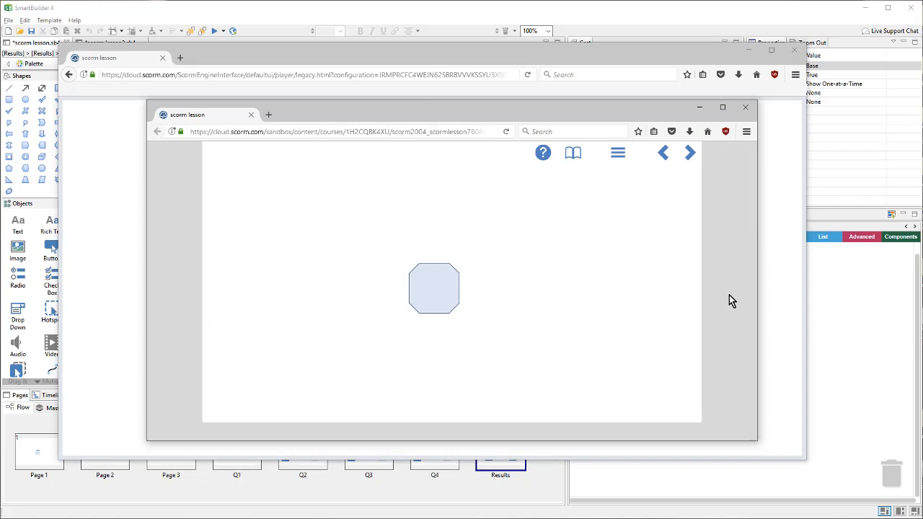
pyautogui.moveTo(689, 154)
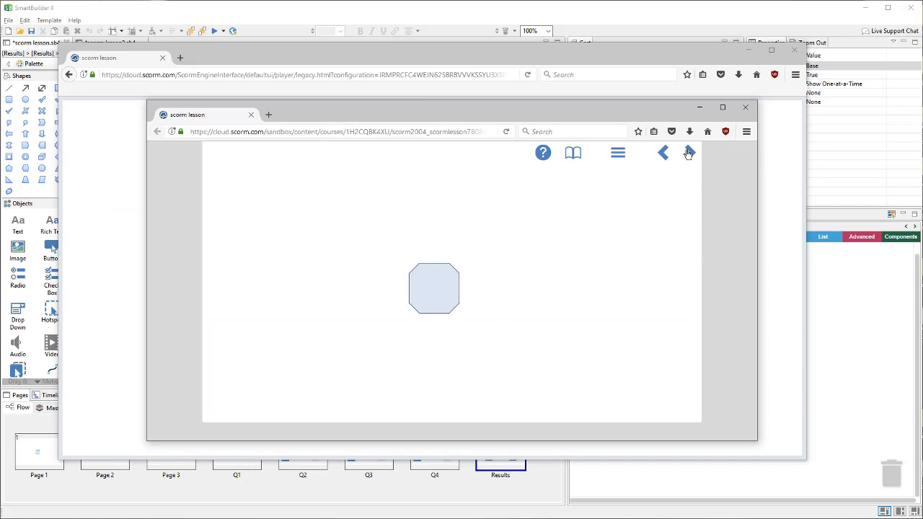
pyautogui.click(688, 152)
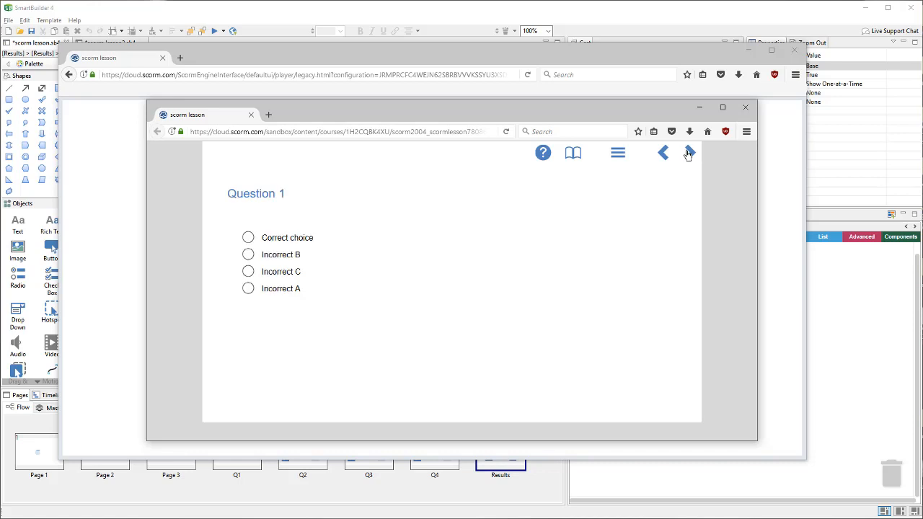
pyautogui.click(745, 106)
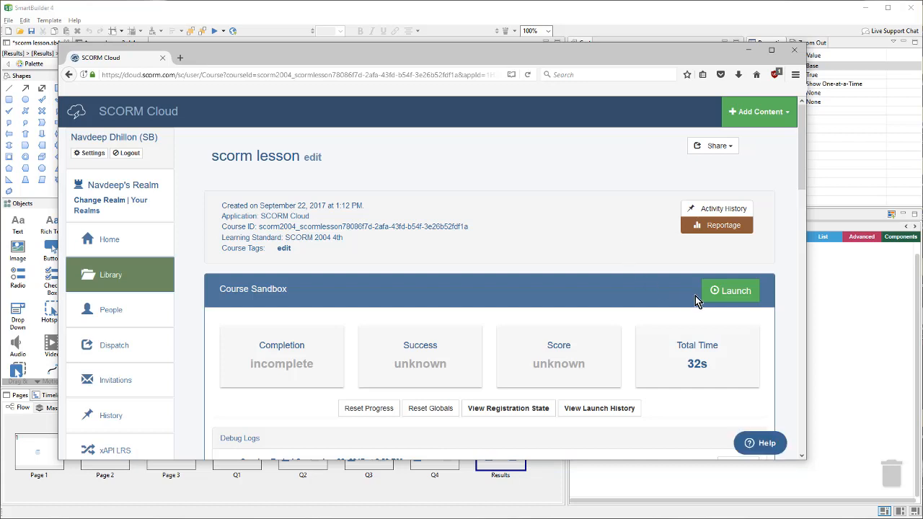
# - Relaunch the course from its bookmark and submit the Correct choice for Question 1
pyautogui.click(729, 290)
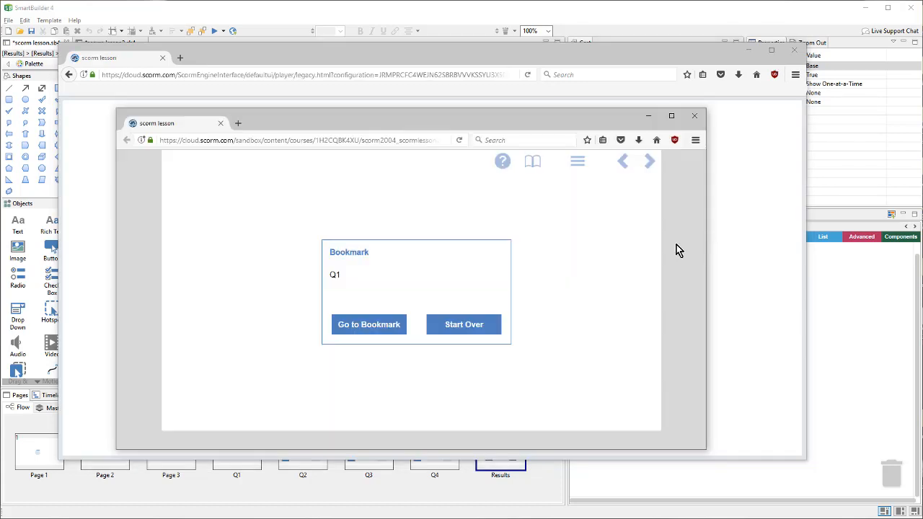
pyautogui.moveTo(409, 260)
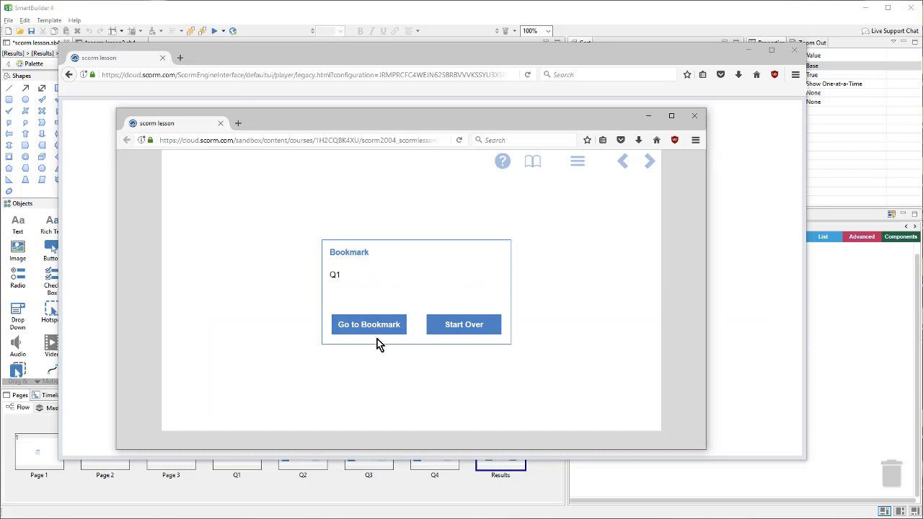
pyautogui.moveTo(369, 333)
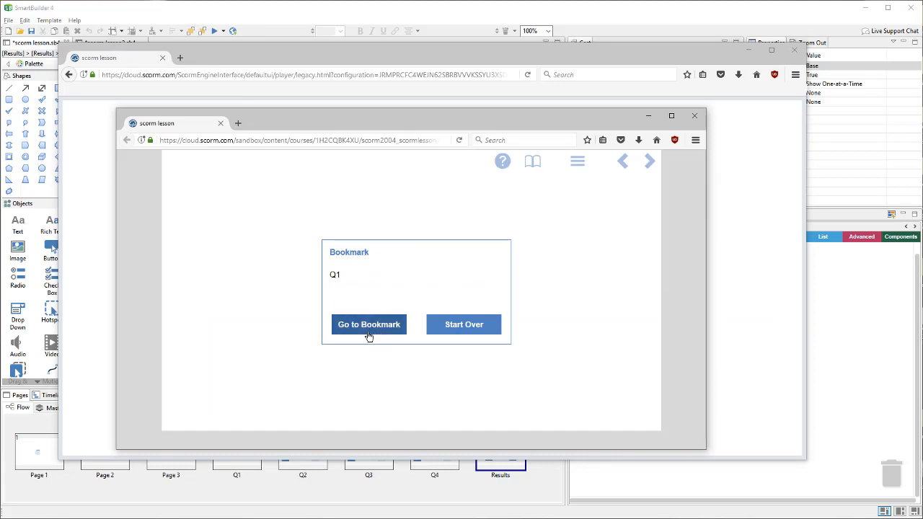
pyautogui.click(369, 324)
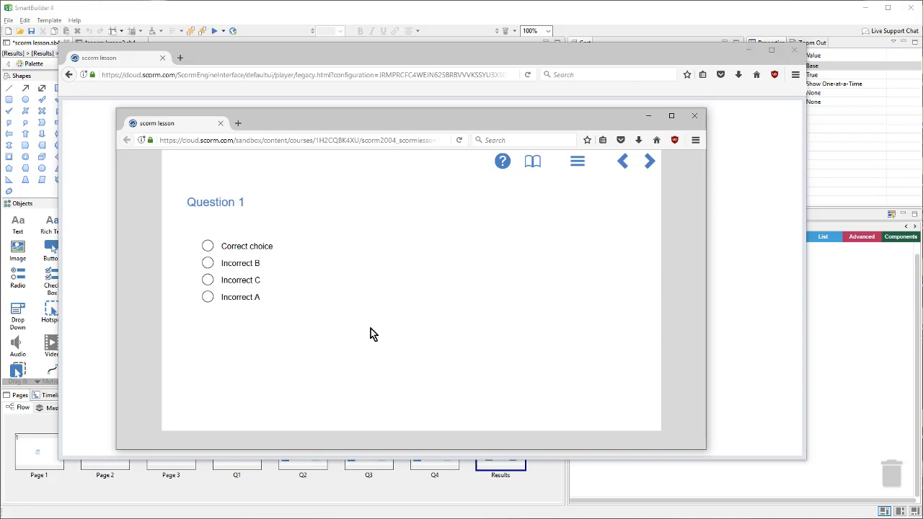
pyautogui.click(208, 246)
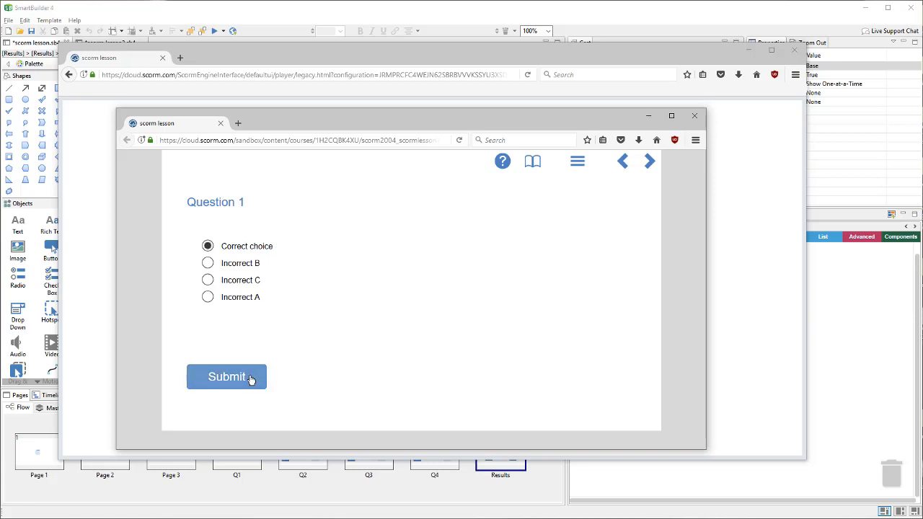
pyautogui.click(226, 376)
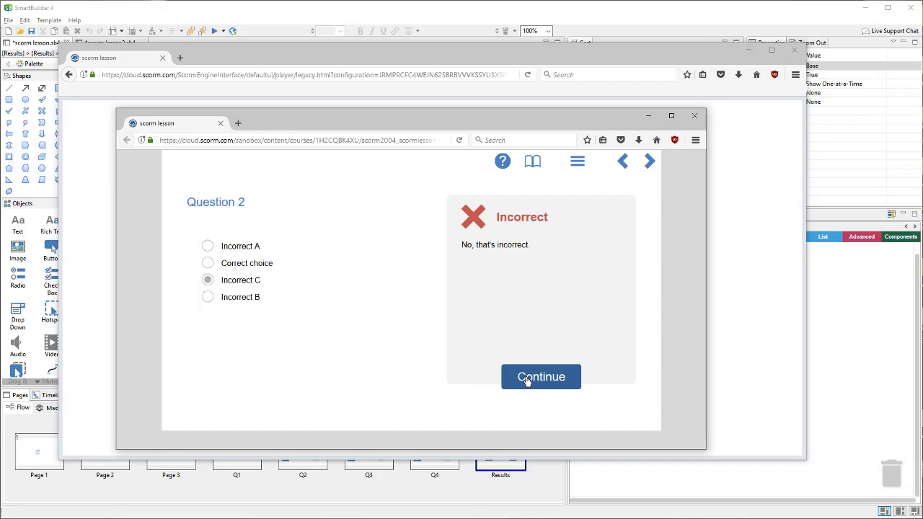
# - Answer Questions 2–4 and continue to the 75% passing results page
pyautogui.click(541, 377)
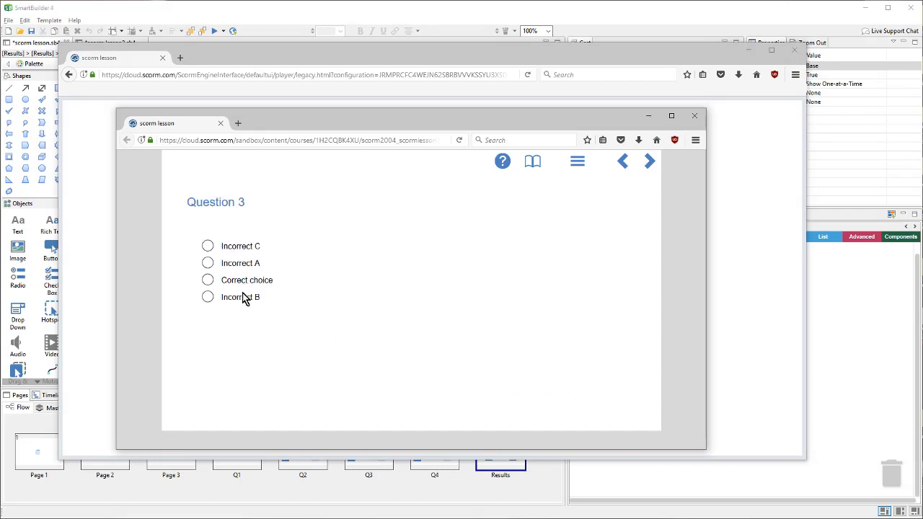
pyautogui.click(207, 280)
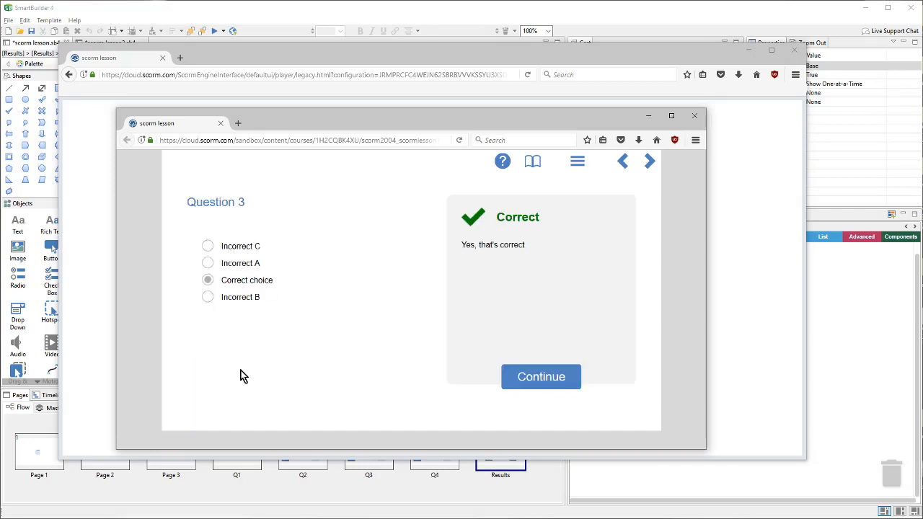
pyautogui.click(541, 376)
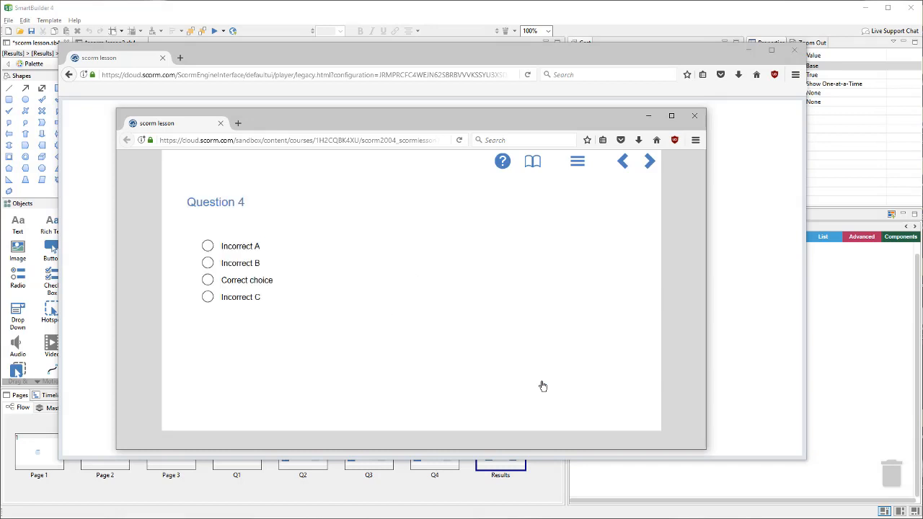
pyautogui.click(207, 279)
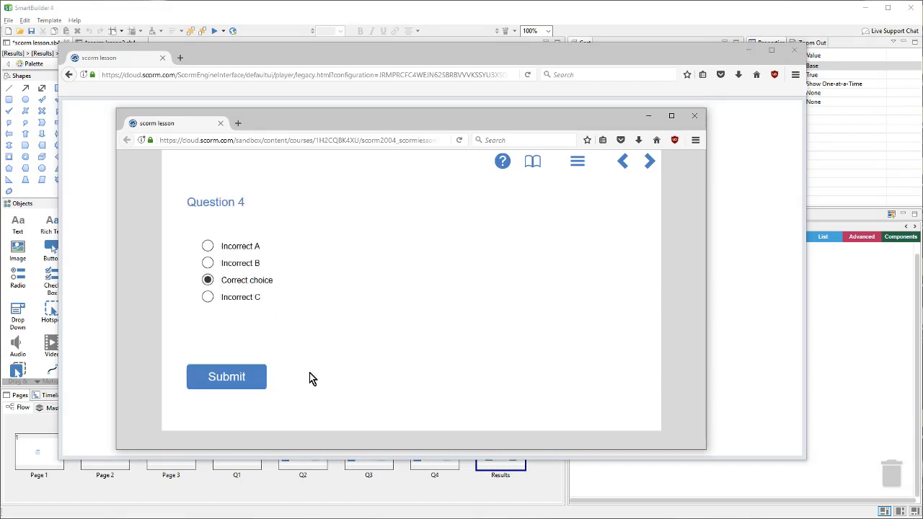
pyautogui.click(226, 376)
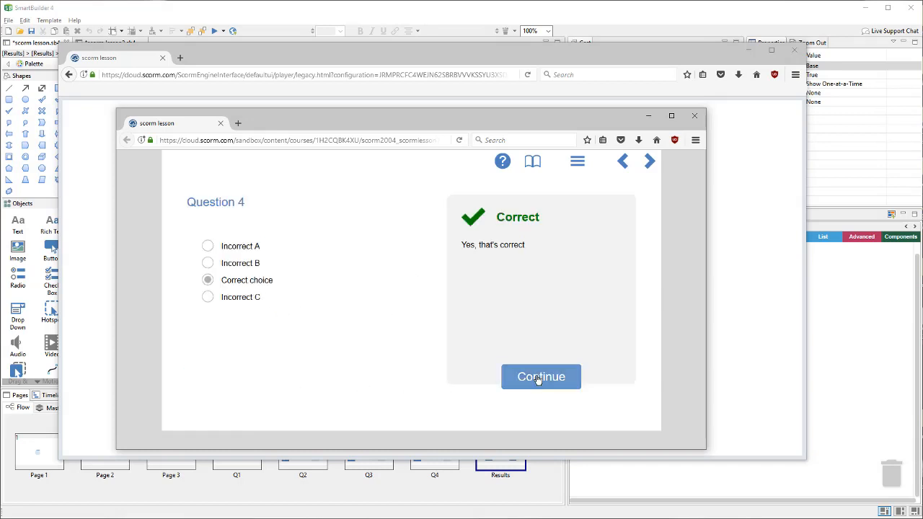
pyautogui.click(541, 376)
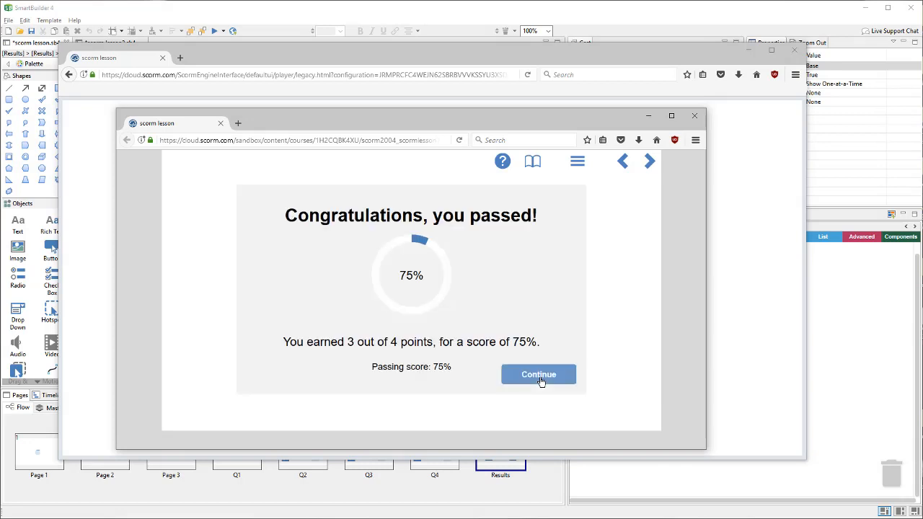
pyautogui.moveTo(526, 303)
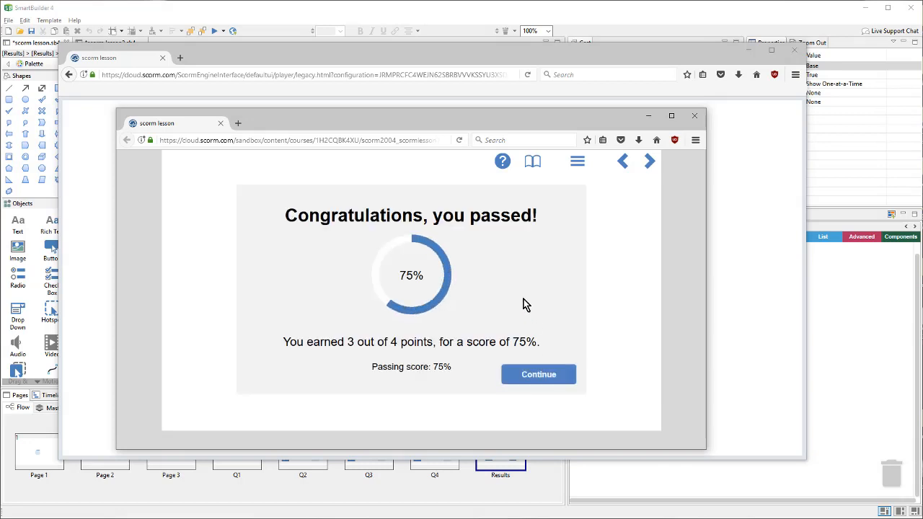
pyautogui.moveTo(479, 301)
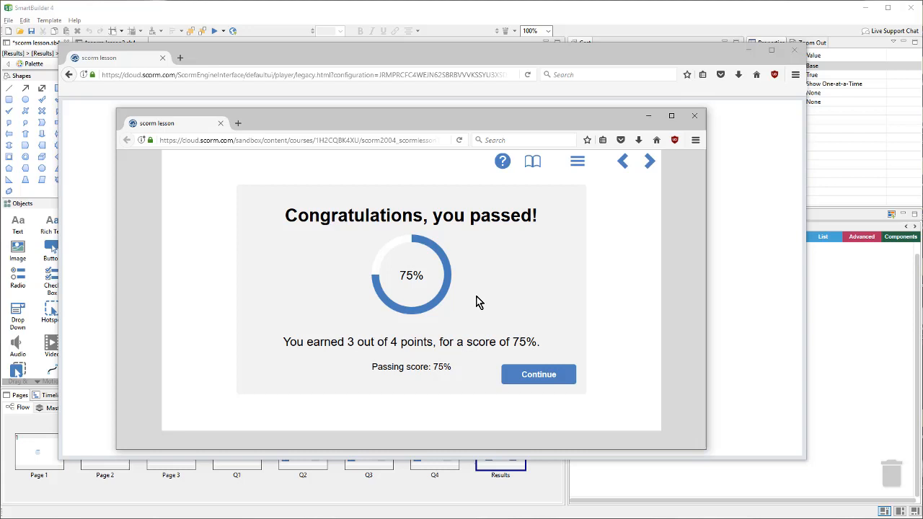
pyautogui.moveTo(489, 222)
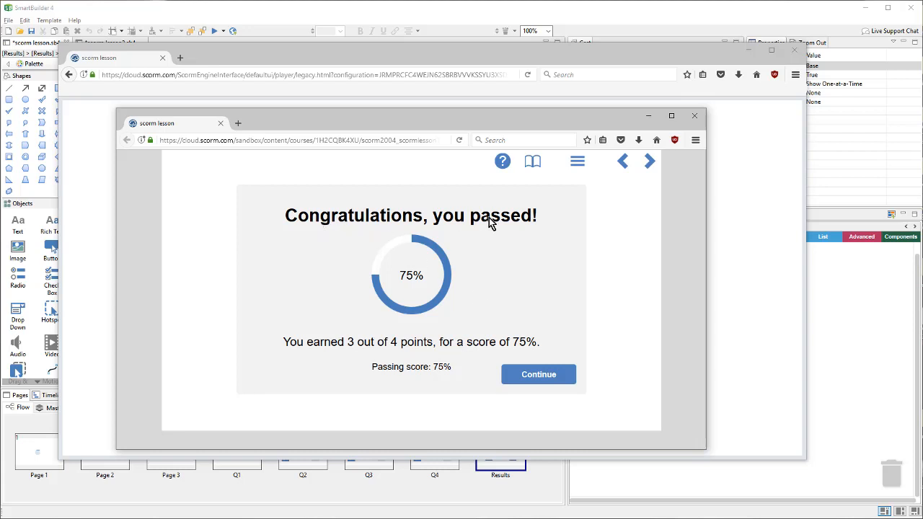
pyautogui.moveTo(534, 229)
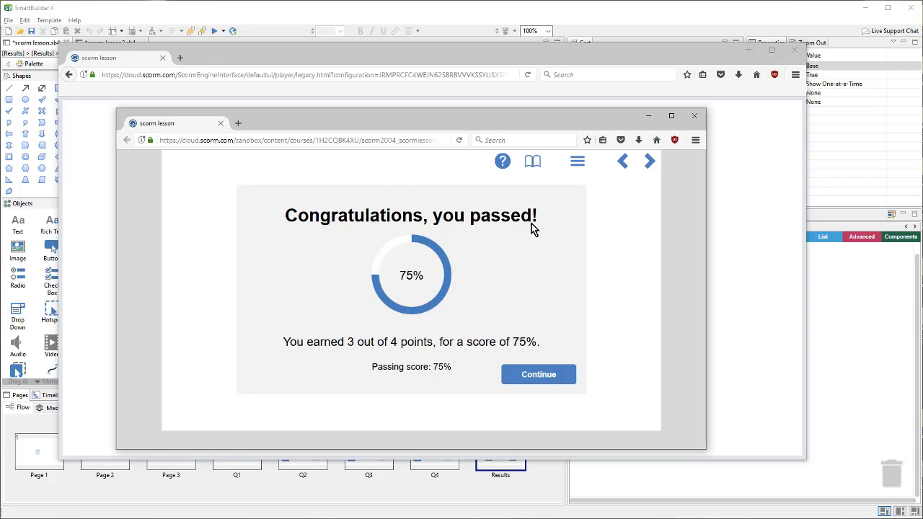
pyautogui.moveTo(694, 116)
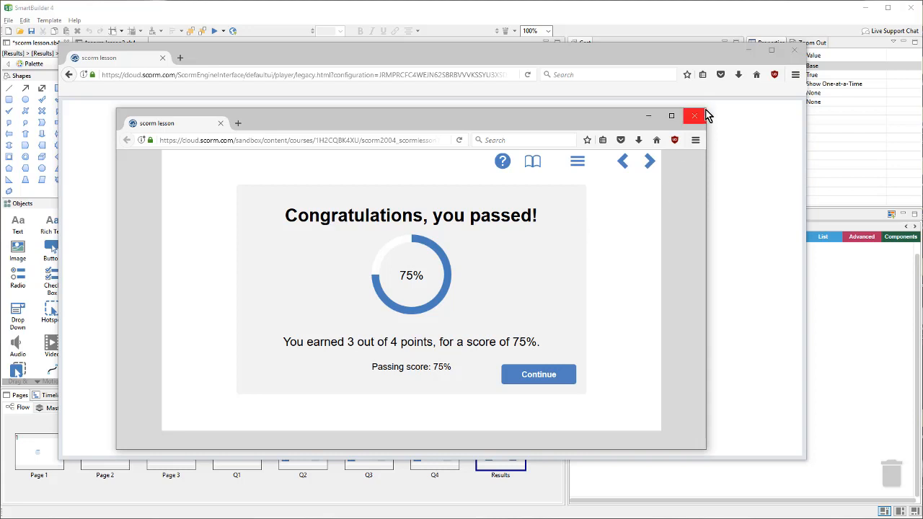
# - Close the finished scorm lesson player window to view its 75% passed results
pyautogui.click(693, 115)
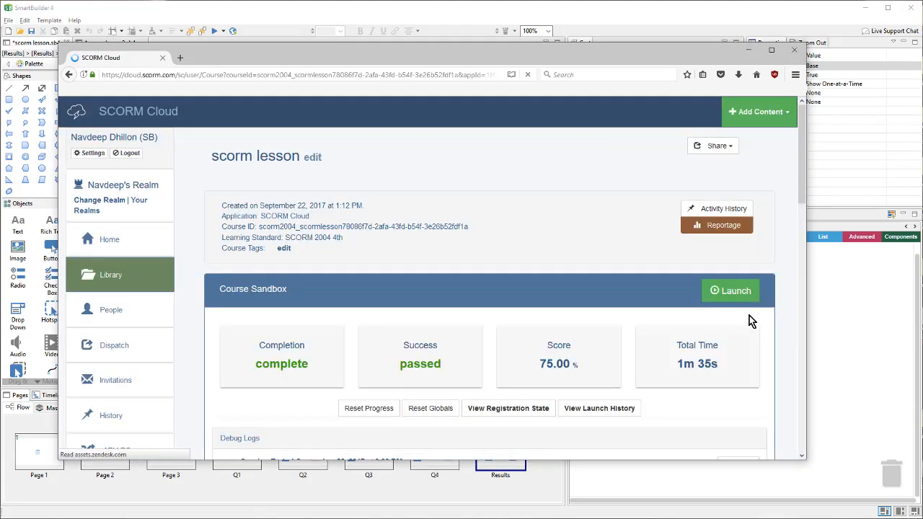
pyautogui.moveTo(557, 366)
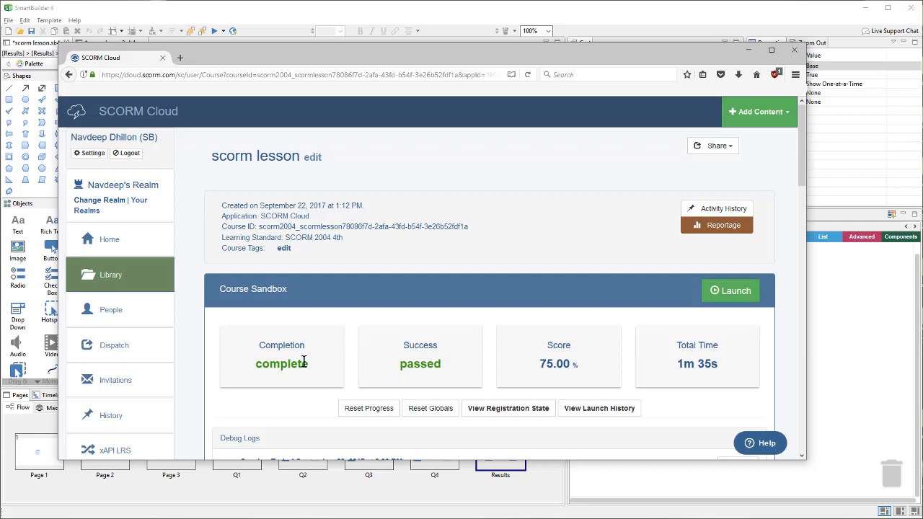
pyautogui.moveTo(326, 372)
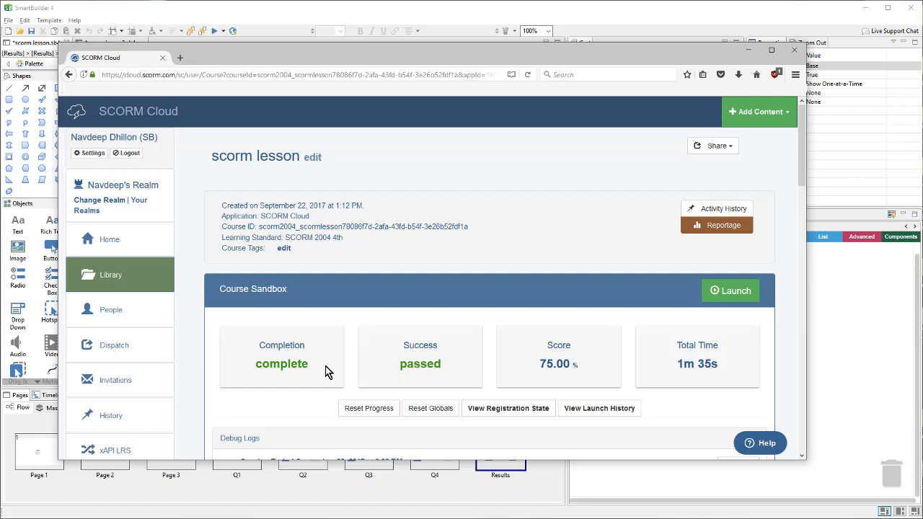
pyautogui.scroll(-3)
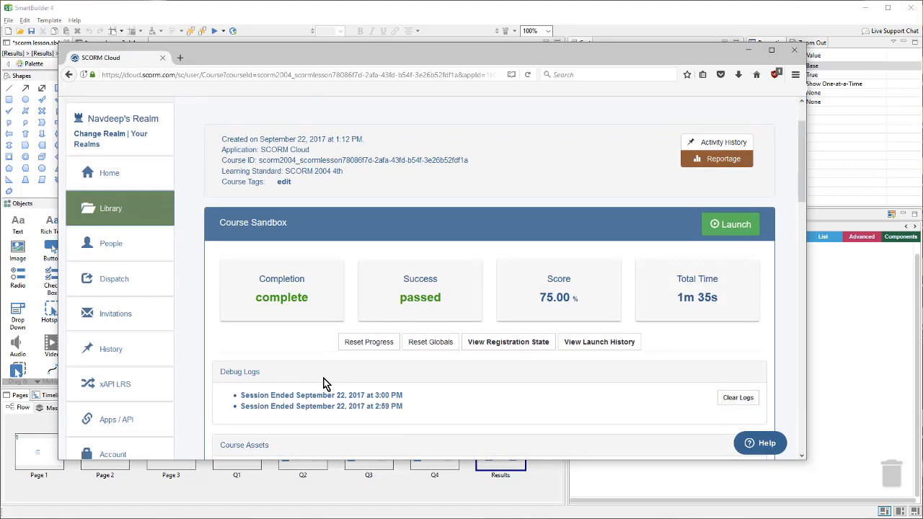
pyautogui.moveTo(280, 380)
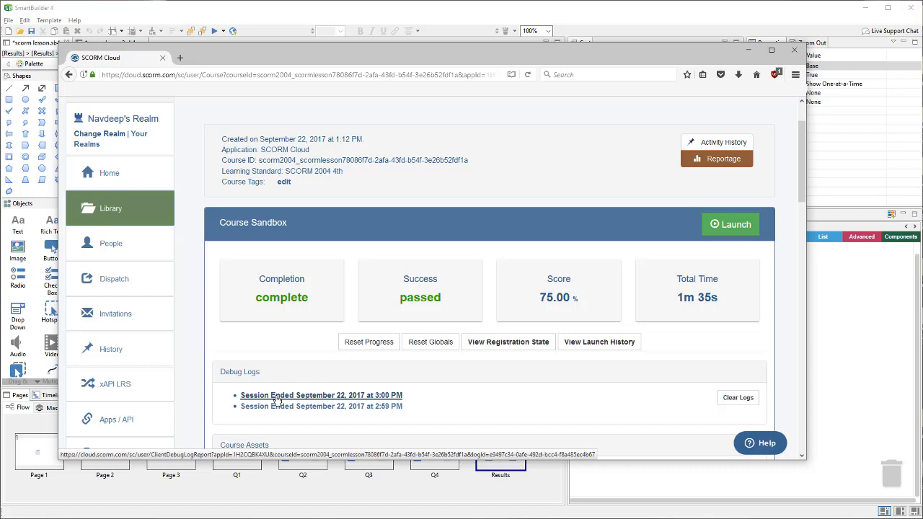
# - Open the 3:00 PM session's SCORM Engine debug log and scroll to its end
pyautogui.click(320, 395)
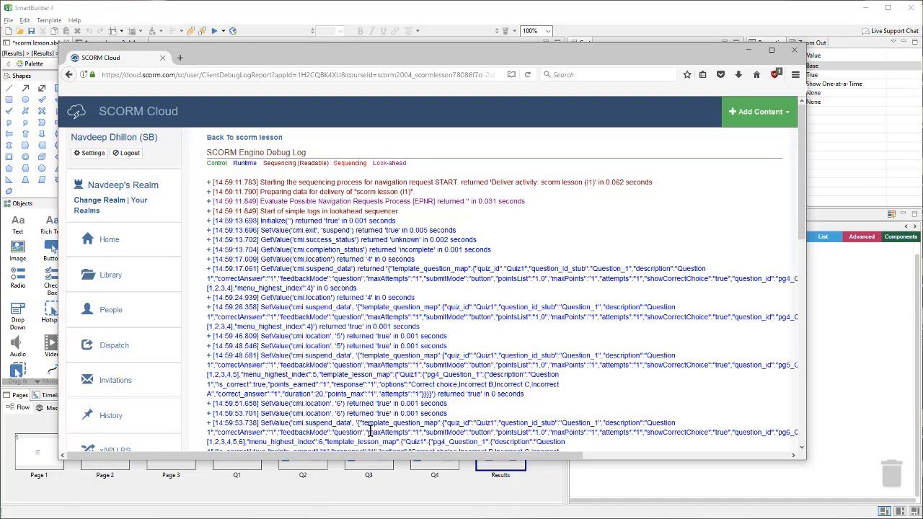
pyautogui.scroll(-3)
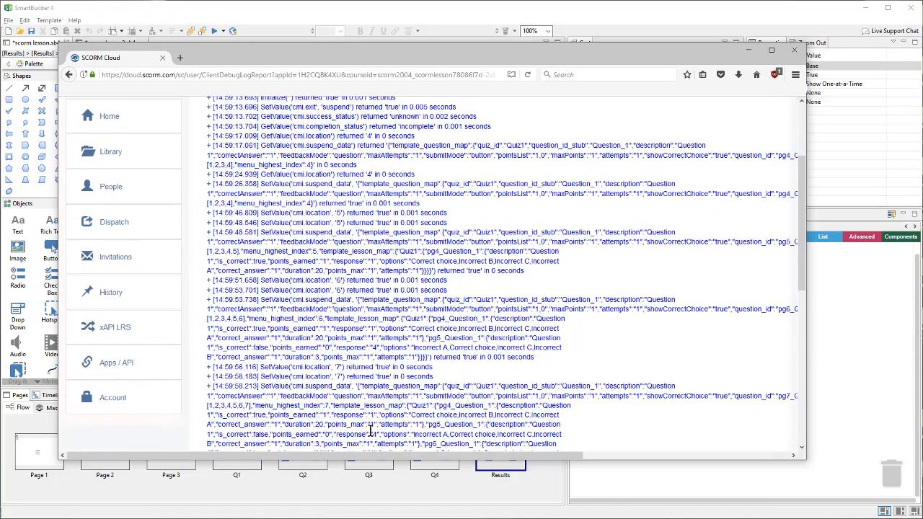
pyautogui.scroll(-3)
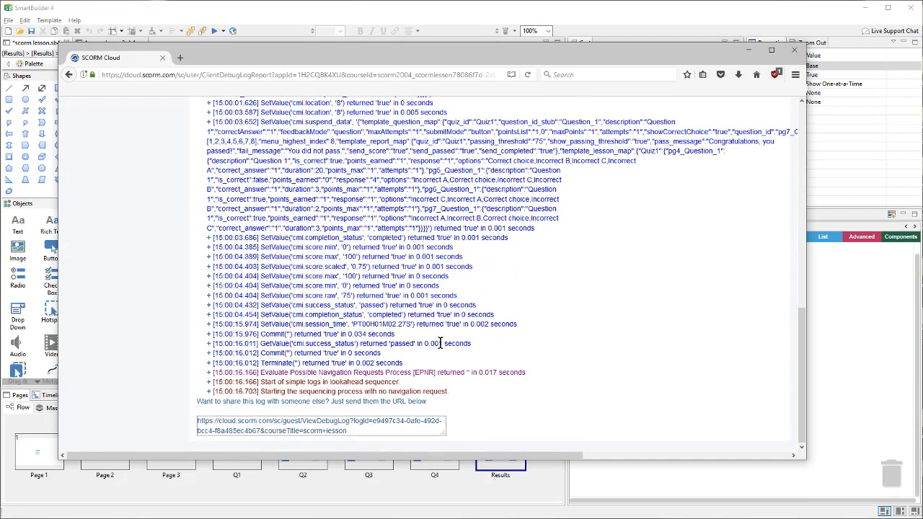
pyautogui.moveTo(312, 305)
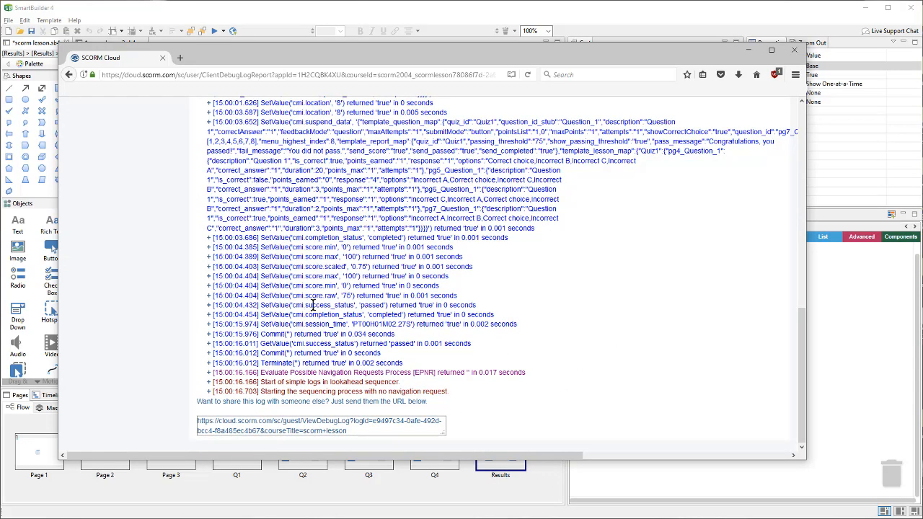
pyautogui.moveTo(364, 305)
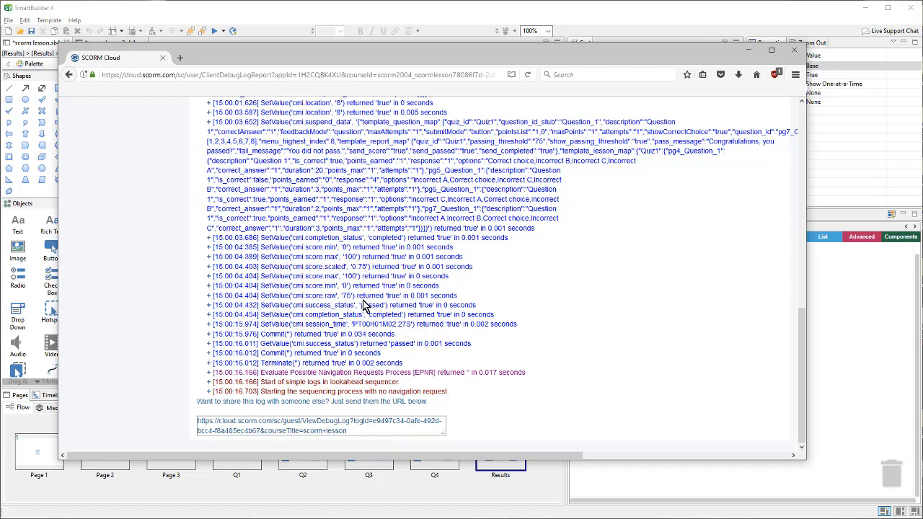
pyautogui.moveTo(340, 314)
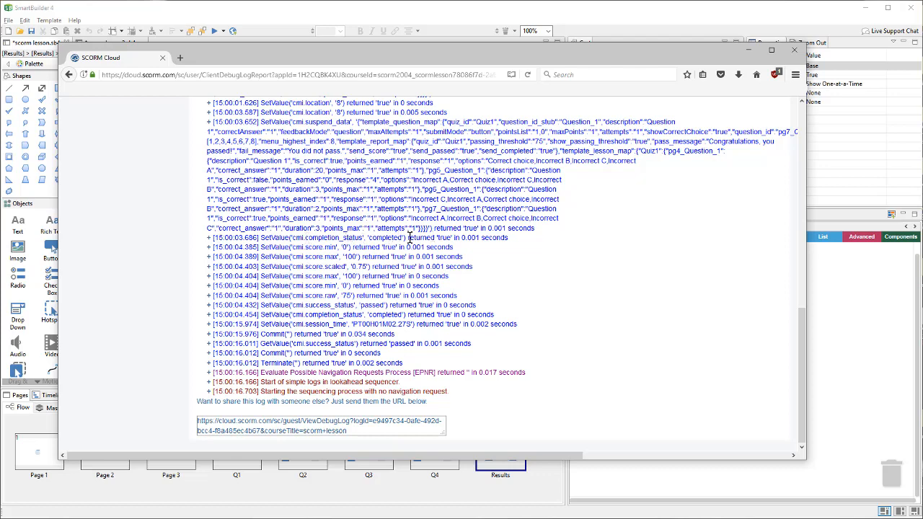
pyautogui.moveTo(345, 261)
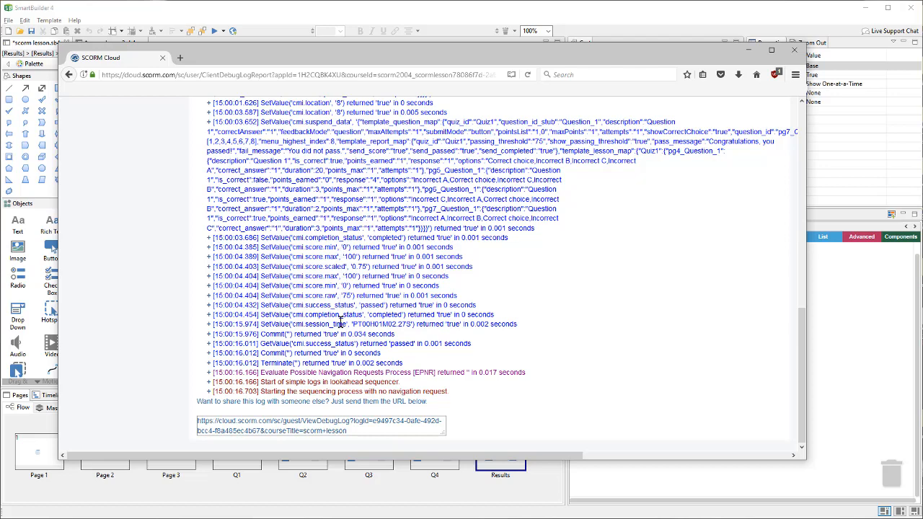
pyautogui.moveTo(517, 287)
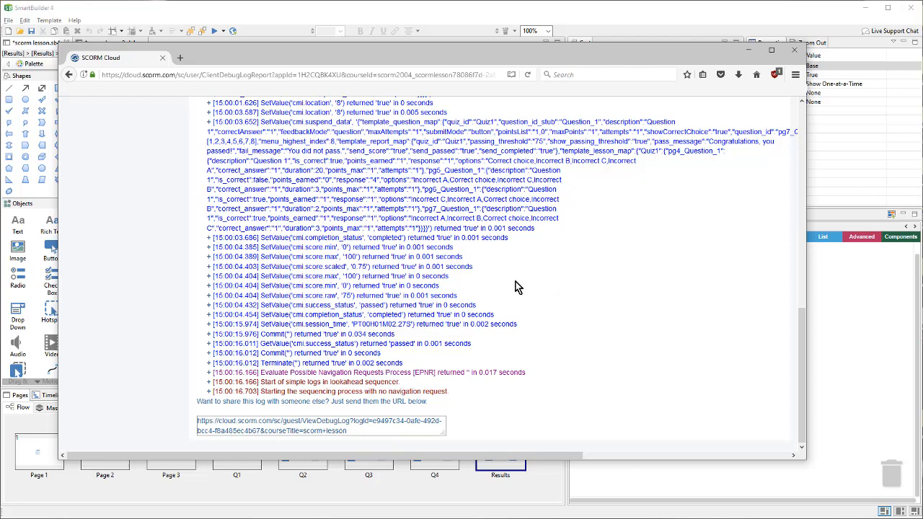
pyautogui.moveTo(548, 357)
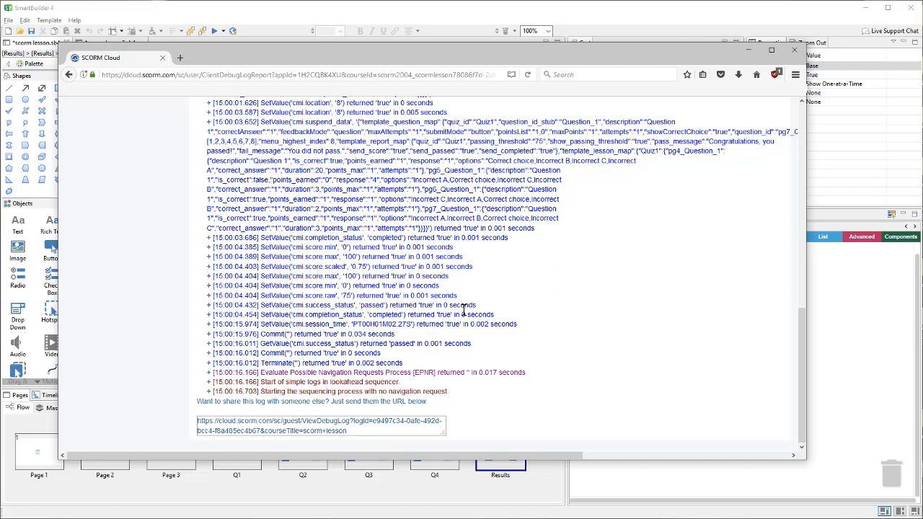
pyautogui.moveTo(612, 332)
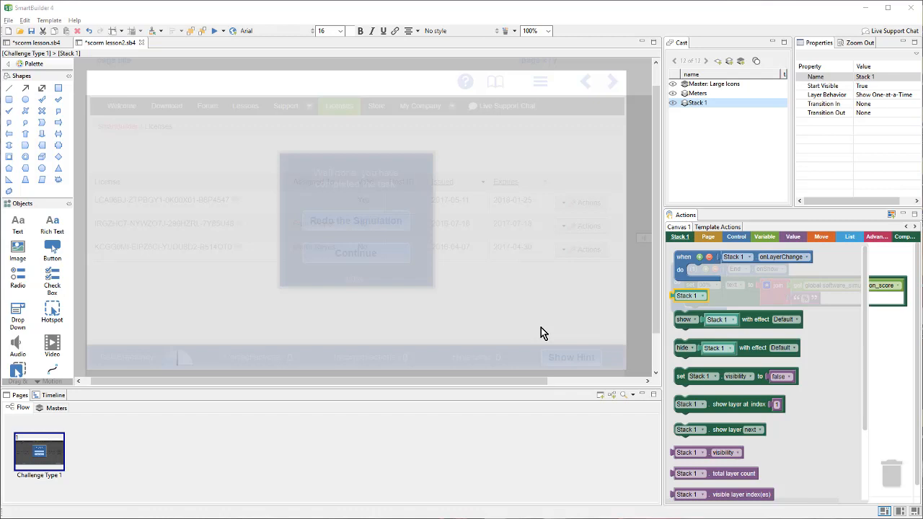
pyautogui.moveTo(521, 331)
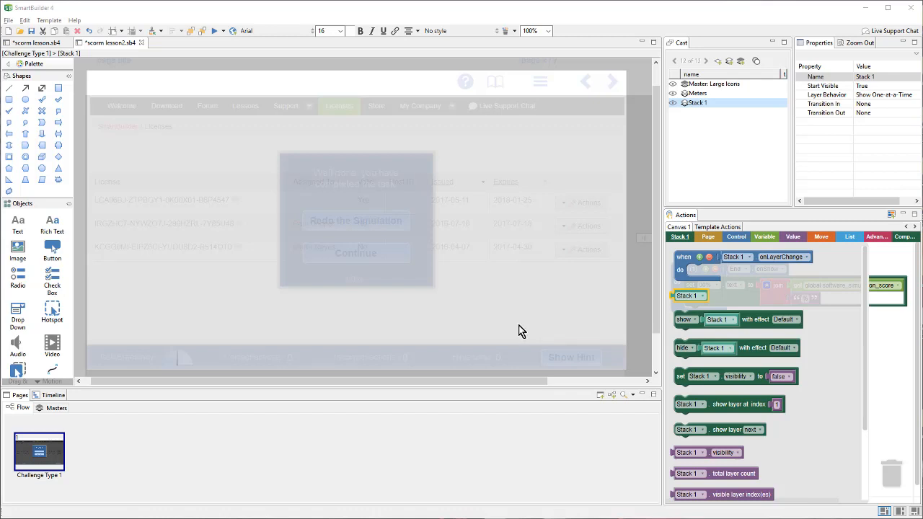
pyautogui.moveTo(423, 323)
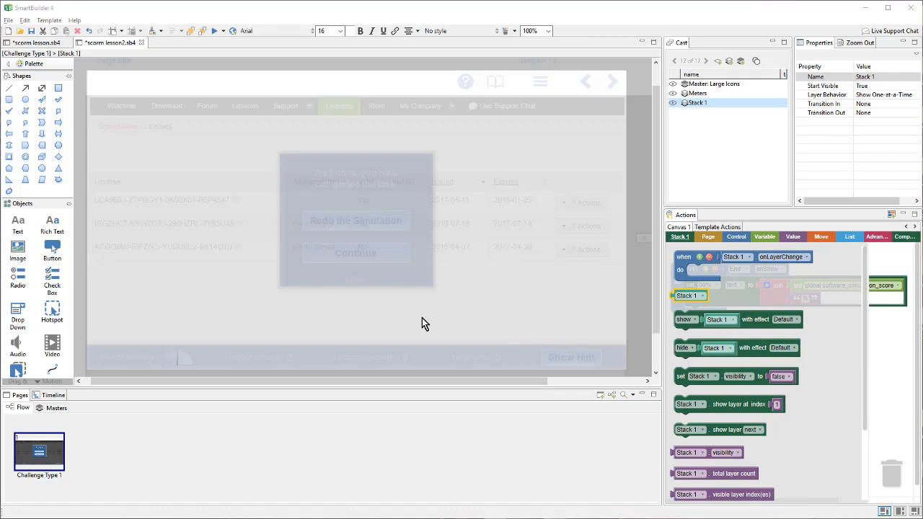
# - Select the Task Efficiency percent gauge in the scorm lesson2 project
pyautogui.click(178, 357)
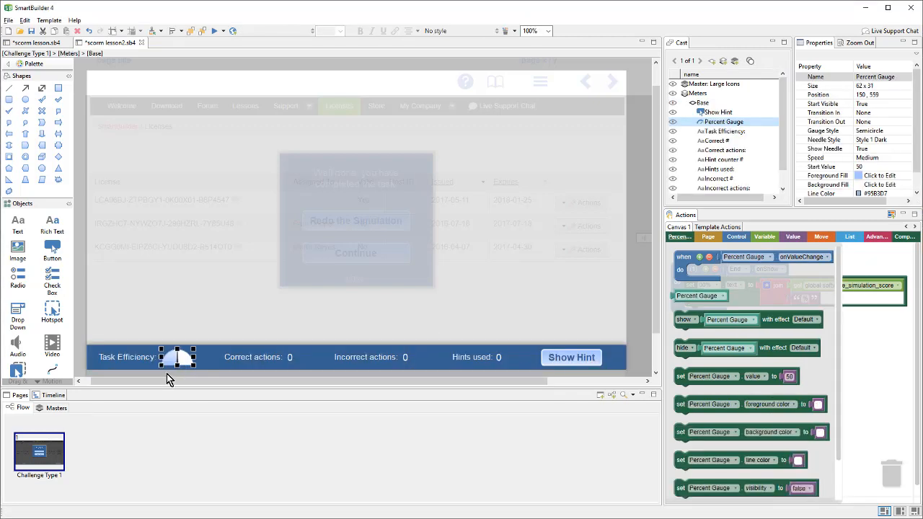
pyautogui.moveTo(139, 374)
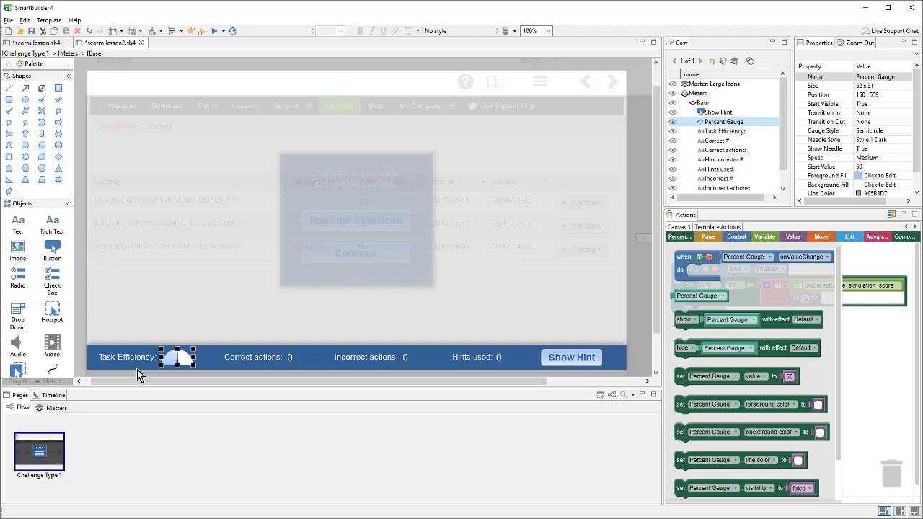
pyautogui.moveTo(189, 366)
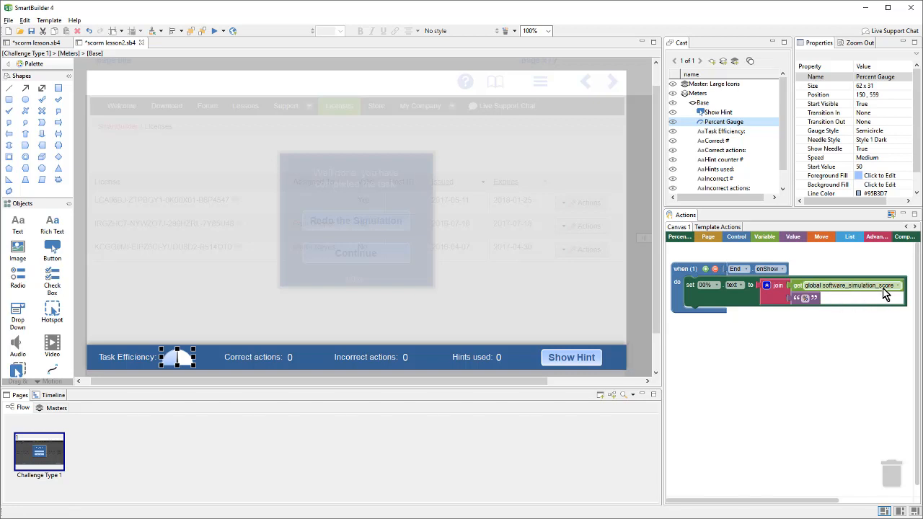
pyautogui.moveTo(886, 294)
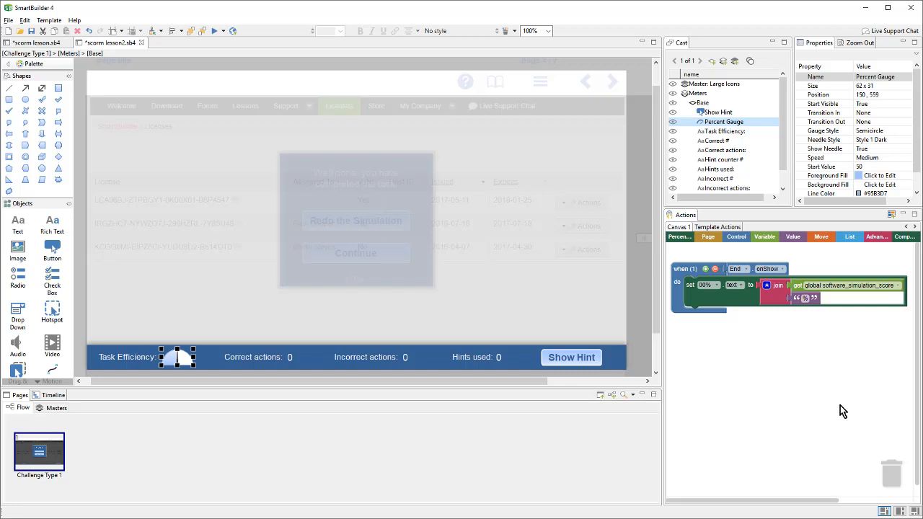
pyautogui.moveTo(738, 342)
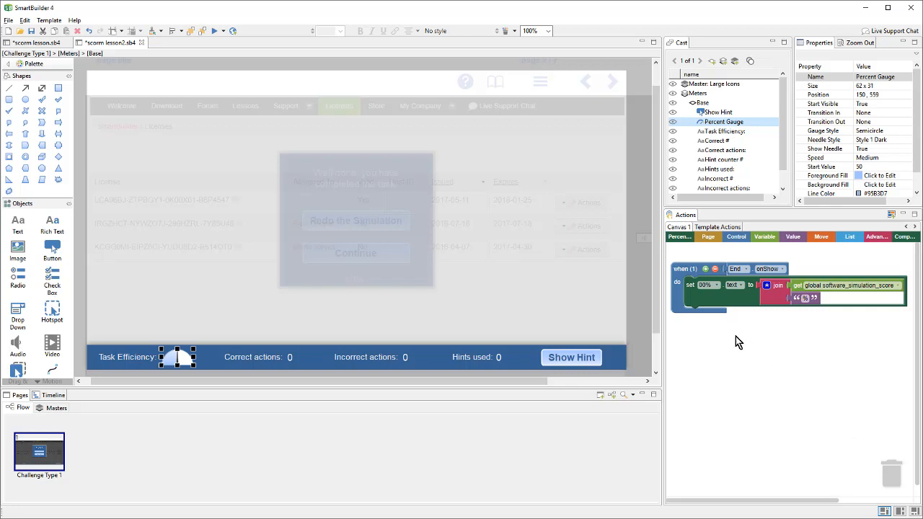
pyautogui.moveTo(775, 412)
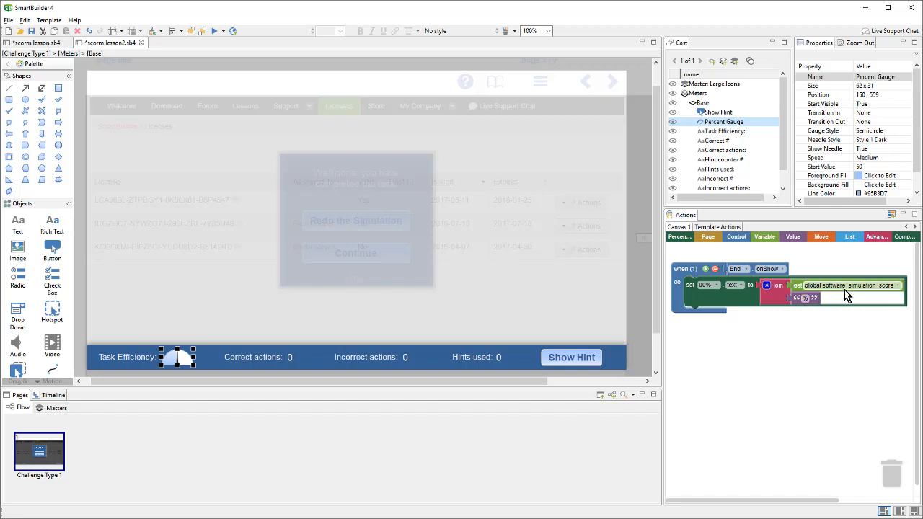
pyautogui.moveTo(834, 349)
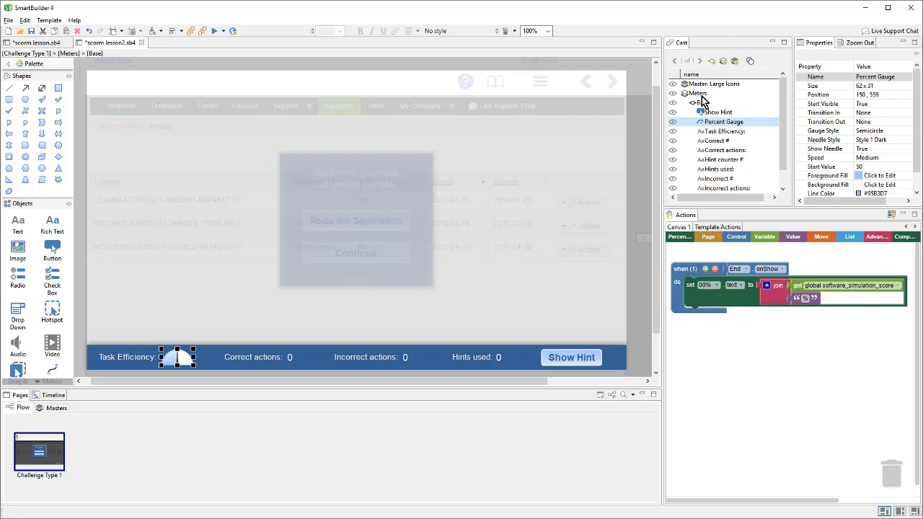
# - Show the End layer and list its event blocks for a new onShow handler
pyautogui.click(696, 112)
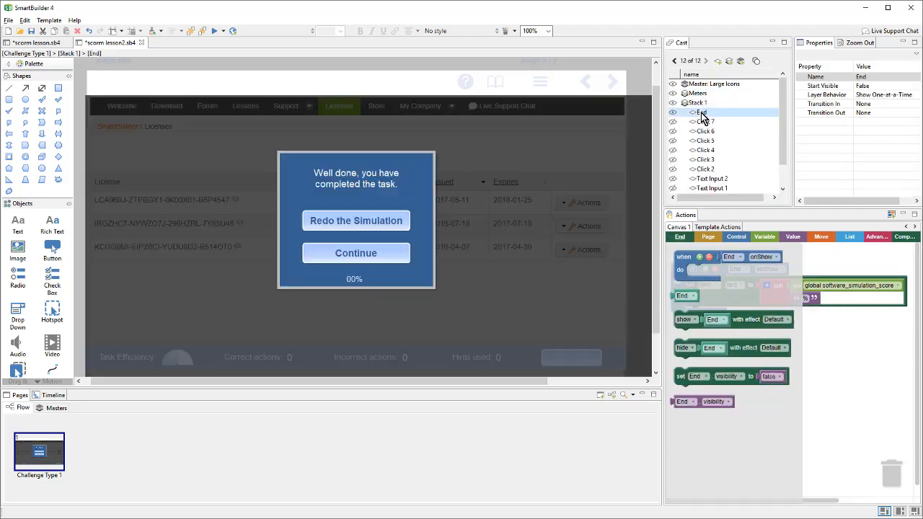
pyautogui.click(695, 102)
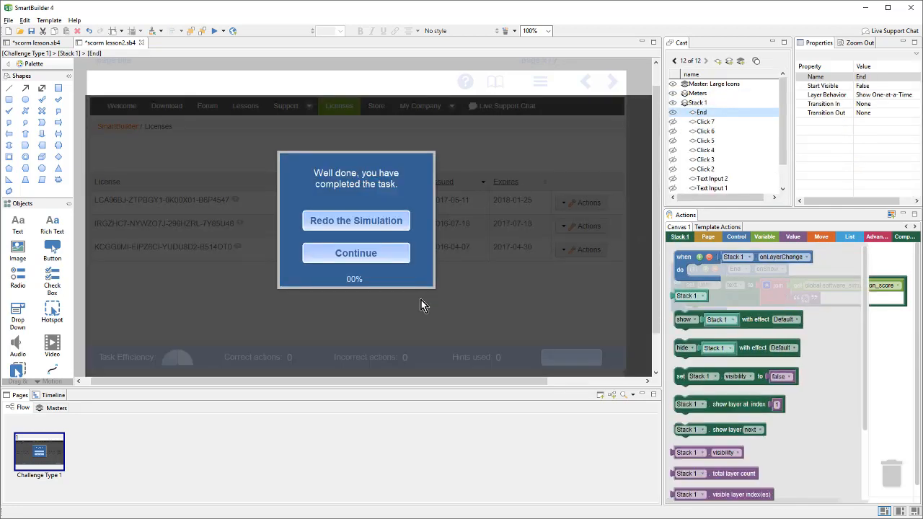
pyautogui.click(700, 112)
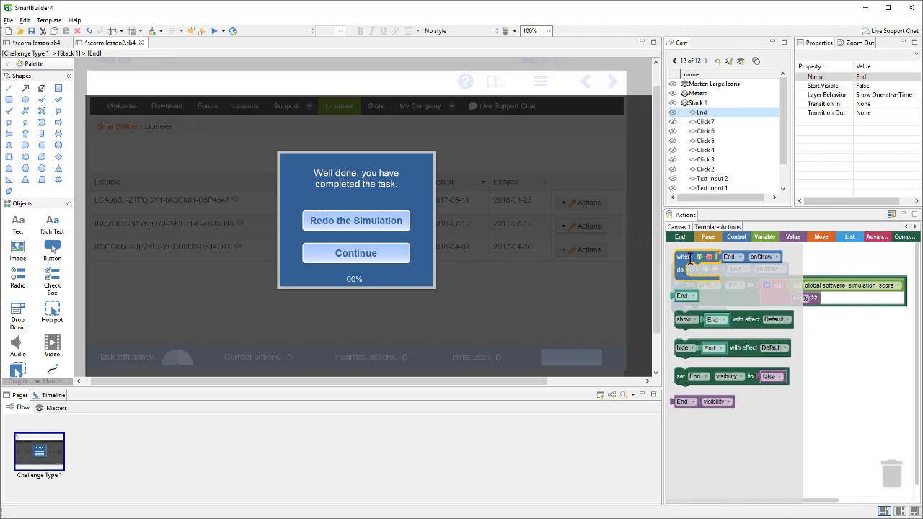
pyautogui.moveTo(696, 265)
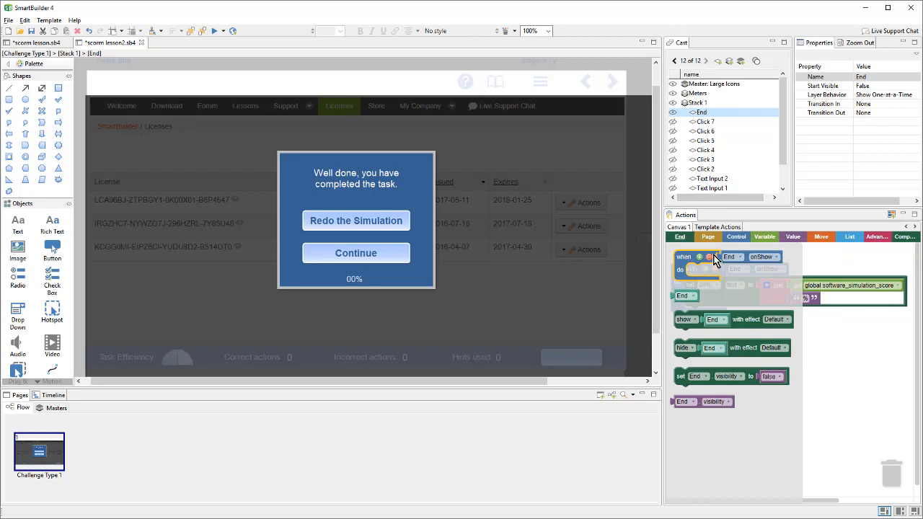
pyautogui.moveTo(684, 267)
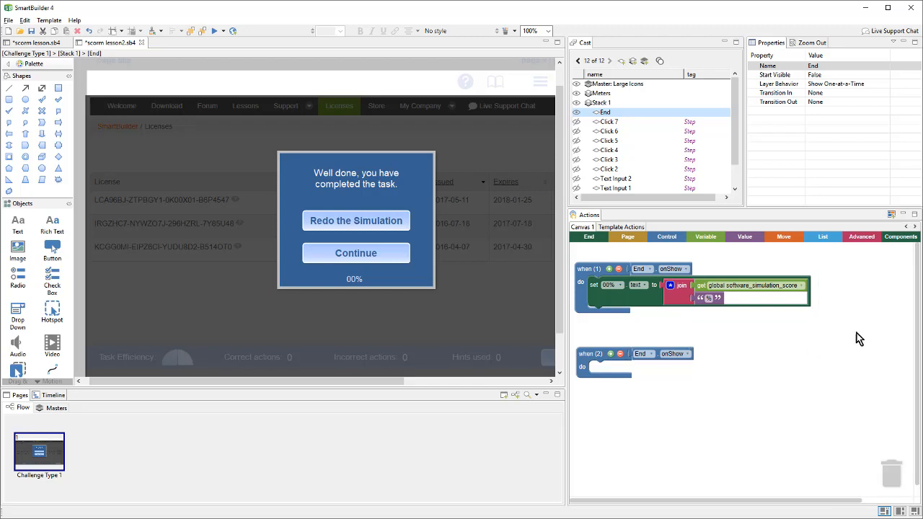
# - Bring up the Advanced SCORM/AICC action blocks for the set-status-to-completed action
pyautogui.click(860, 236)
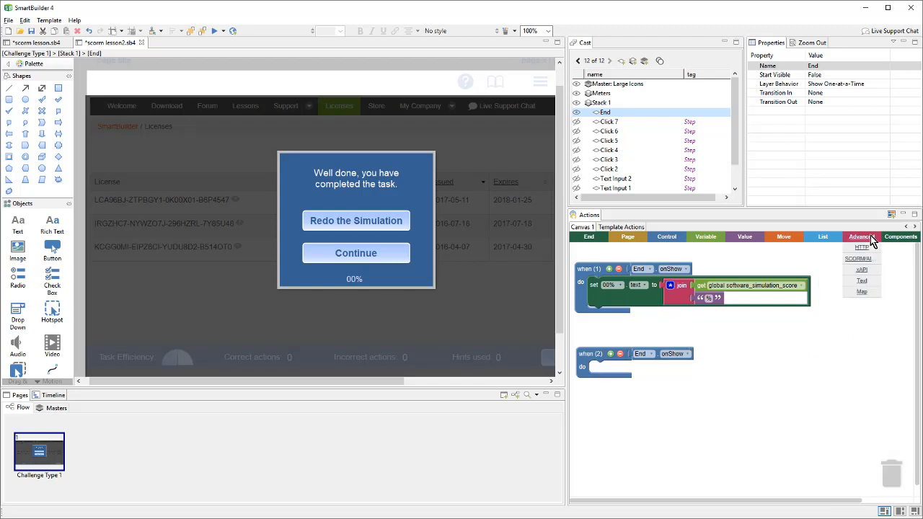
pyautogui.click(861, 258)
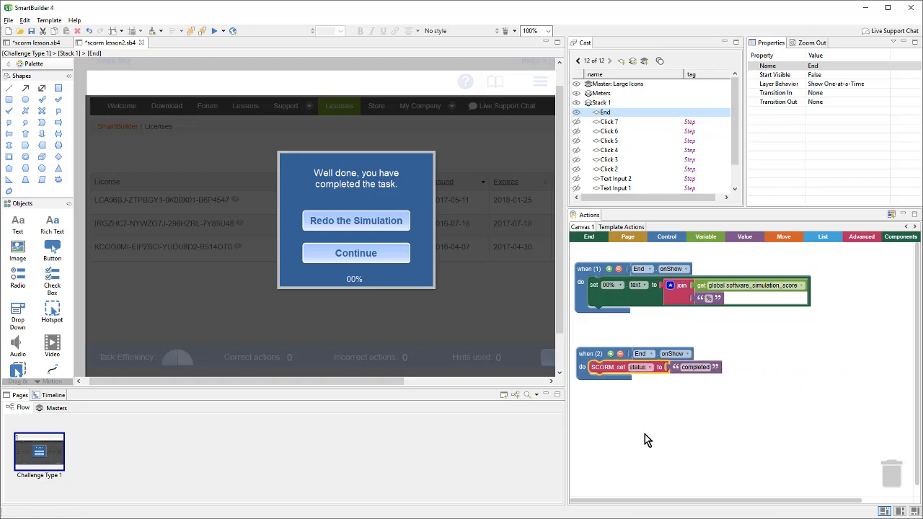
pyautogui.moveTo(839, 282)
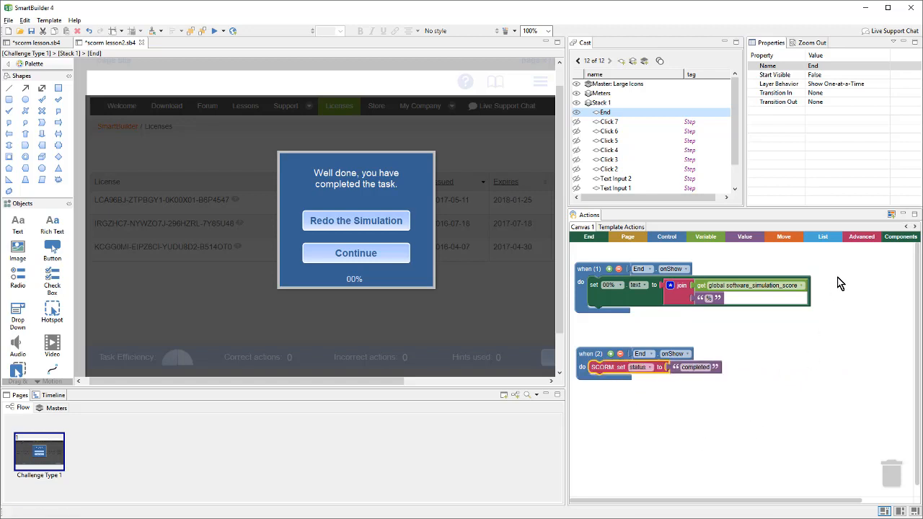
# - Add a 'SCORM set score to' block under the status block, typing value 100
pyautogui.click(861, 237)
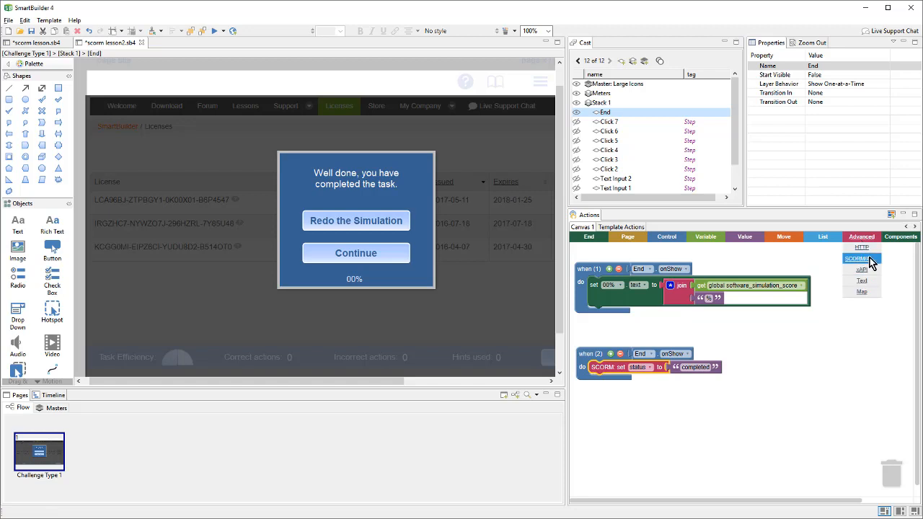
pyautogui.click(859, 258)
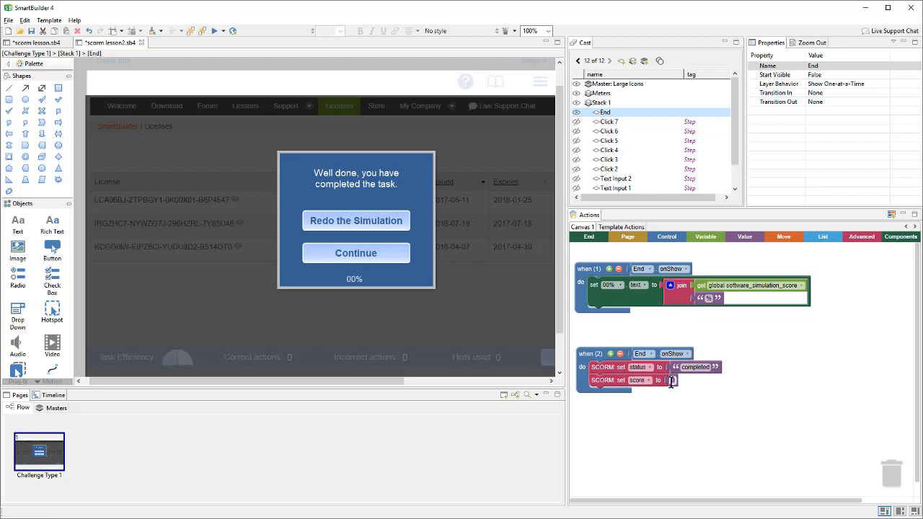
pyautogui.write('100')
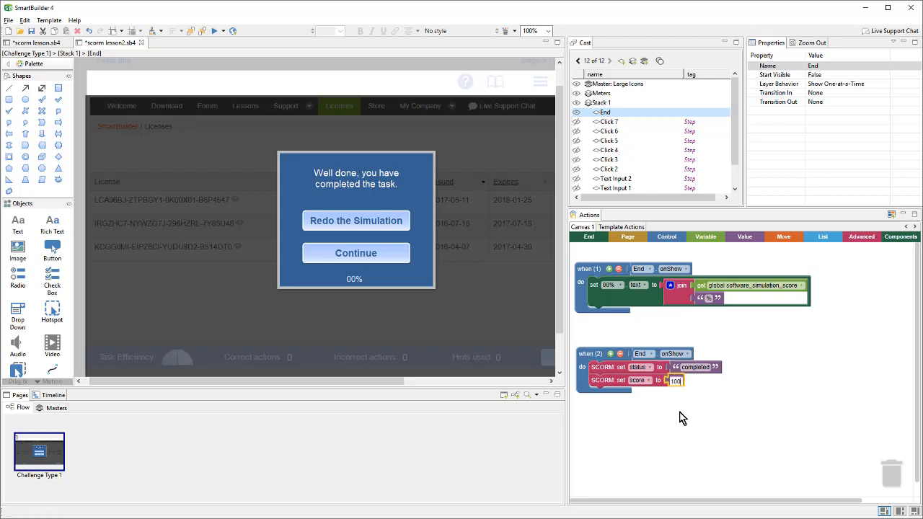
pyautogui.click(674, 380)
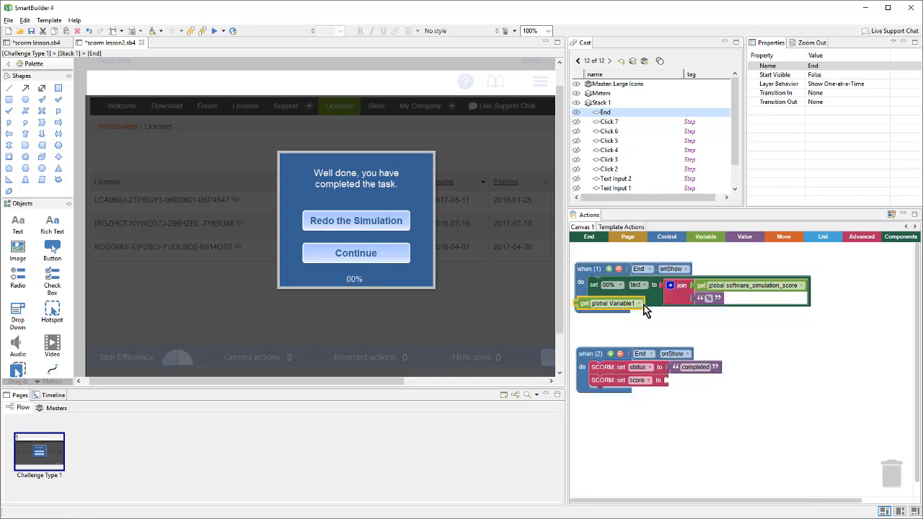
# - Feed the global software_simulation_score variable into the SCORM score slot of the onShow handler
pyautogui.moveTo(609, 302); pyautogui.dragTo(699, 380)
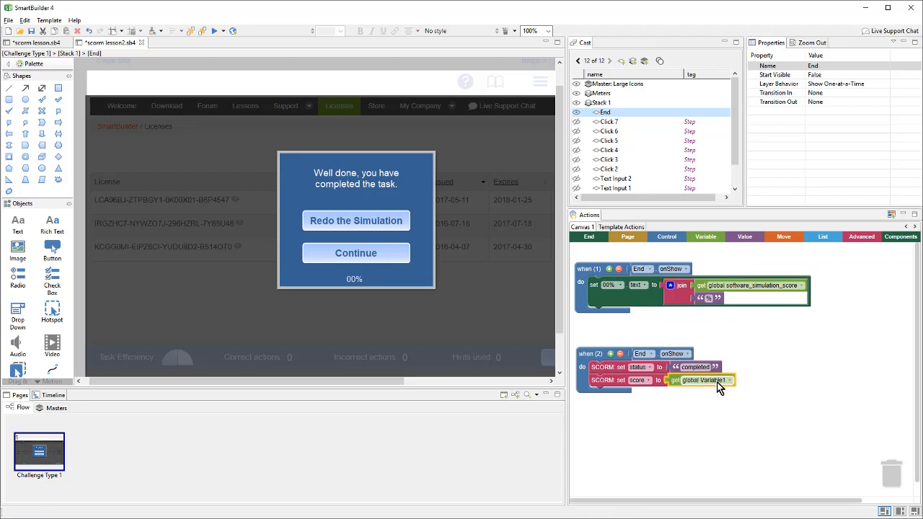
pyautogui.click(699, 380)
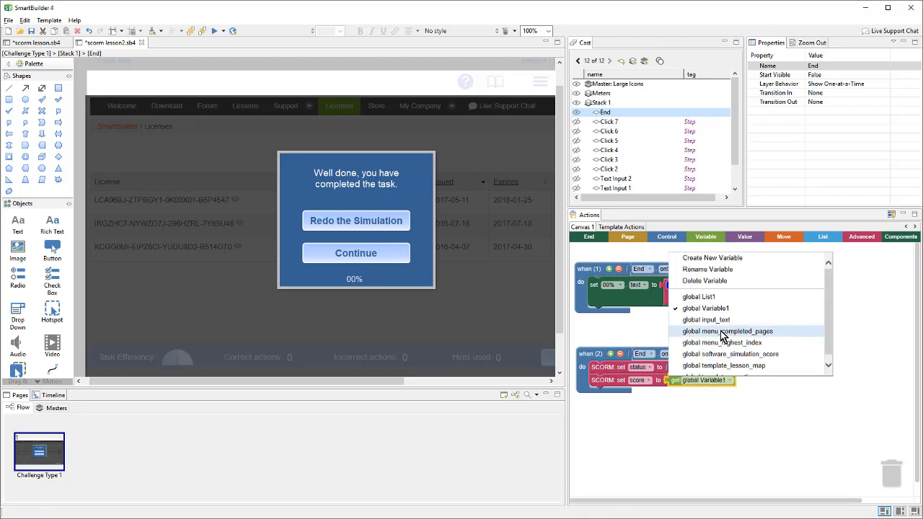
pyautogui.moveTo(708, 365)
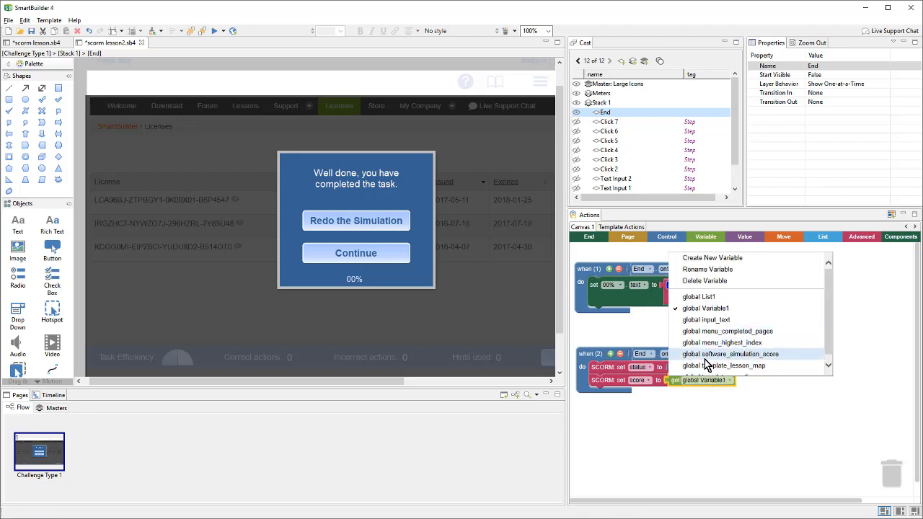
pyautogui.moveTo(784, 364)
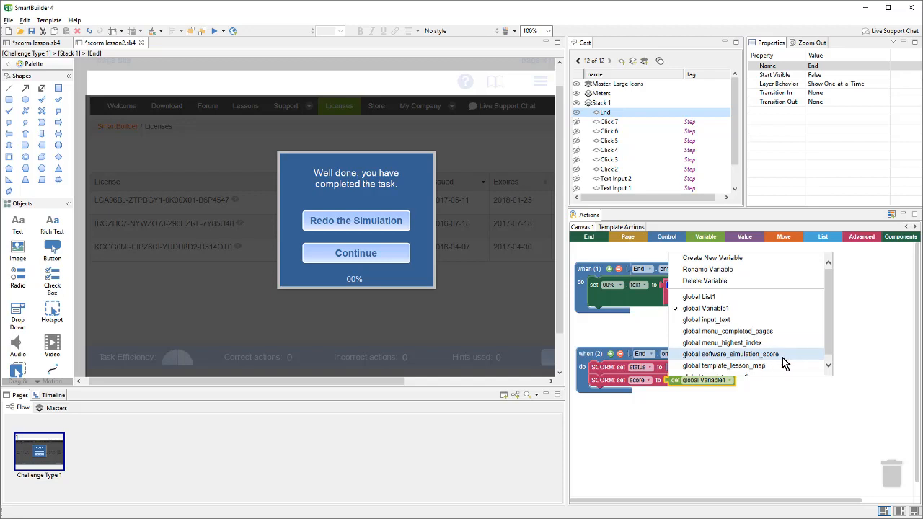
pyautogui.click(730, 354)
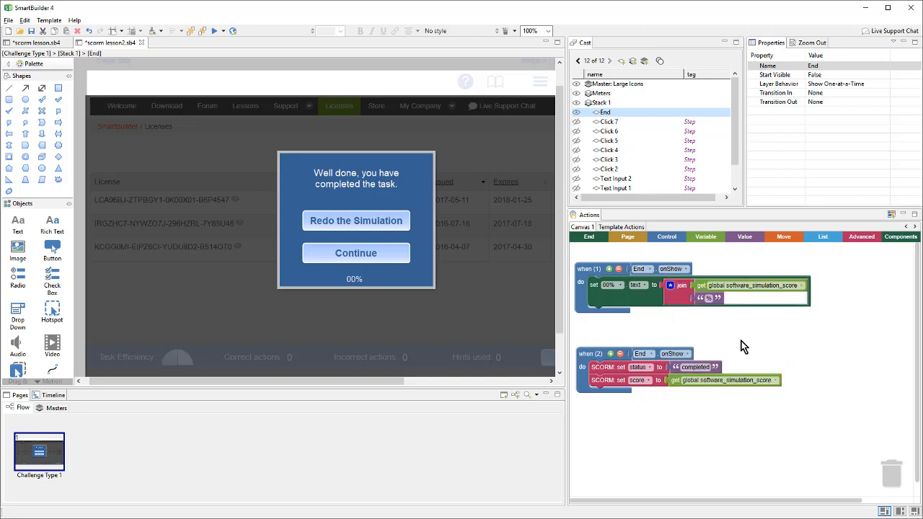
pyautogui.moveTo(741, 424)
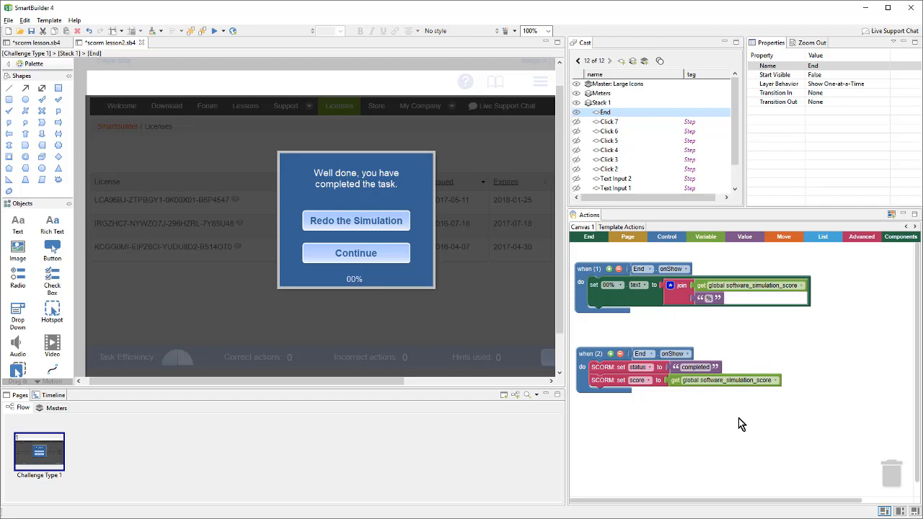
pyautogui.moveTo(273, 79)
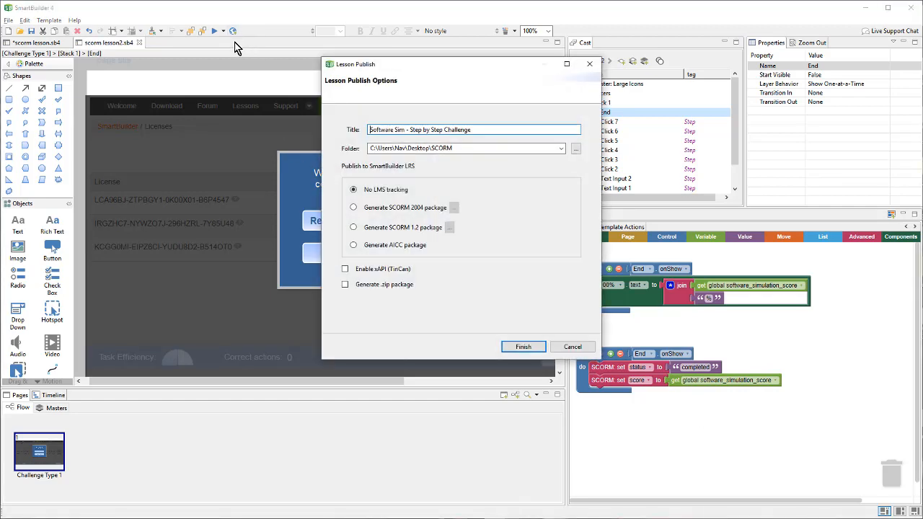
# - Publish as a zipped SCORM 2004 package titled 'Scorm test 2'
pyautogui.click(345, 284)
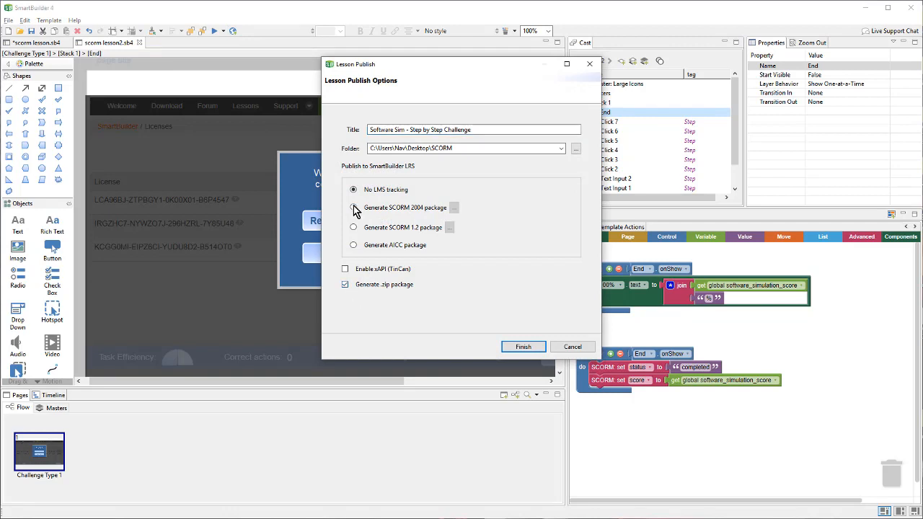
pyautogui.click(354, 207)
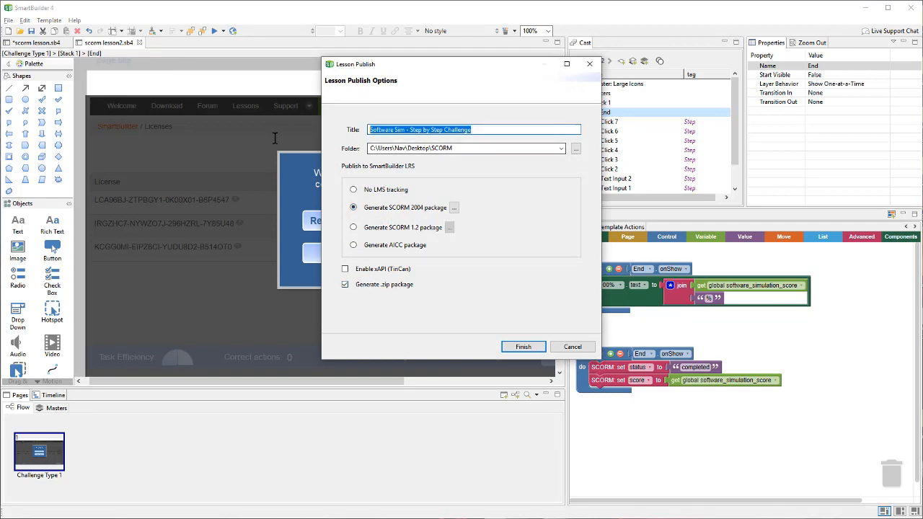
pyautogui.write('Scorm')
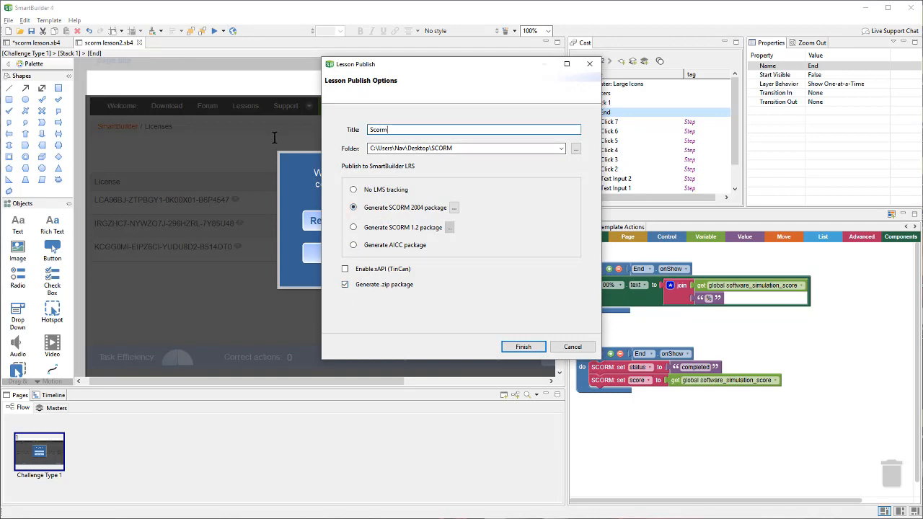
pyautogui.write('test 2')
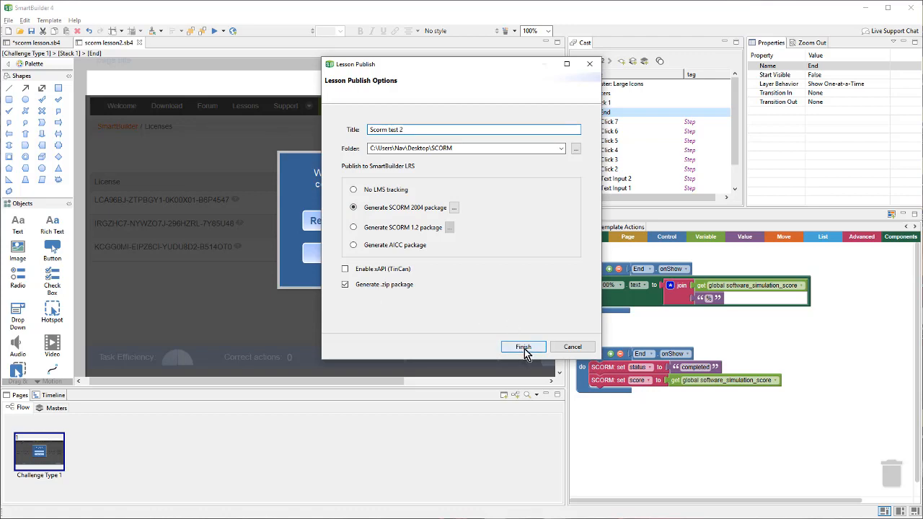
pyautogui.moveTo(548, 312)
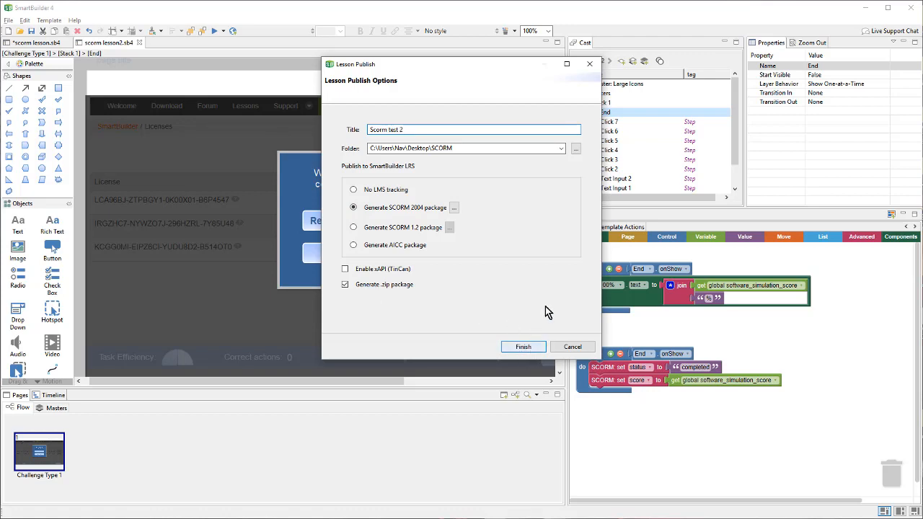
pyautogui.click(523, 347)
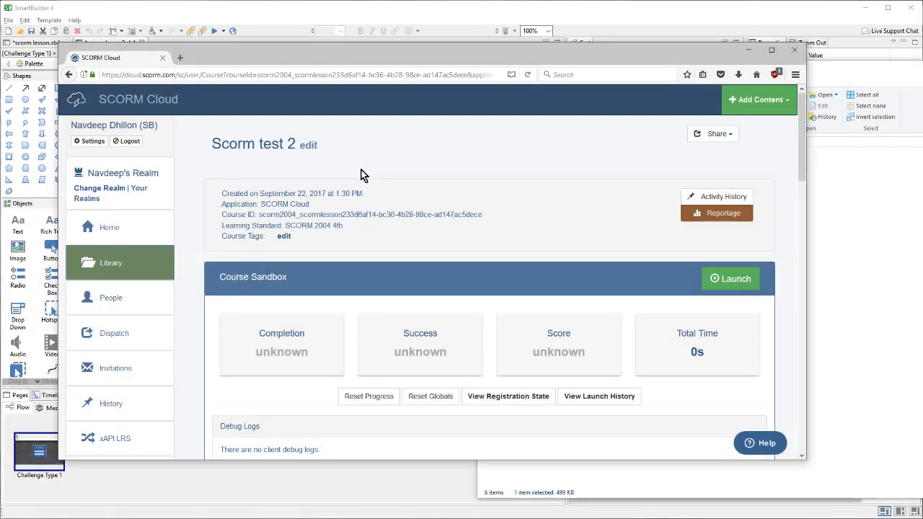
pyautogui.moveTo(729, 278)
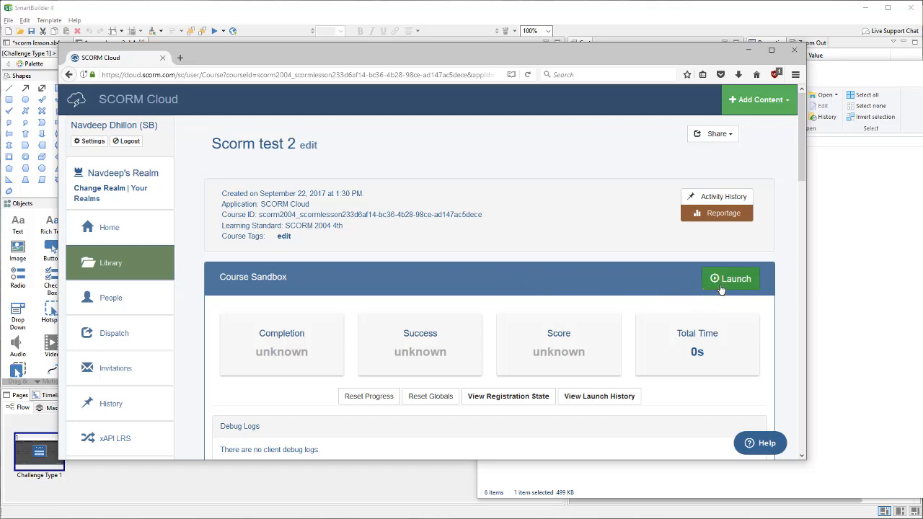
# - Launch the Scorm test 2 course from the SCORM Cloud Course Sandbox
pyautogui.click(729, 278)
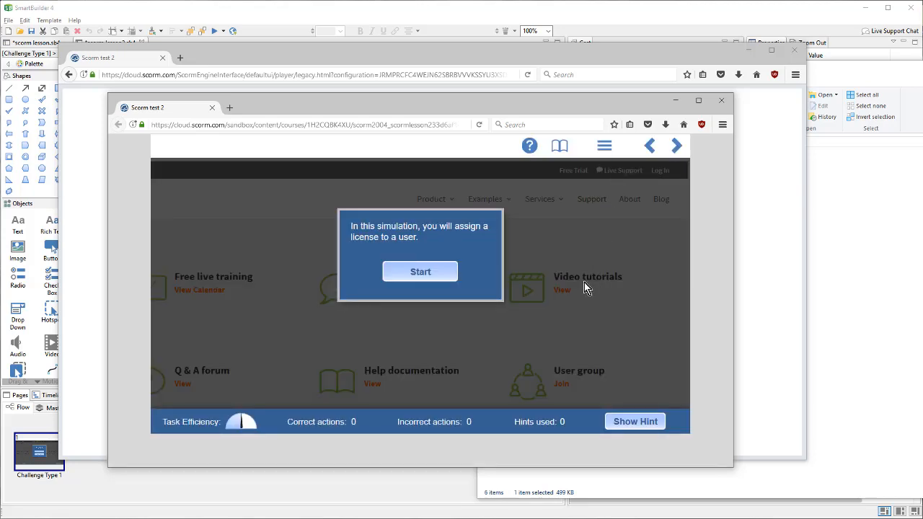
# - Start the simulation and complete its simulated sign-in with password
pyautogui.click(420, 272)
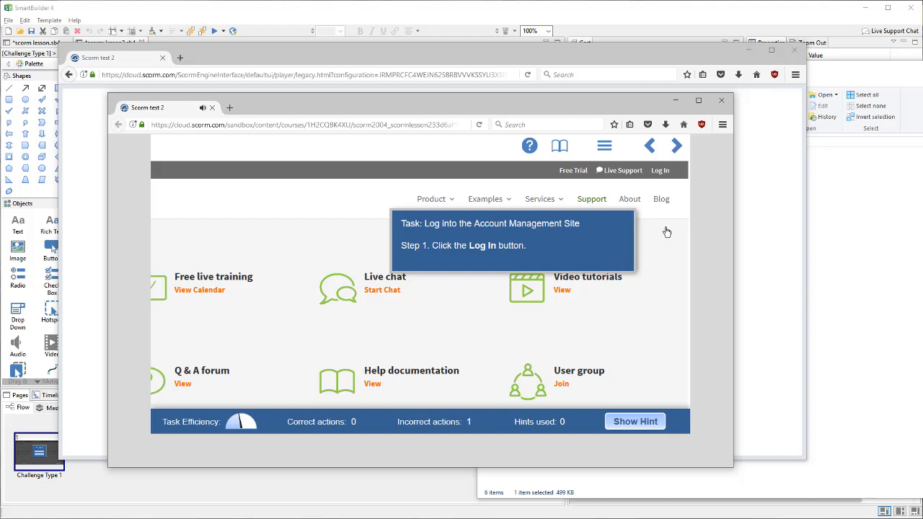
pyautogui.click(659, 171)
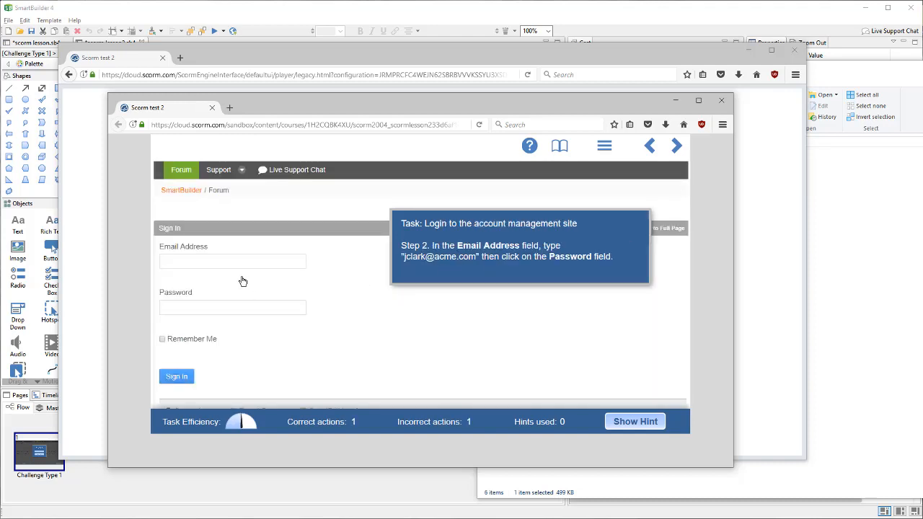
pyautogui.click(232, 307)
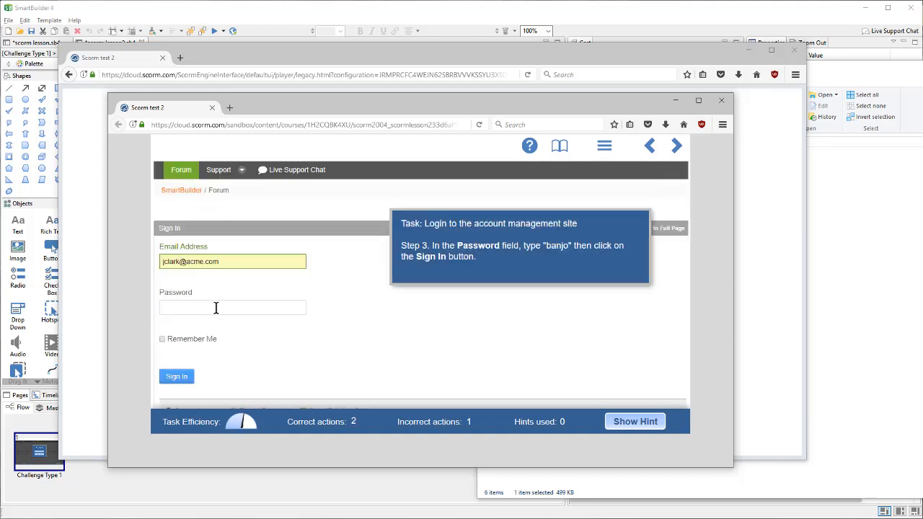
pyautogui.click(176, 376)
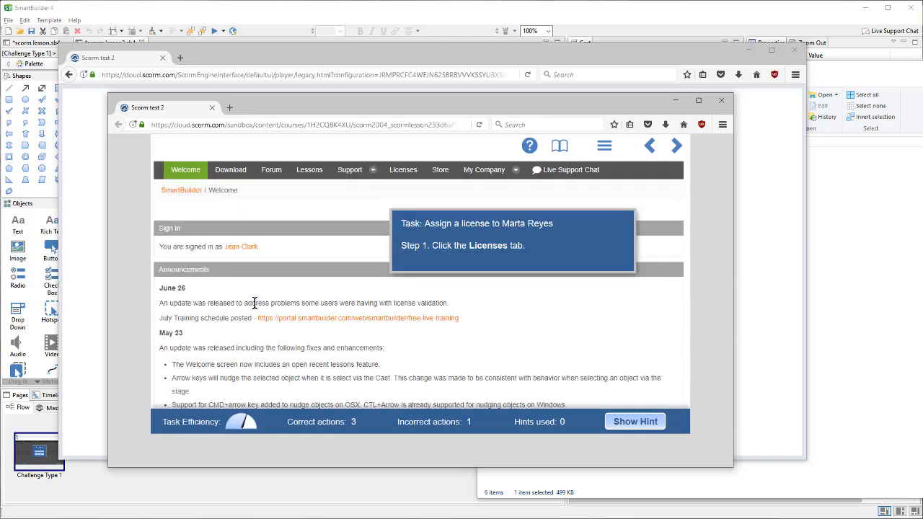
pyautogui.click(261, 295)
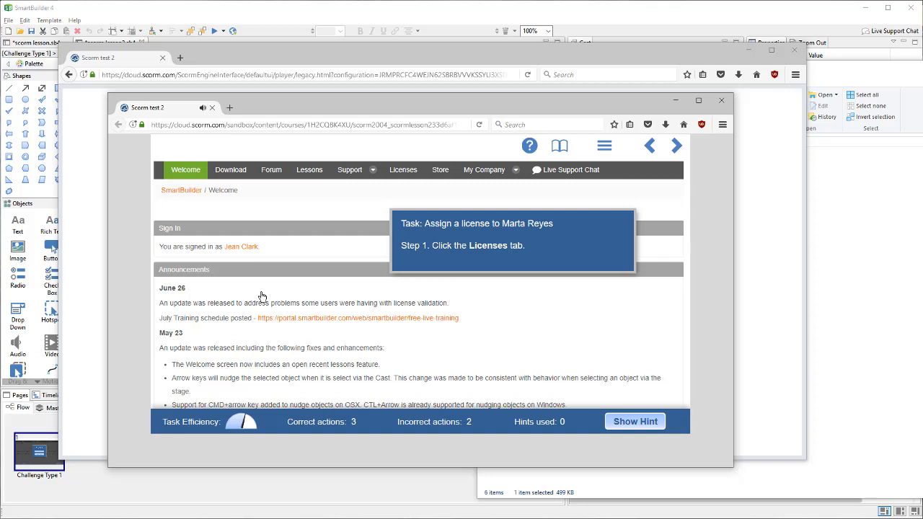
pyautogui.moveTo(334, 177)
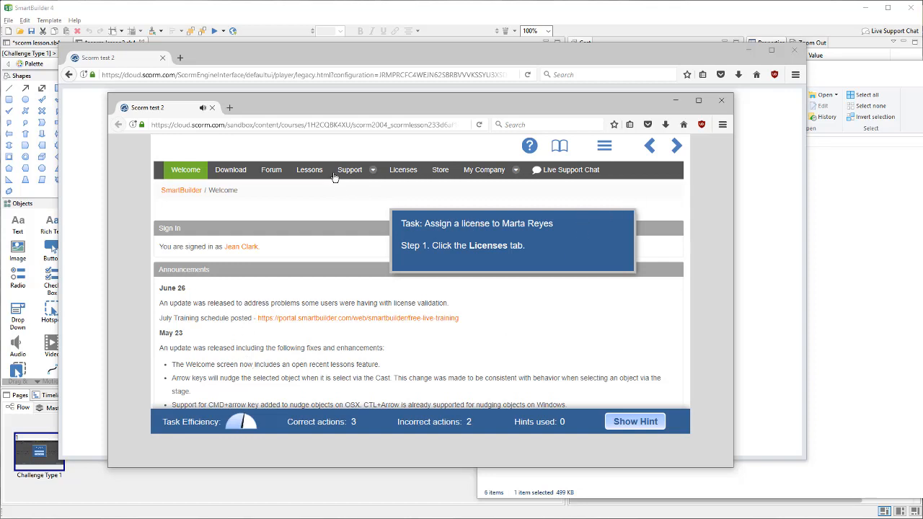
# - Assign the third license to the chosen user, save, and close the player
pyautogui.click(402, 169)
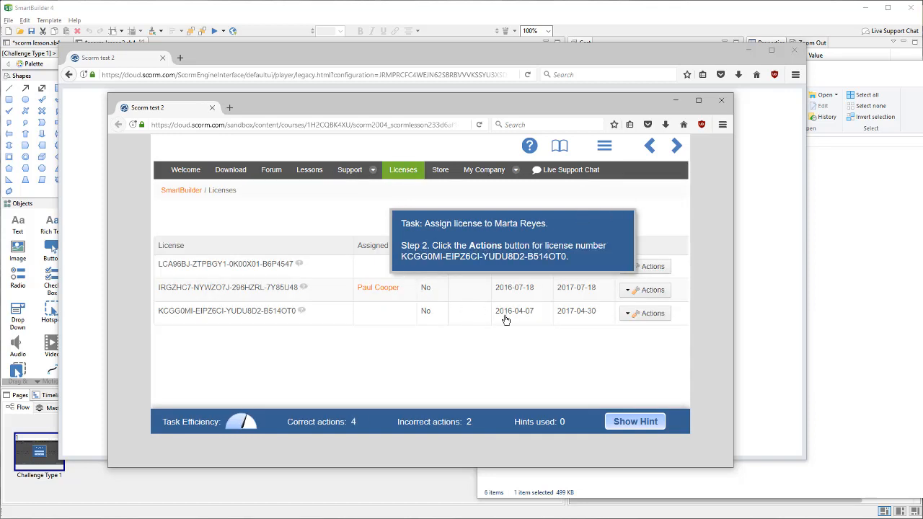
pyautogui.click(644, 313)
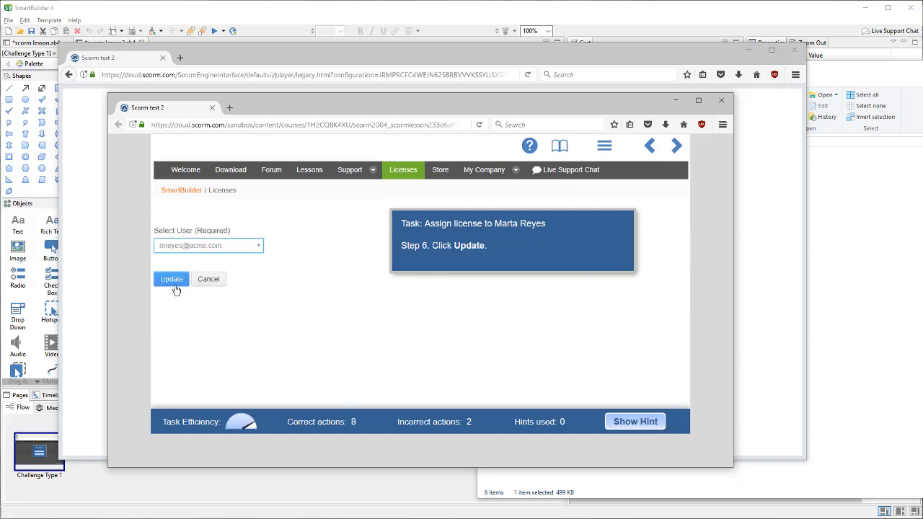
pyautogui.click(171, 279)
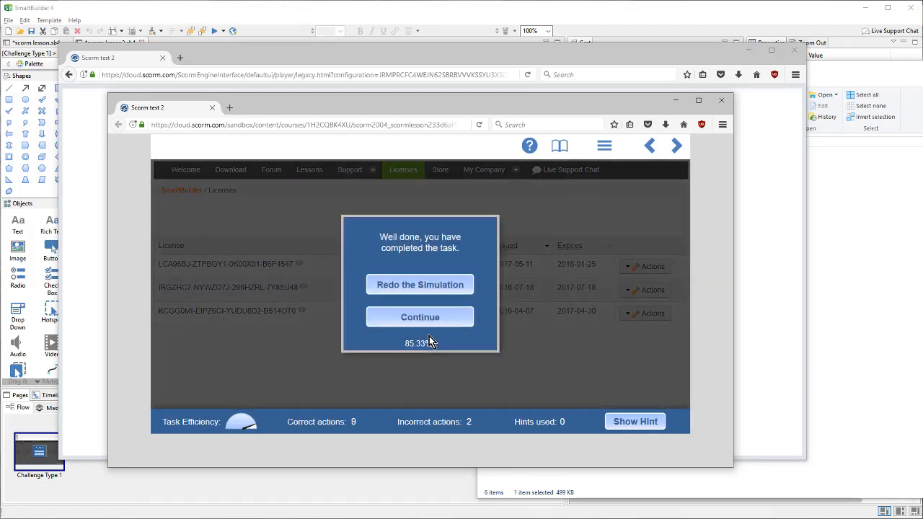
pyautogui.moveTo(429, 373)
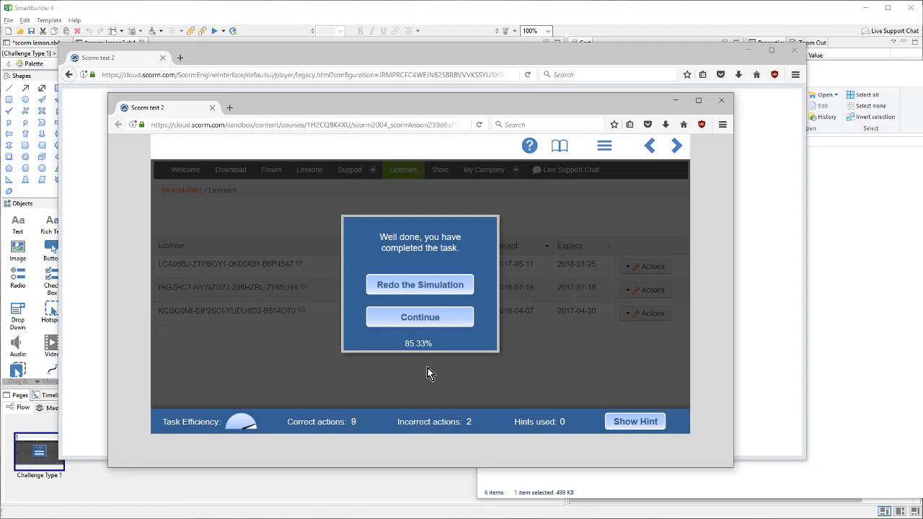
pyautogui.moveTo(413, 348)
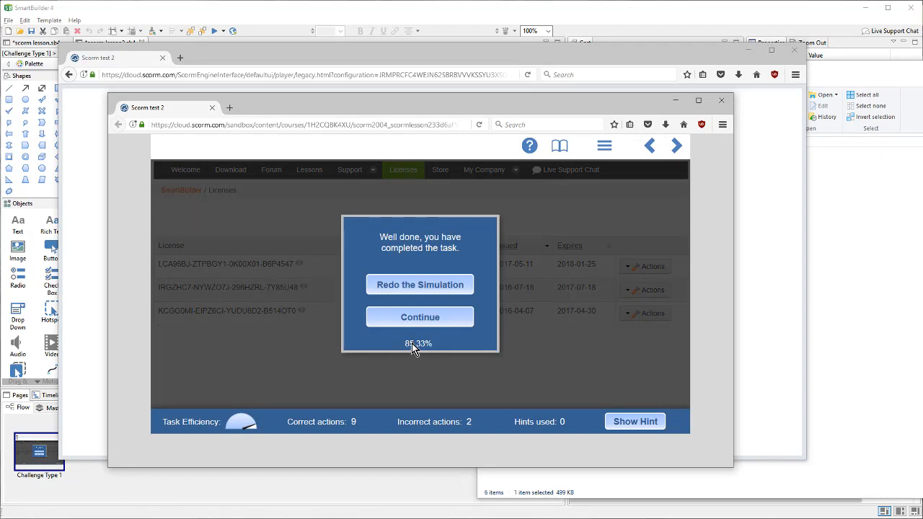
pyautogui.moveTo(609, 373)
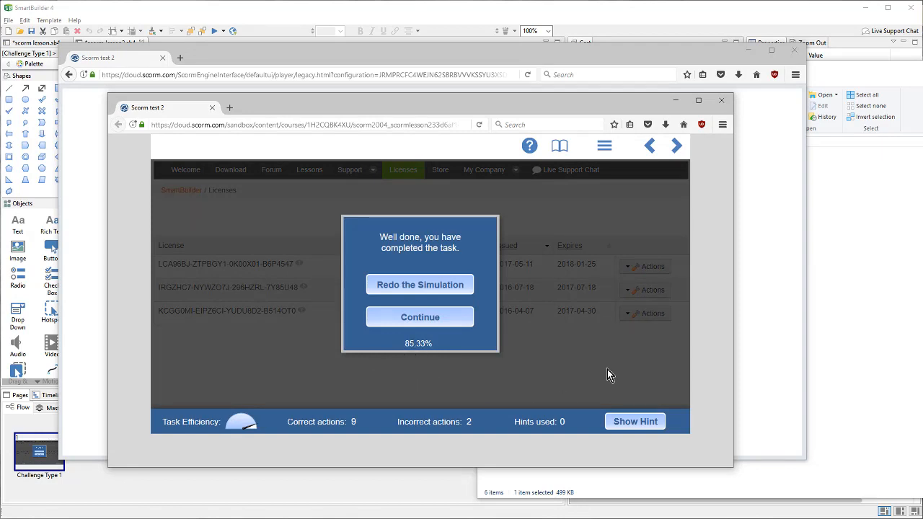
pyautogui.moveTo(417, 369)
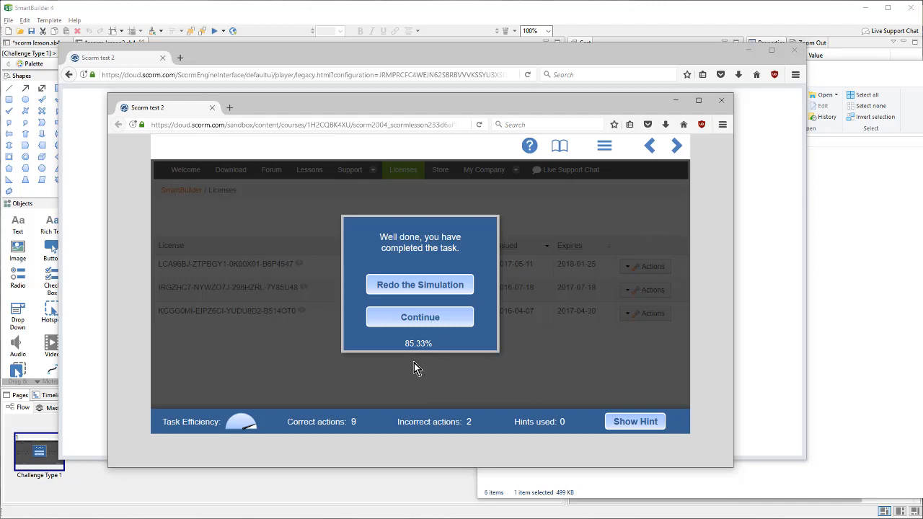
pyautogui.moveTo(435, 357)
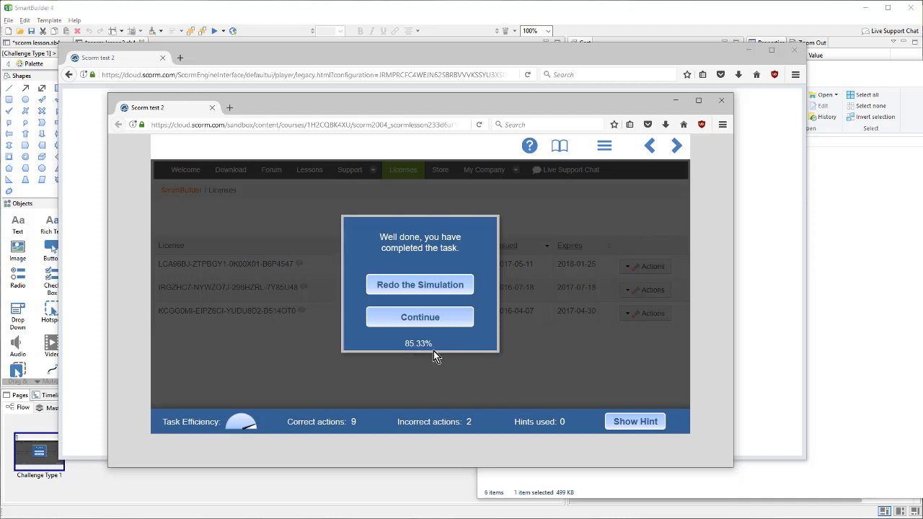
pyautogui.click(720, 100)
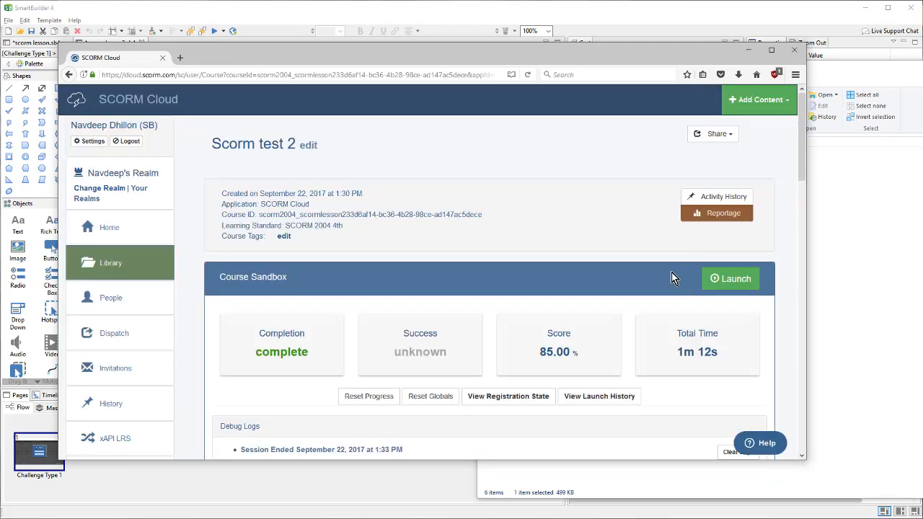
pyautogui.moveTo(575, 351)
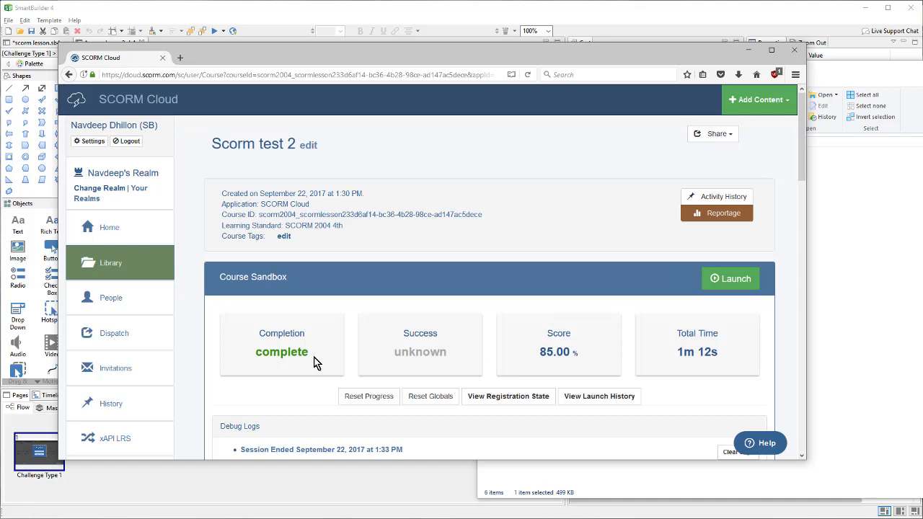
pyautogui.moveTo(268, 418)
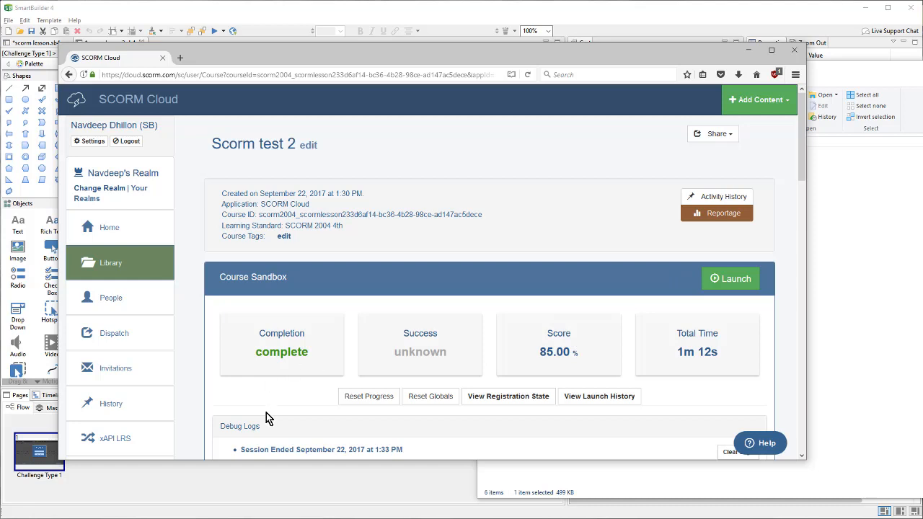
pyautogui.moveTo(507, 395)
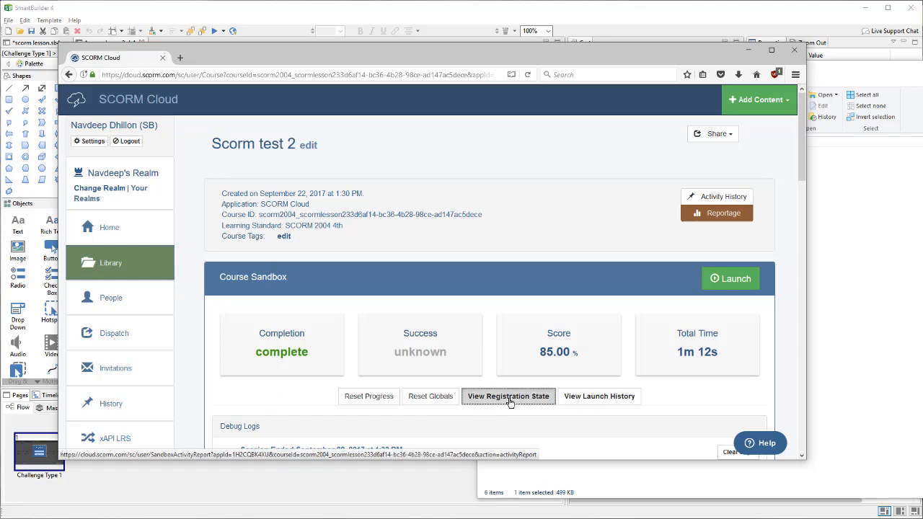
pyautogui.click(508, 396)
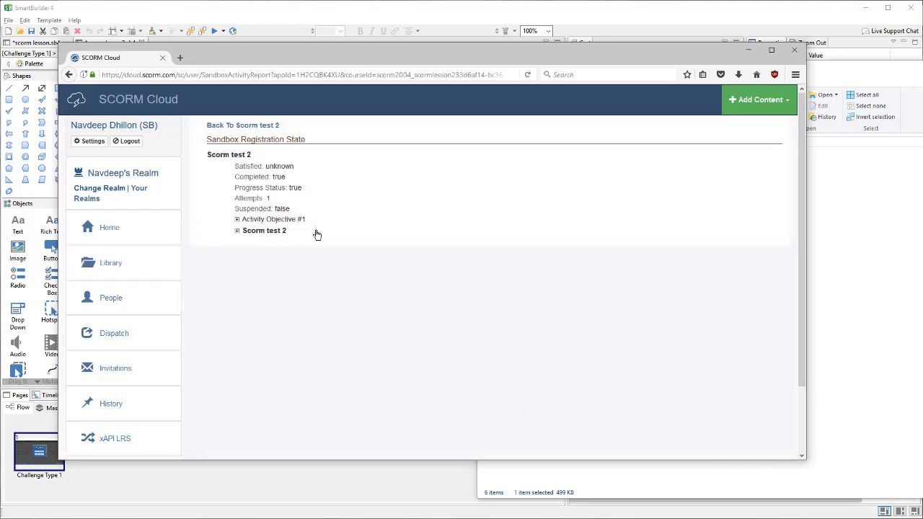
pyautogui.click(237, 230)
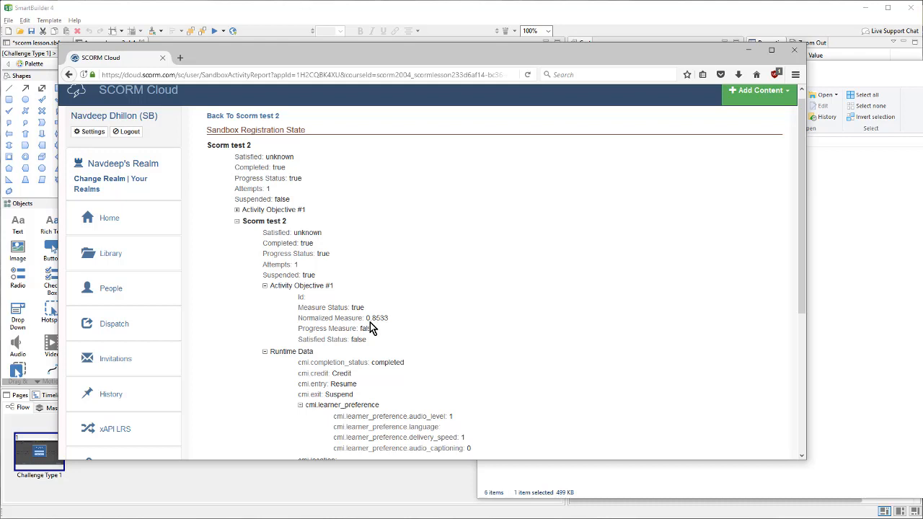
pyautogui.moveTo(394, 327)
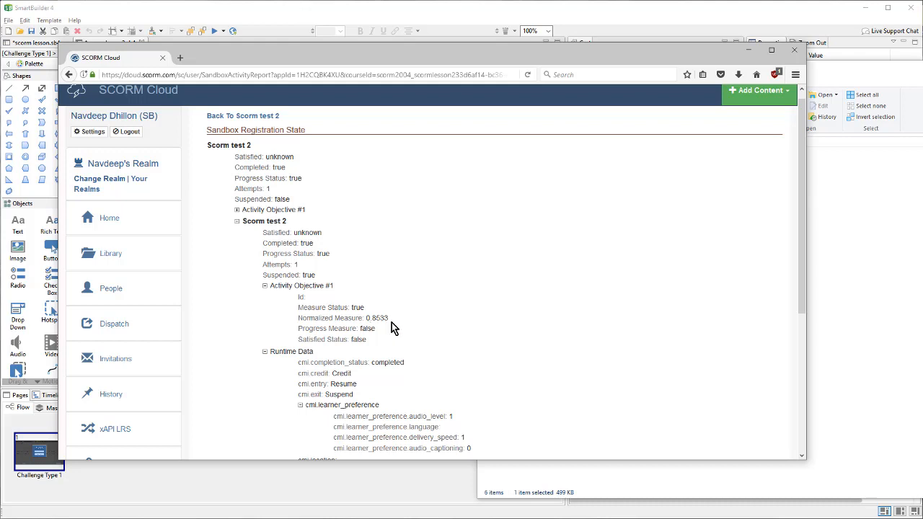
pyautogui.scroll(-3)
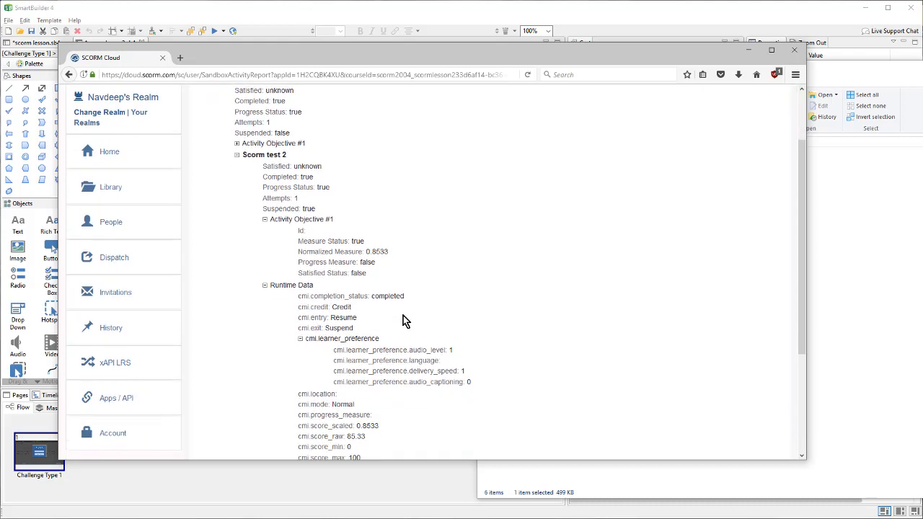
pyautogui.scroll(-3)
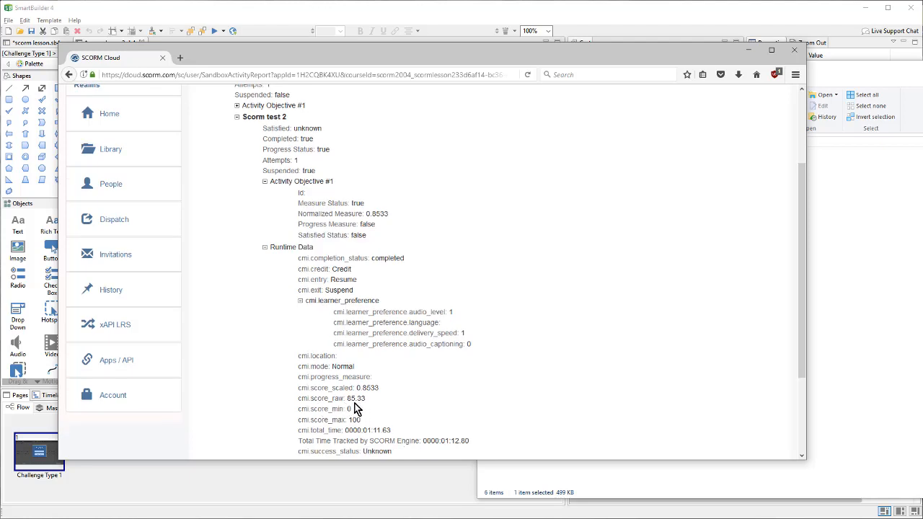
pyautogui.moveTo(380, 408)
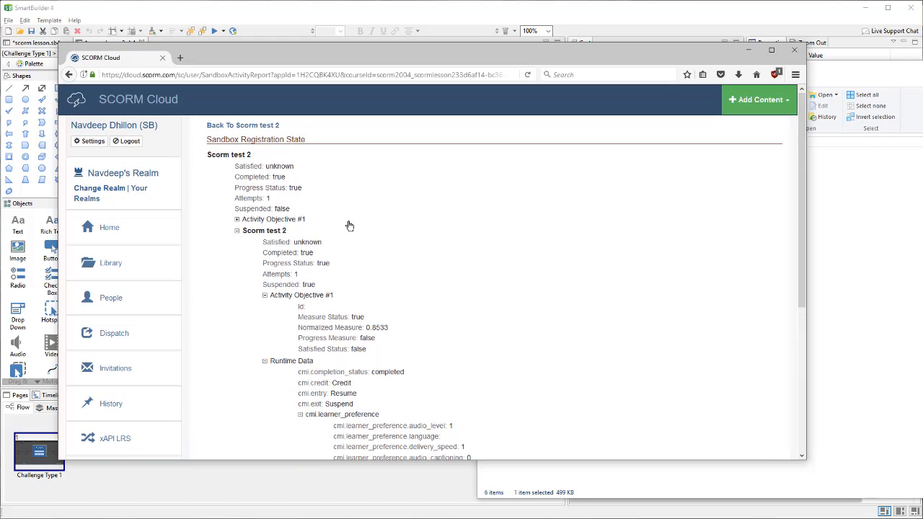
pyautogui.click(242, 125)
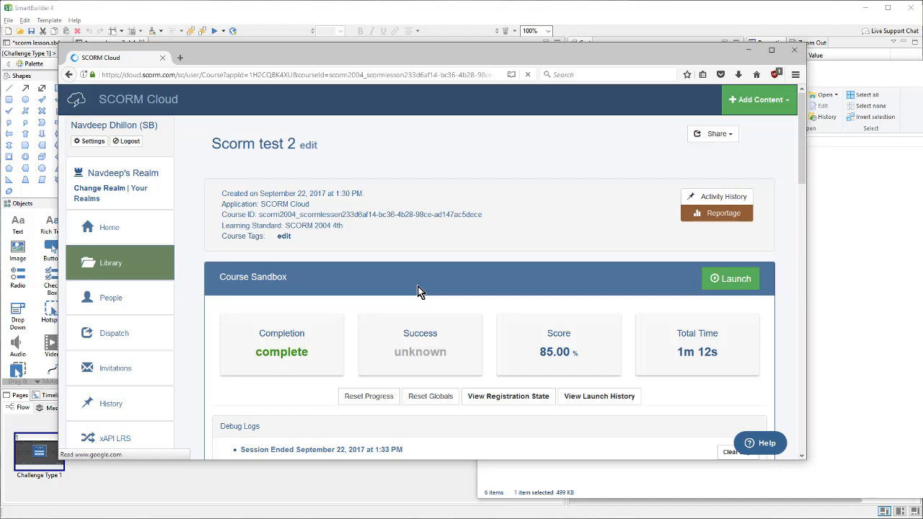
pyautogui.scroll(-3)
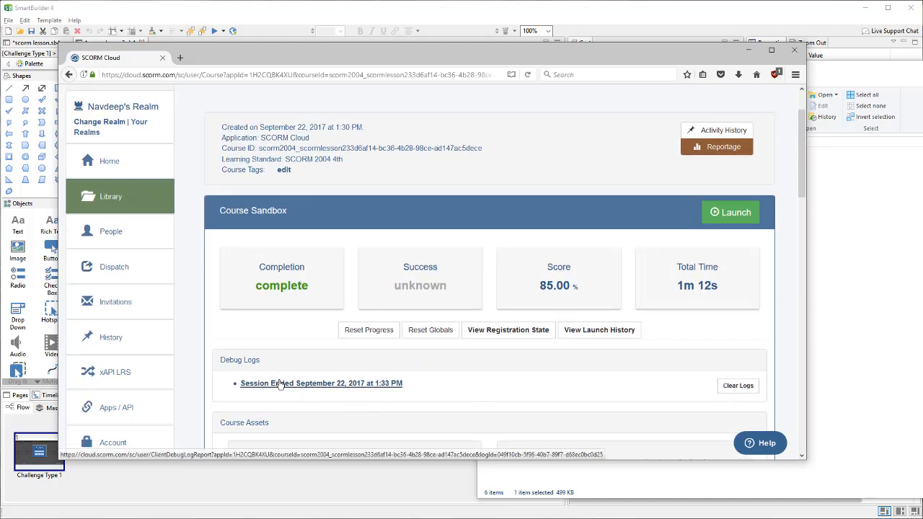
# - Open the SCORM Engine Debug Log for the Session Ended entry under Debug Logs
pyautogui.click(321, 382)
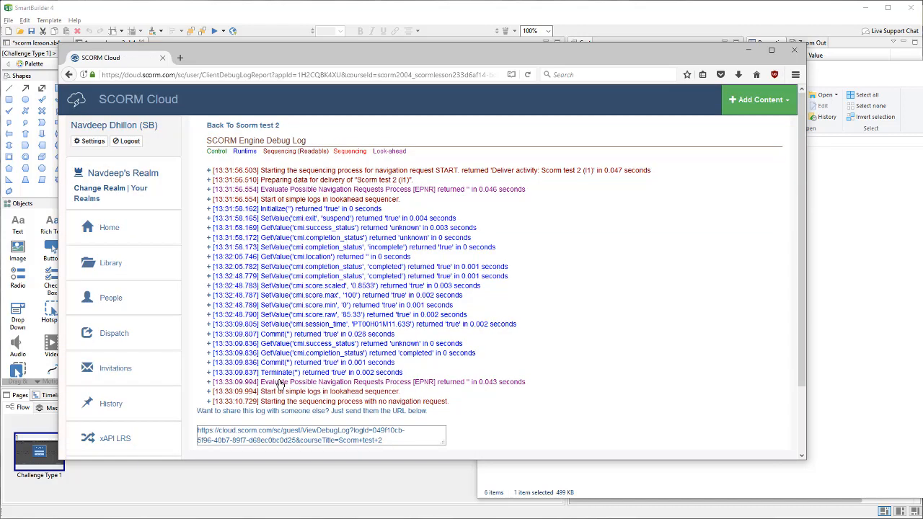
pyautogui.moveTo(620, 368)
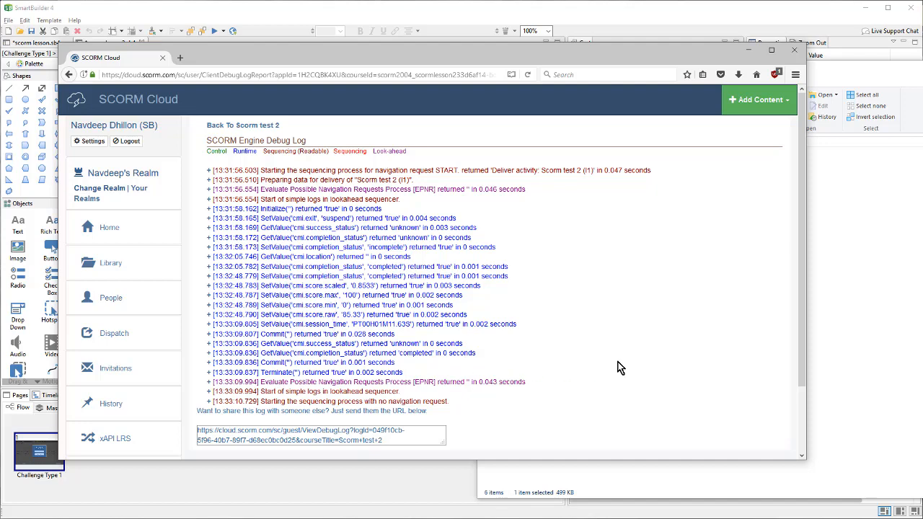